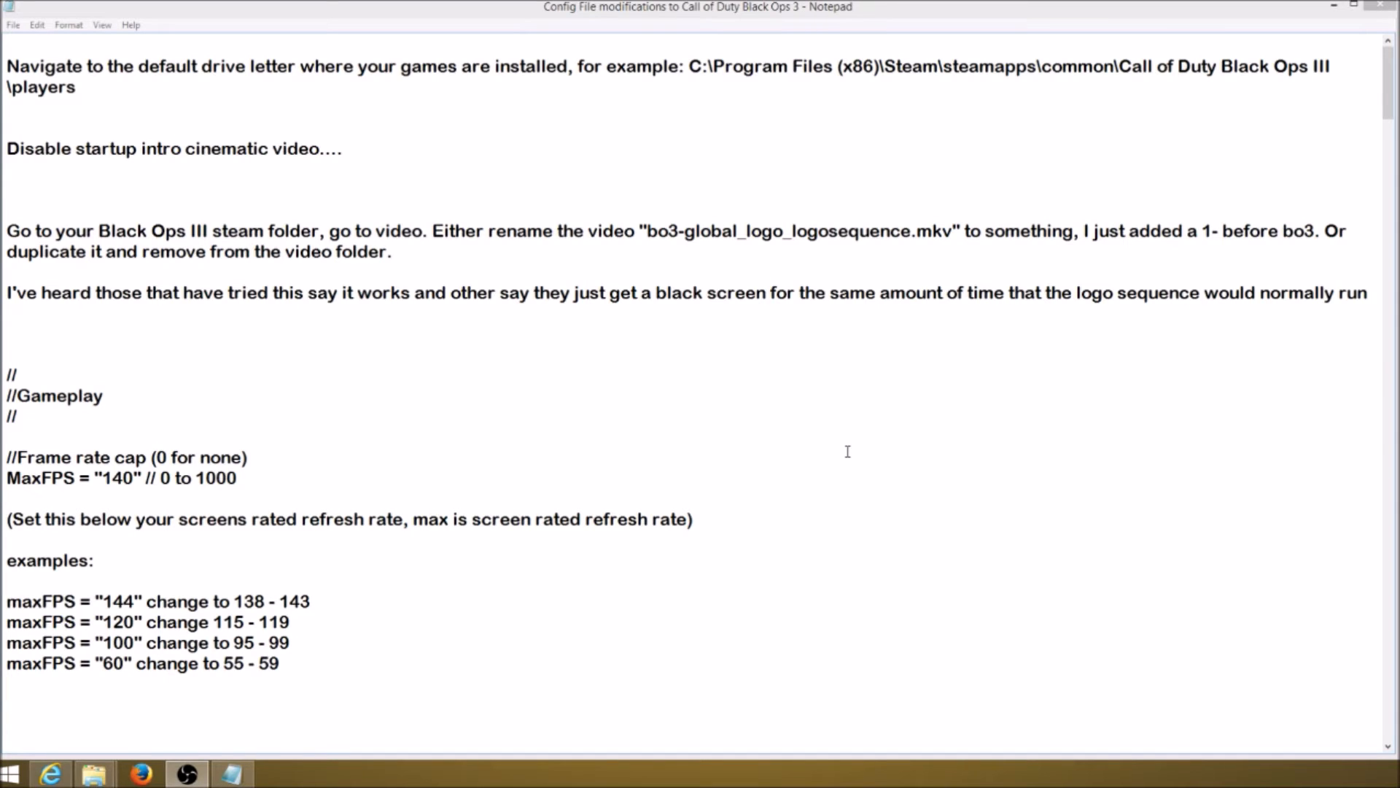
mouse_move(1105, 458)
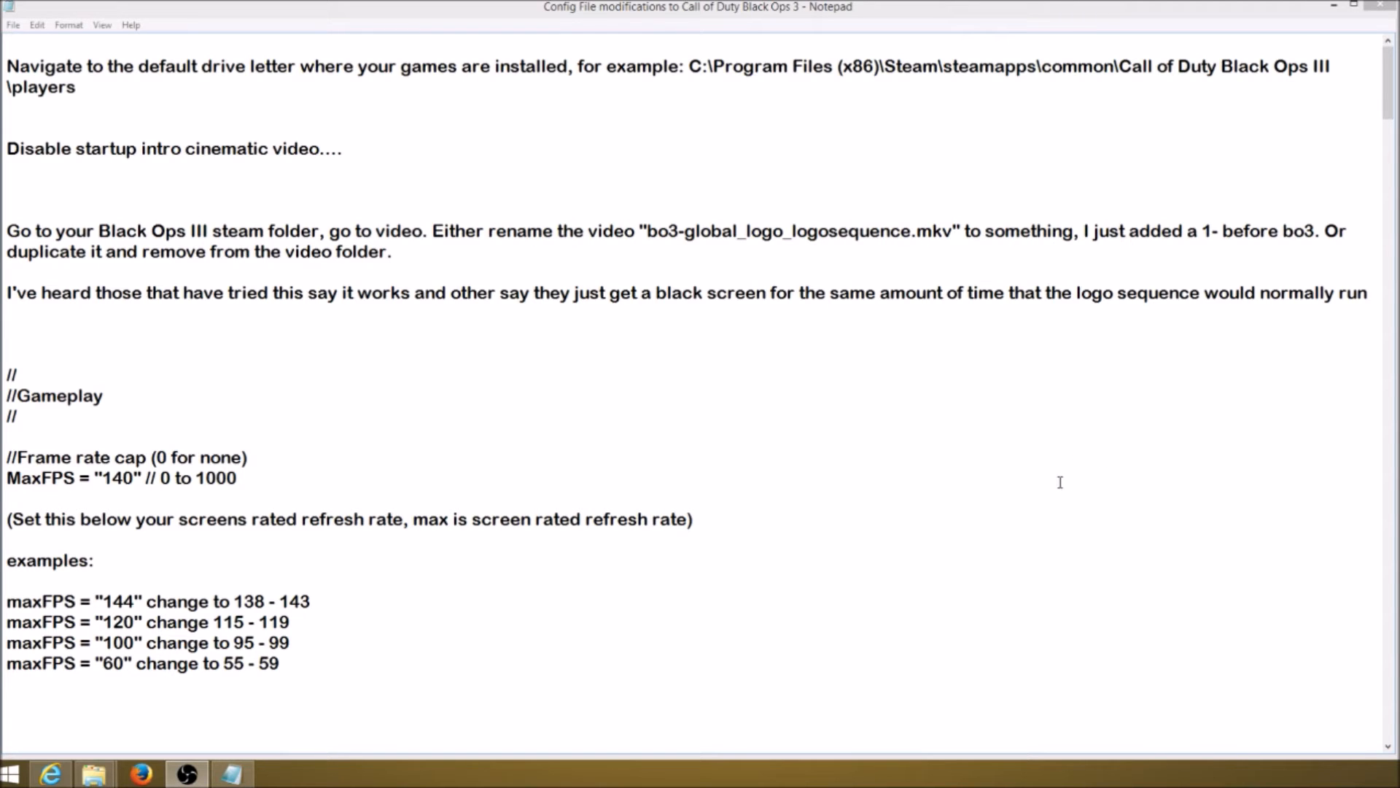
Scroll the config guide down past the MaxFPS examples to the DrawFPS on-screen framerate setting.
scroll(down, 3)
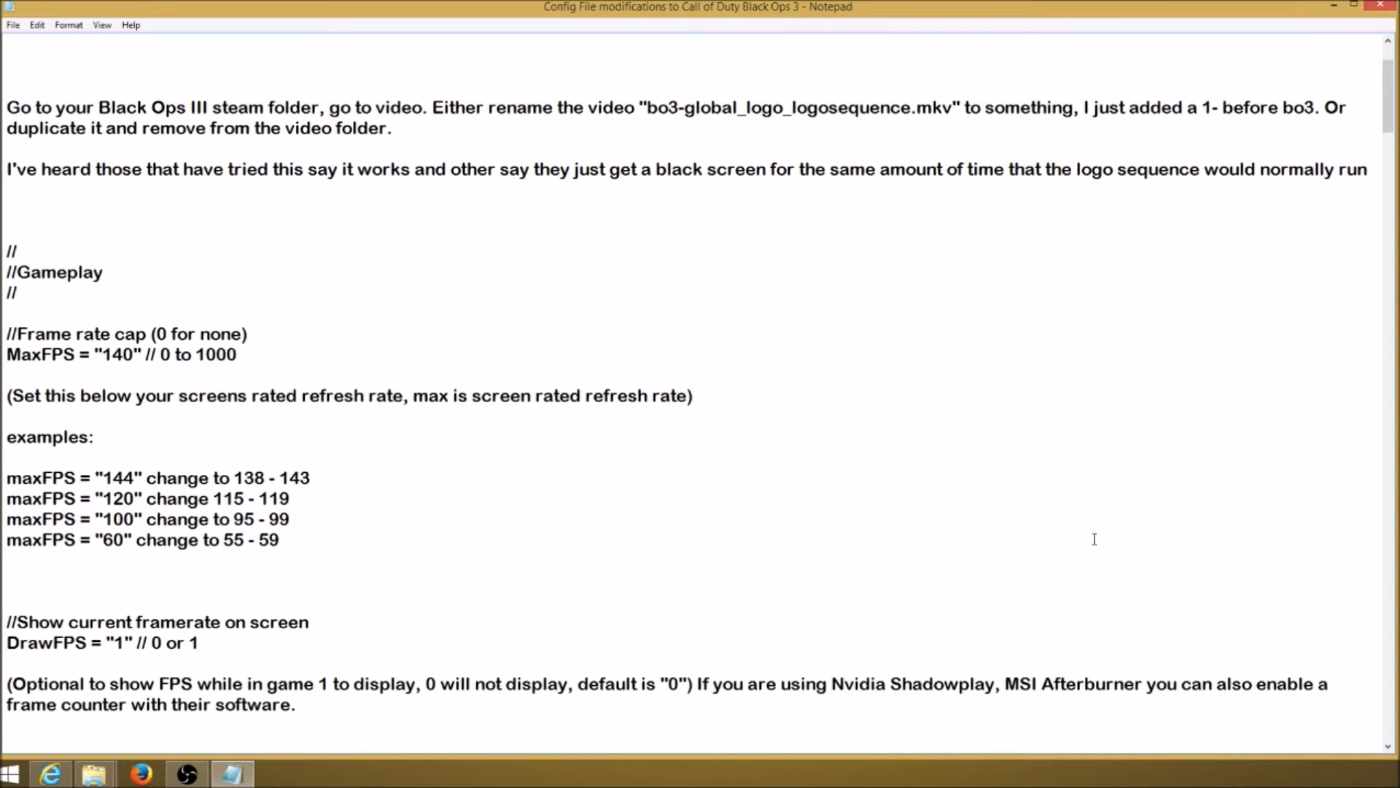
Scroll down to the SmoothFramerate setting and the CorpseCount limit with its ragdoll note.
scroll(down, 3)
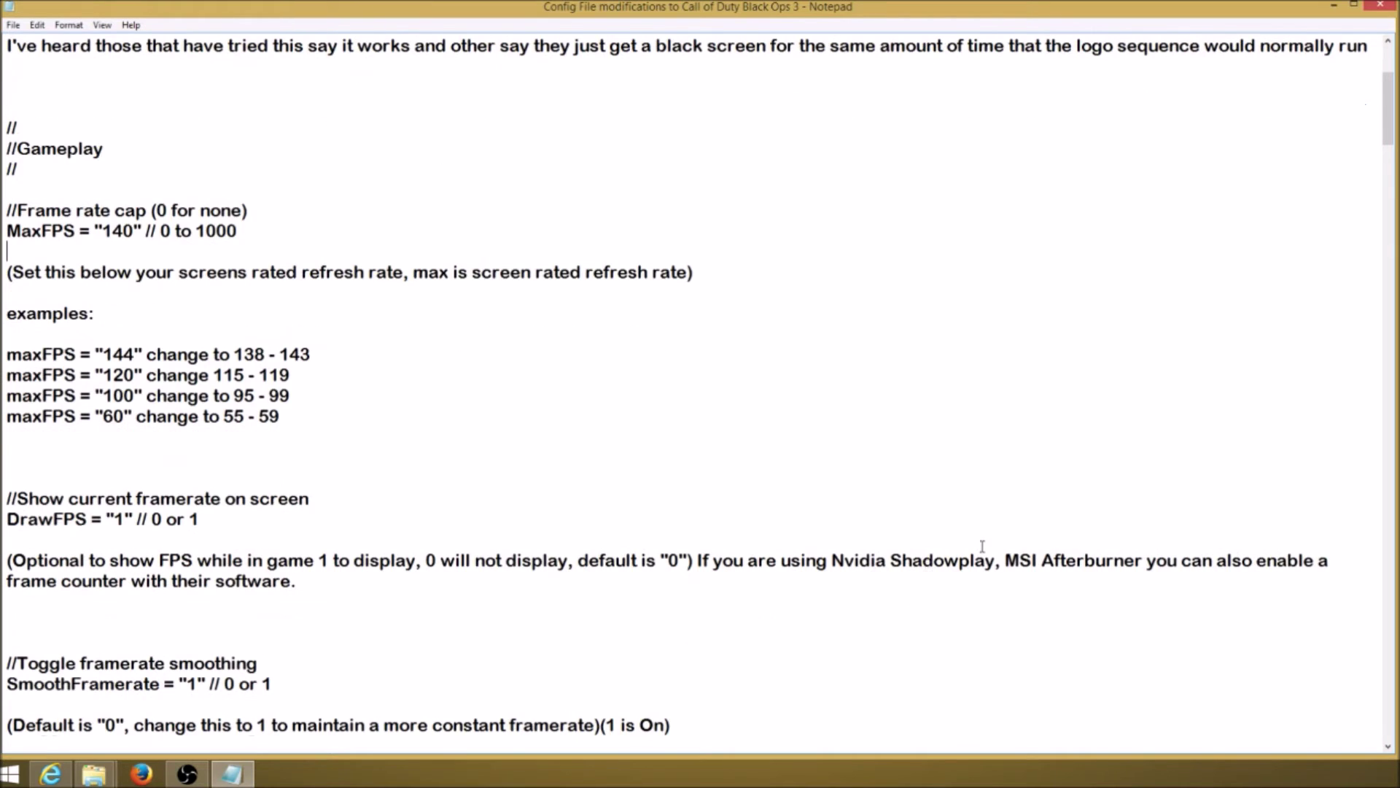
mouse_move(793, 622)
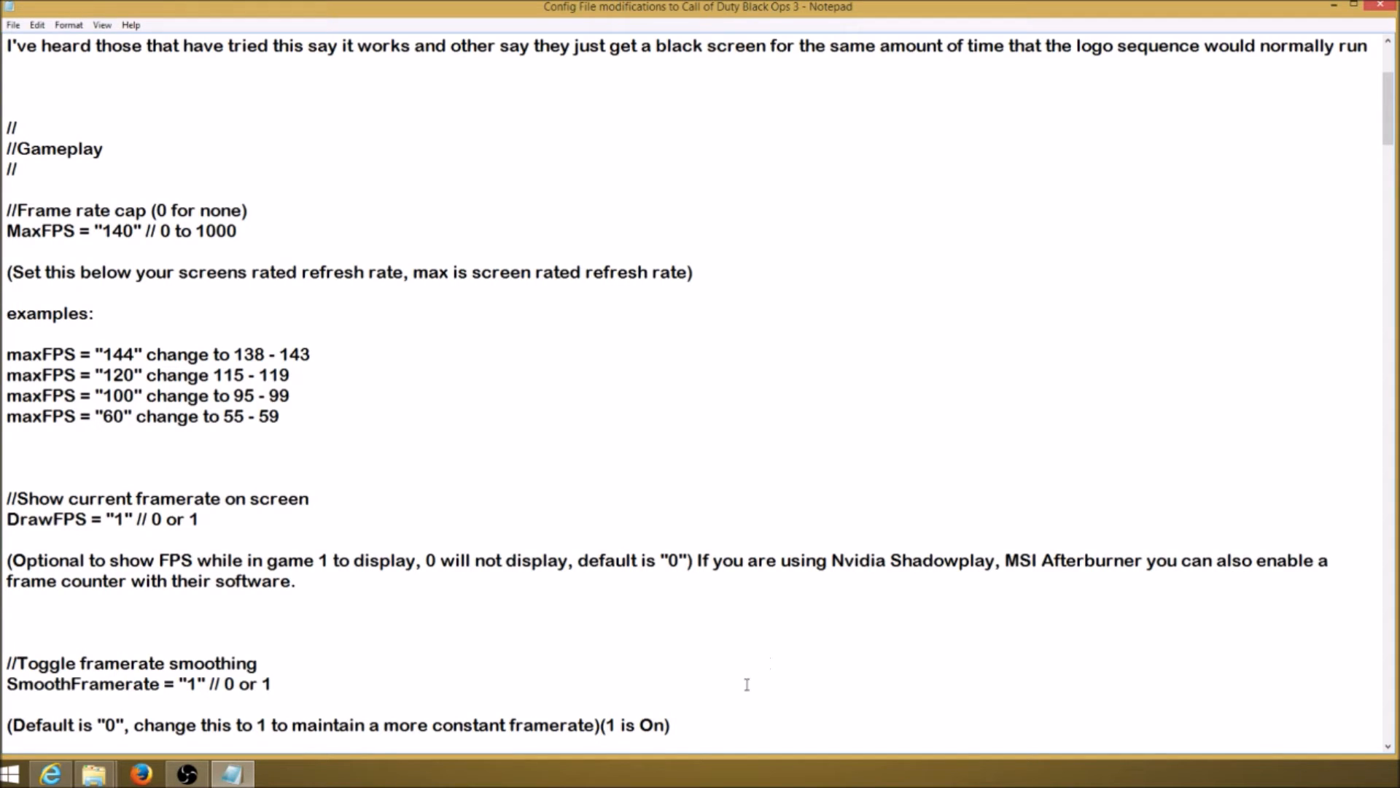
mouse_move(805, 666)
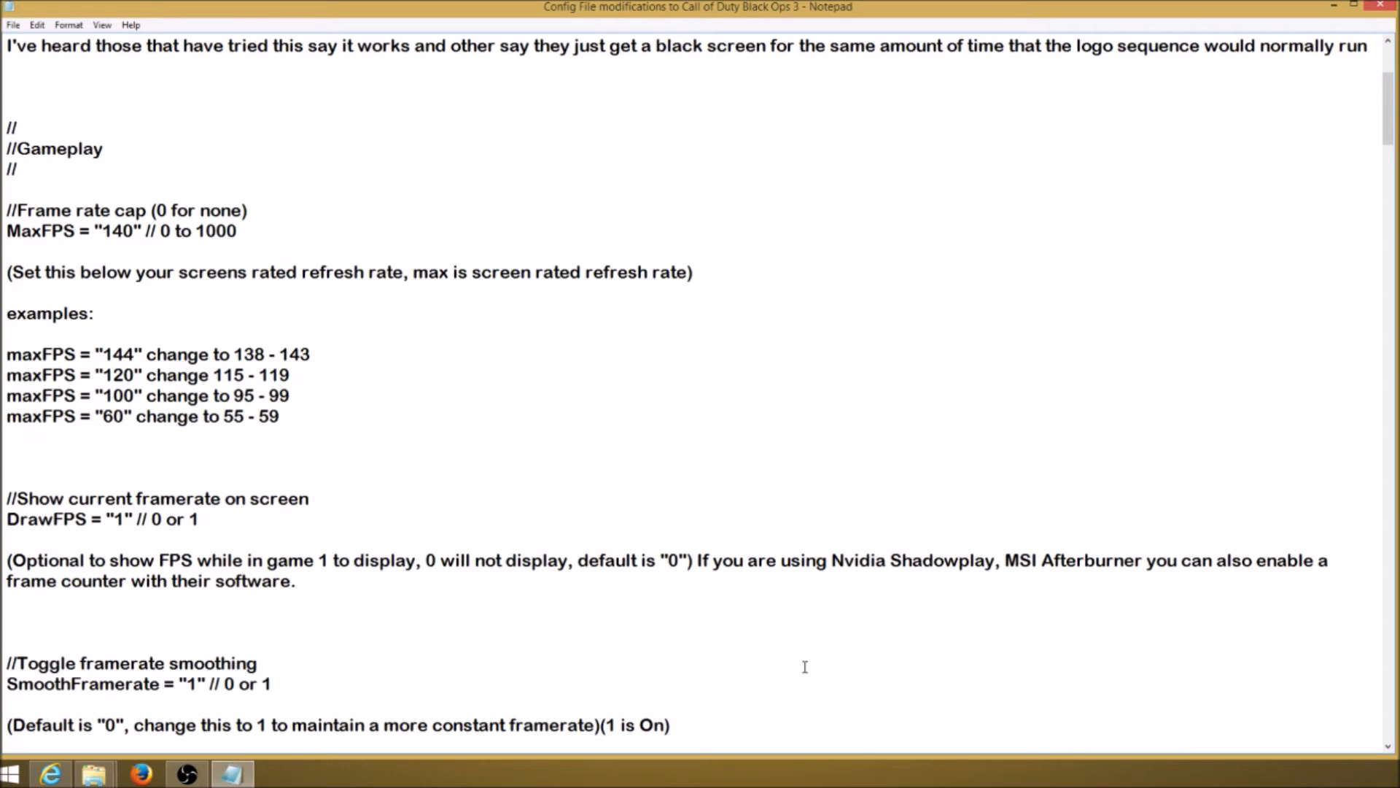
scroll(down, 3)
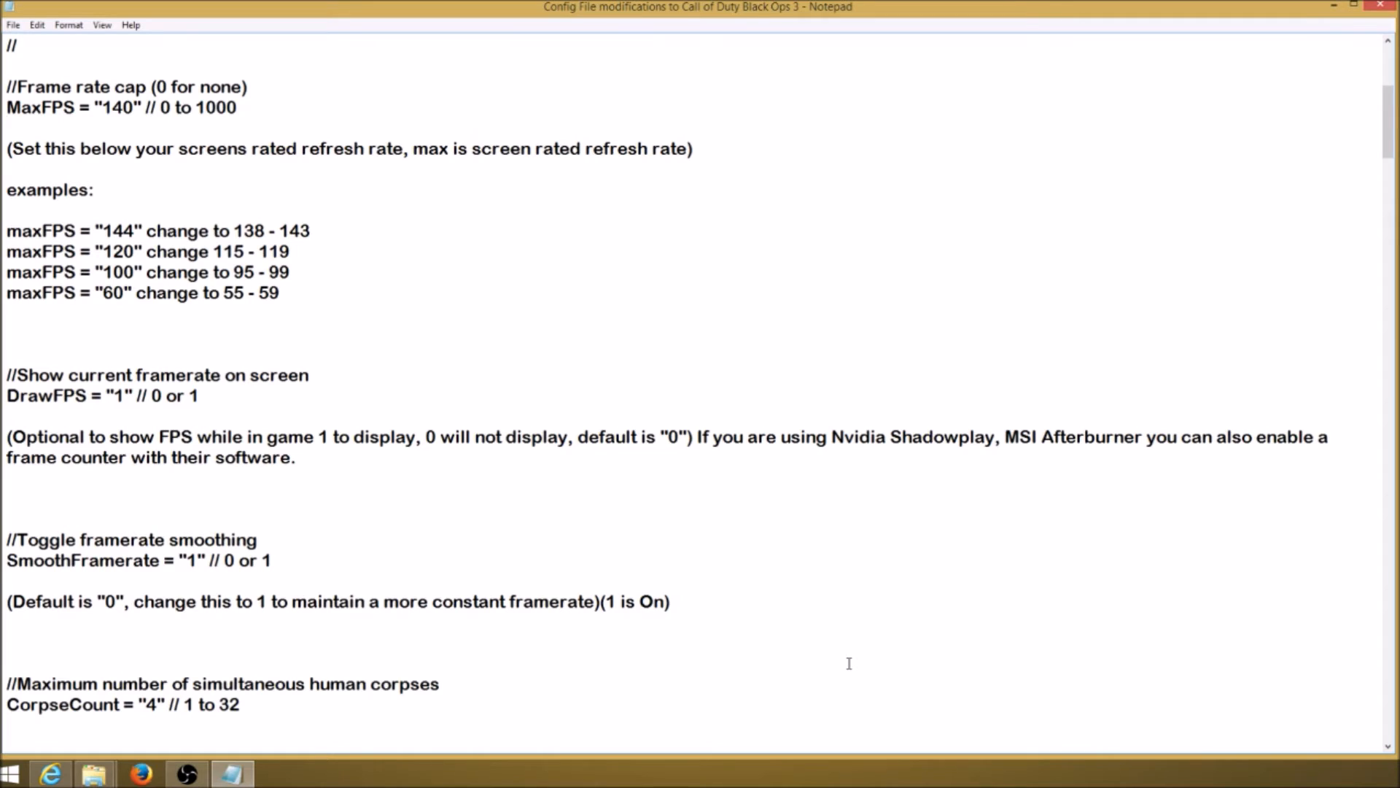
scroll(down, 3)
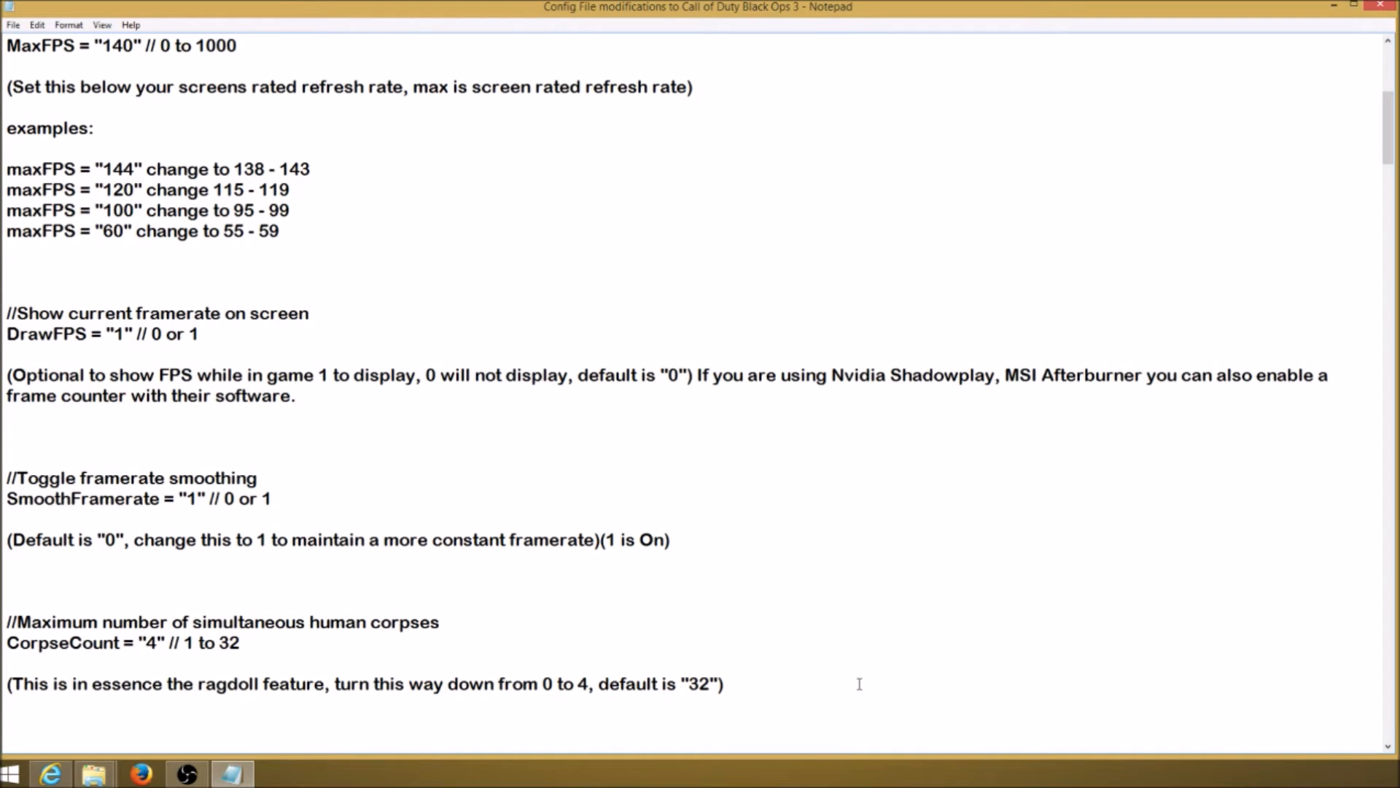
mouse_move(910, 601)
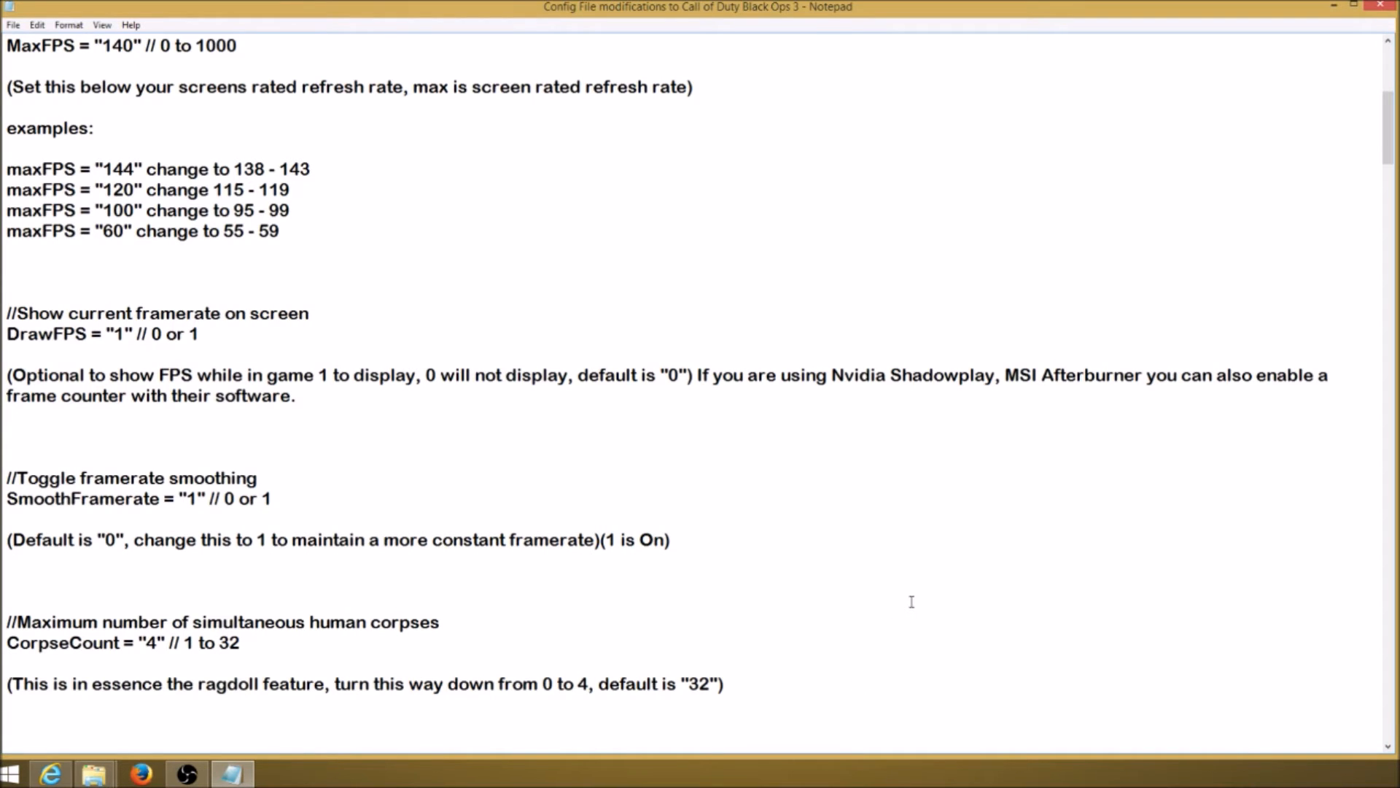
Scroll down to the MaxFrameLatency setting and the VideoMemory fraction with its recommended range.
scroll(down, 3)
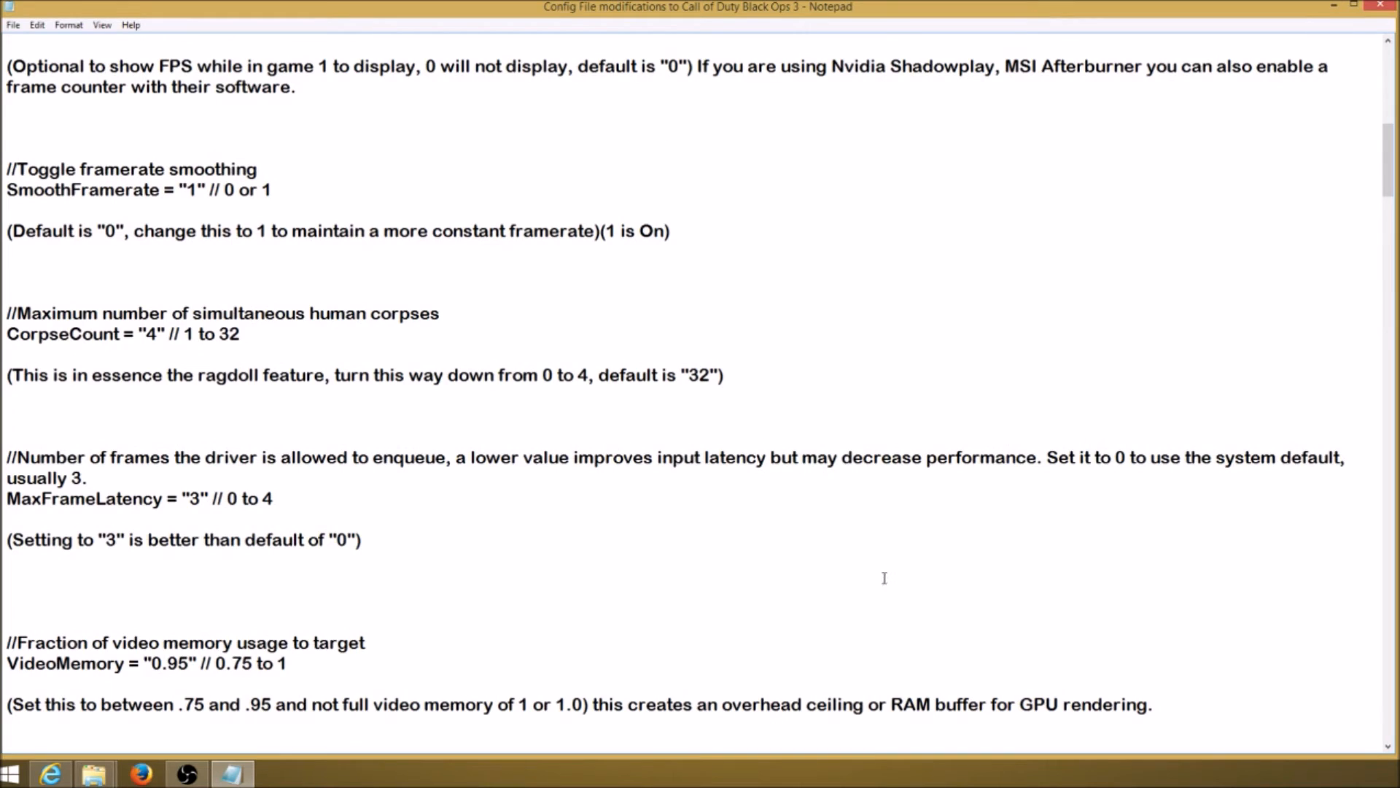
scroll(down, 3)
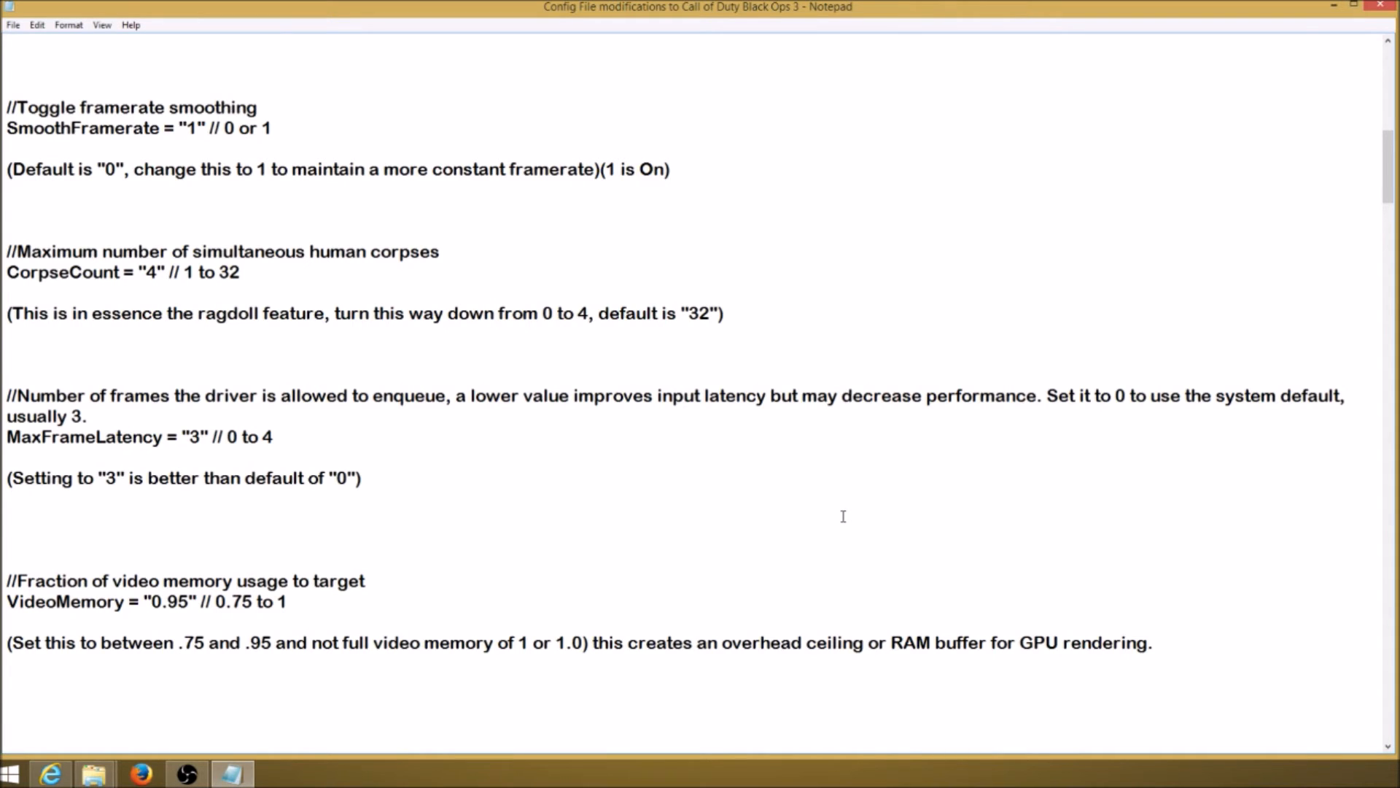
Scroll down to the MIPS/LOD group showing MeshQuality and TextureFilter set to 2.
scroll(down, 3)
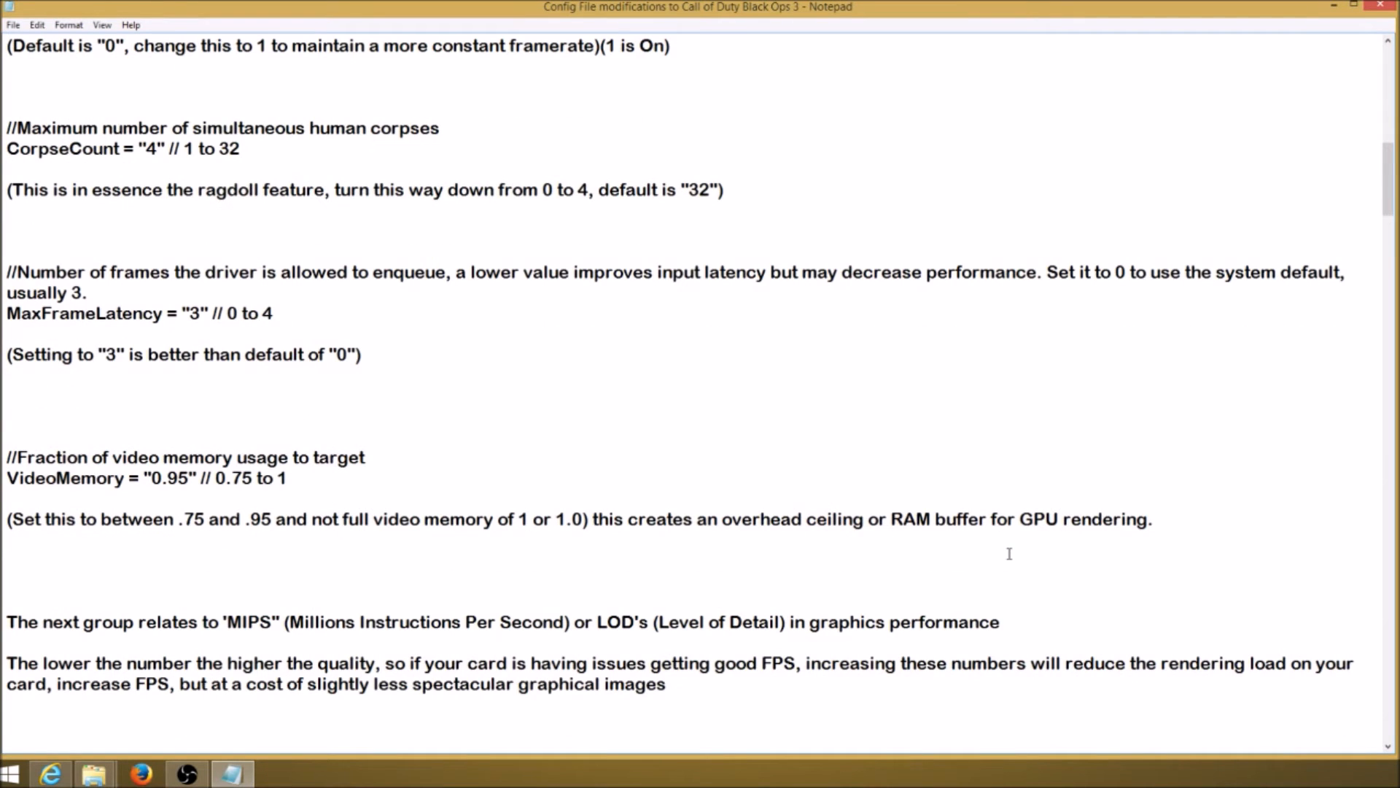
mouse_move(993, 560)
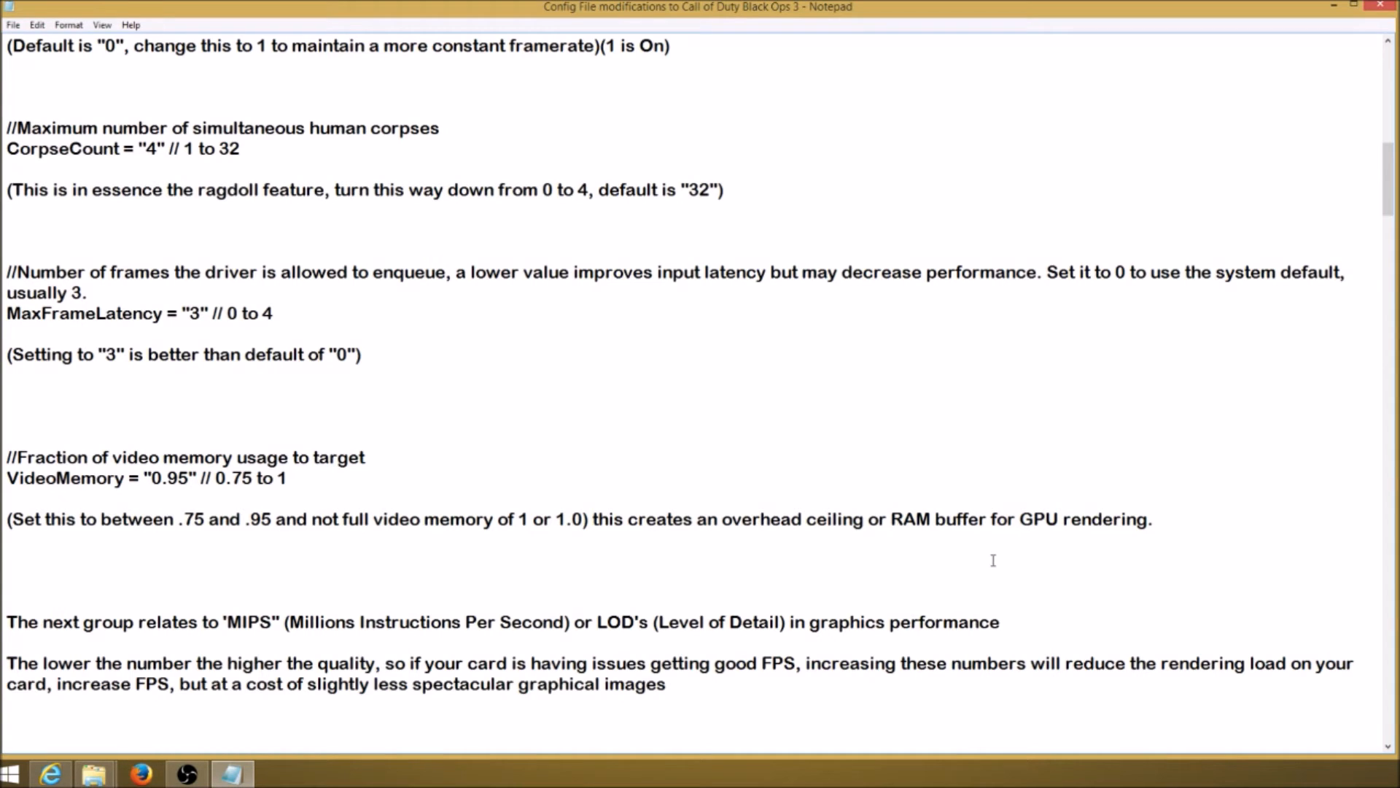
mouse_move(1232, 503)
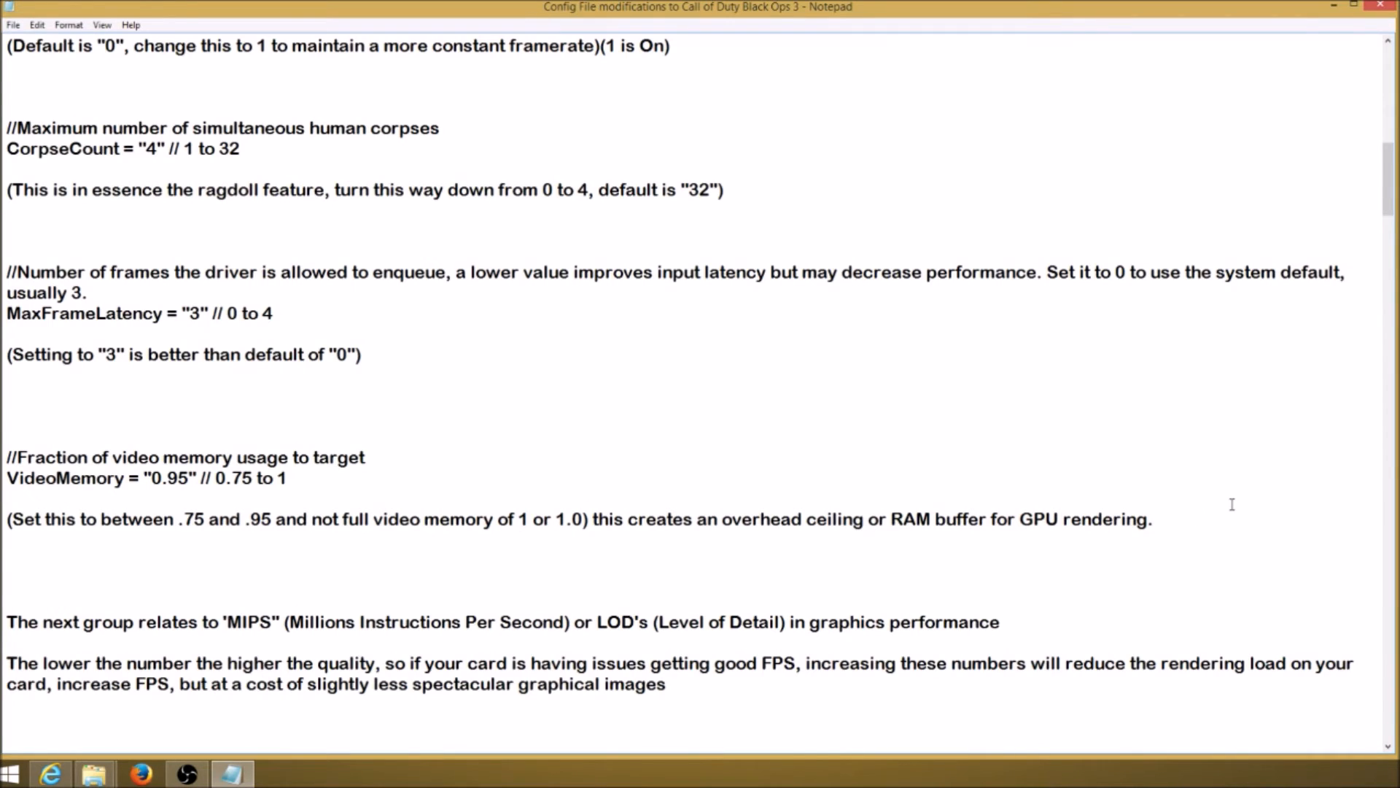
scroll(down, 3)
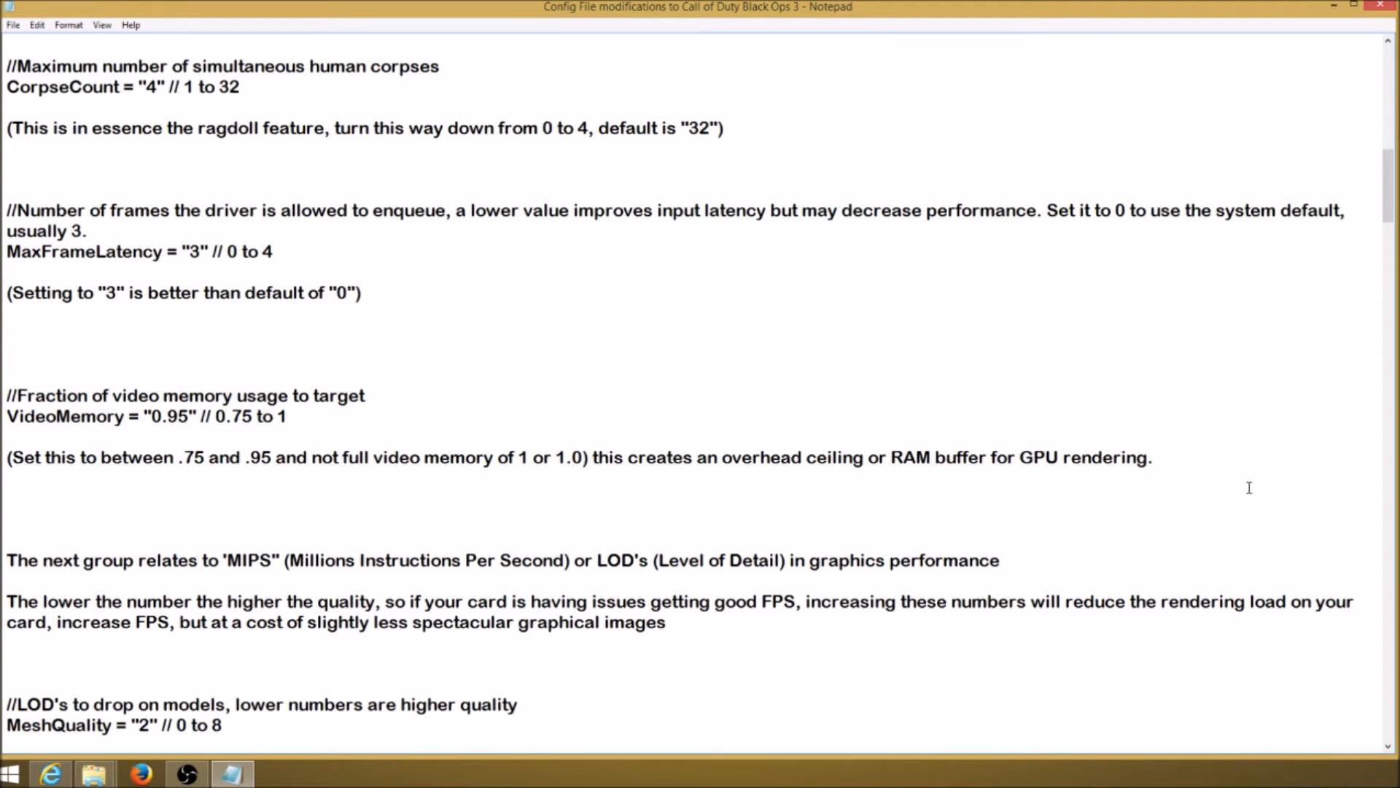
scroll(down, 3)
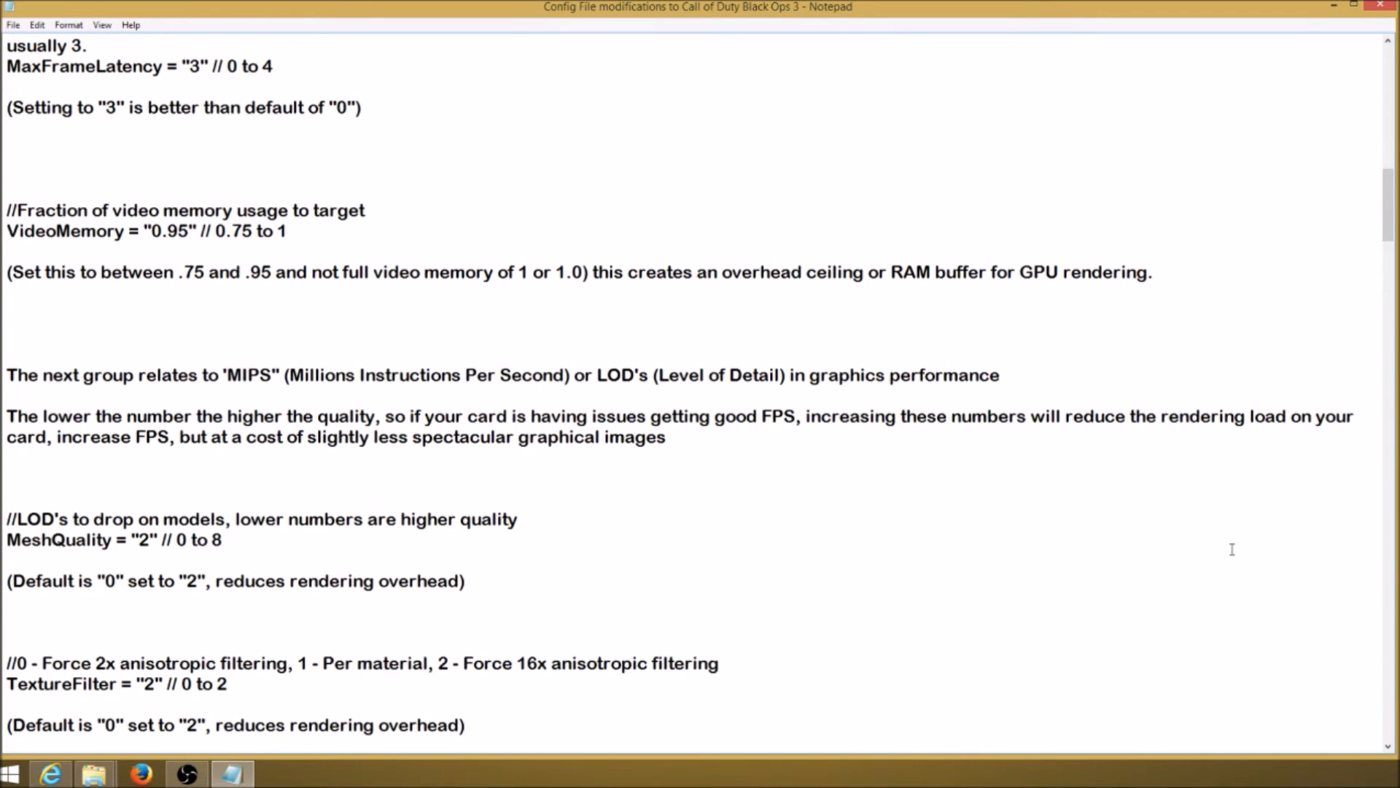
scroll(down, 3)
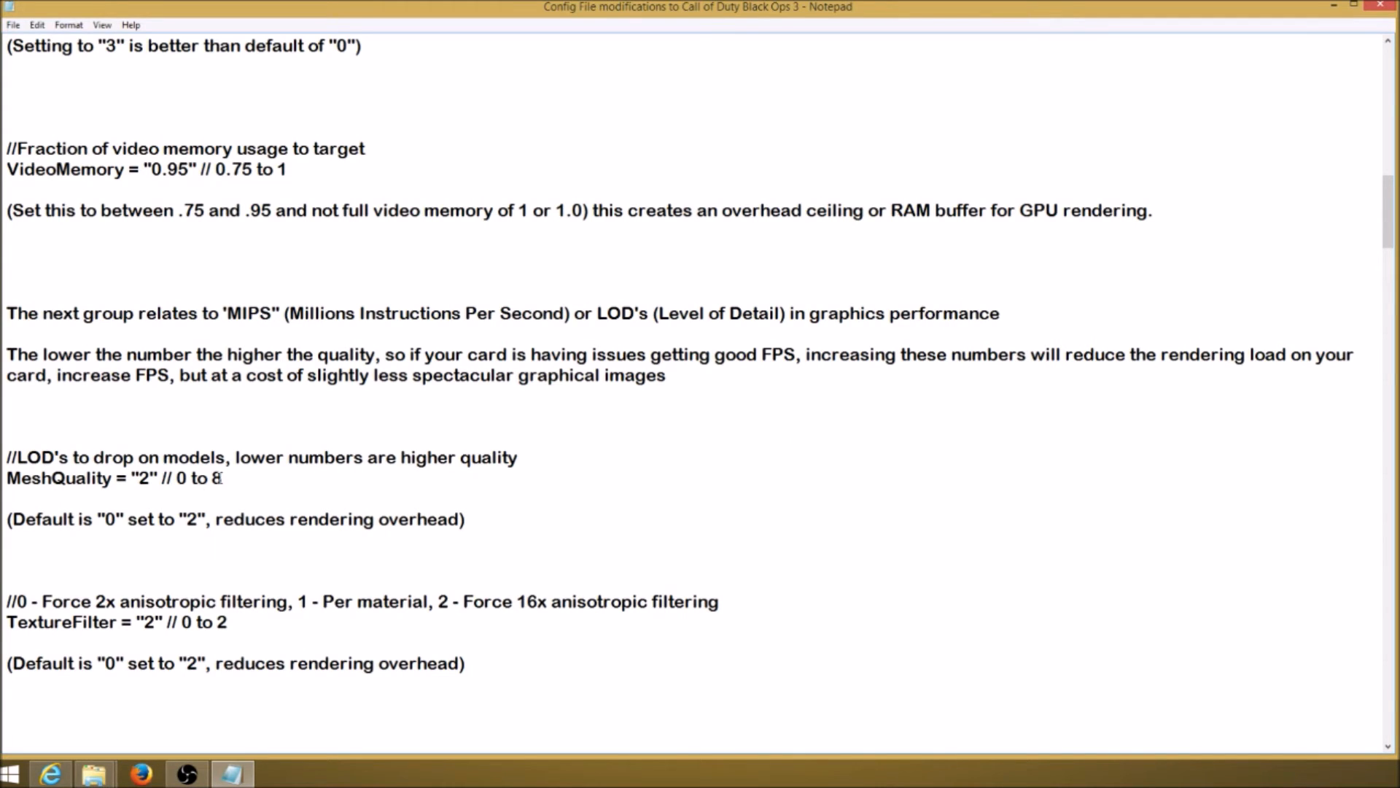
Highlight the MeshQuality line with its comment, then scroll to TextureQuality 2 and TextureQualityFX 2.
drag(6, 456, 222, 479)
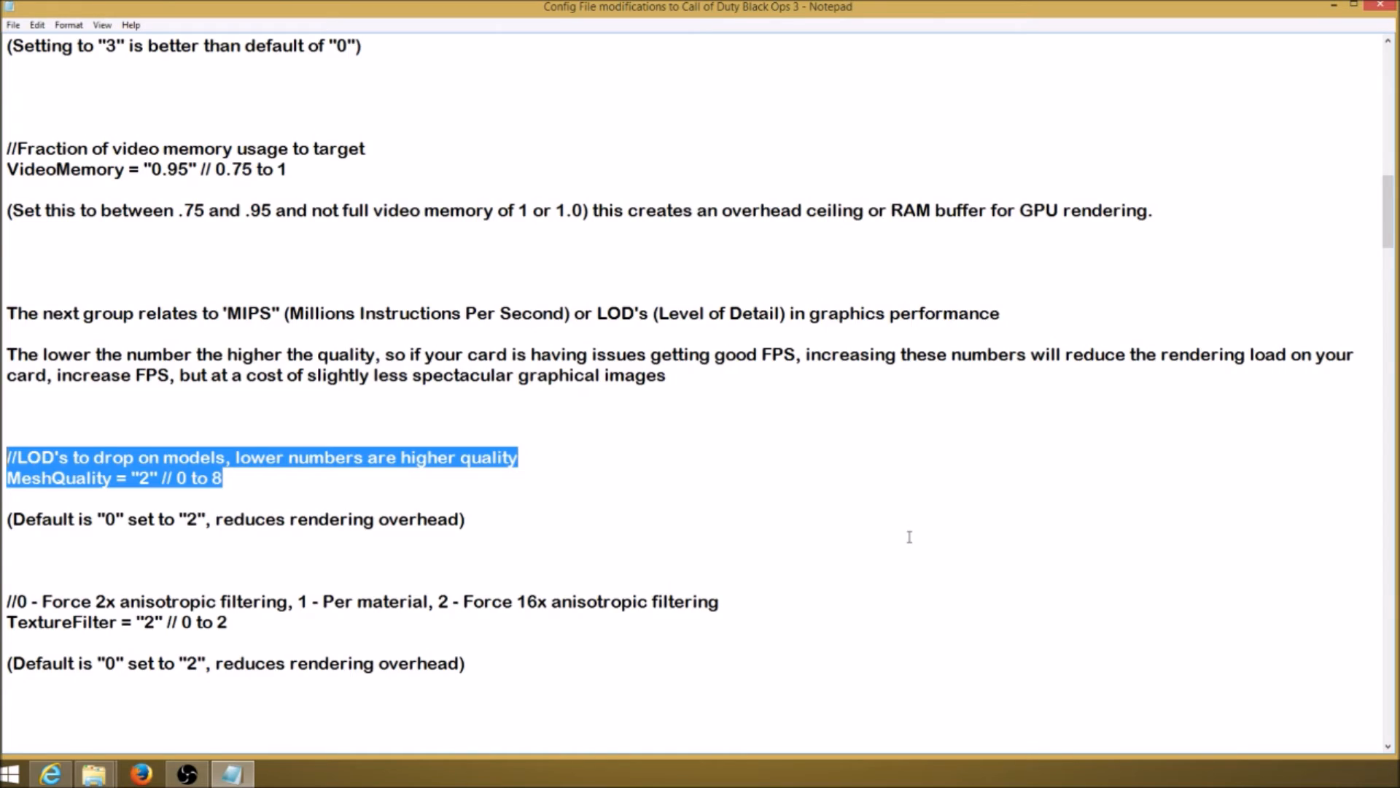
scroll(down, 3)
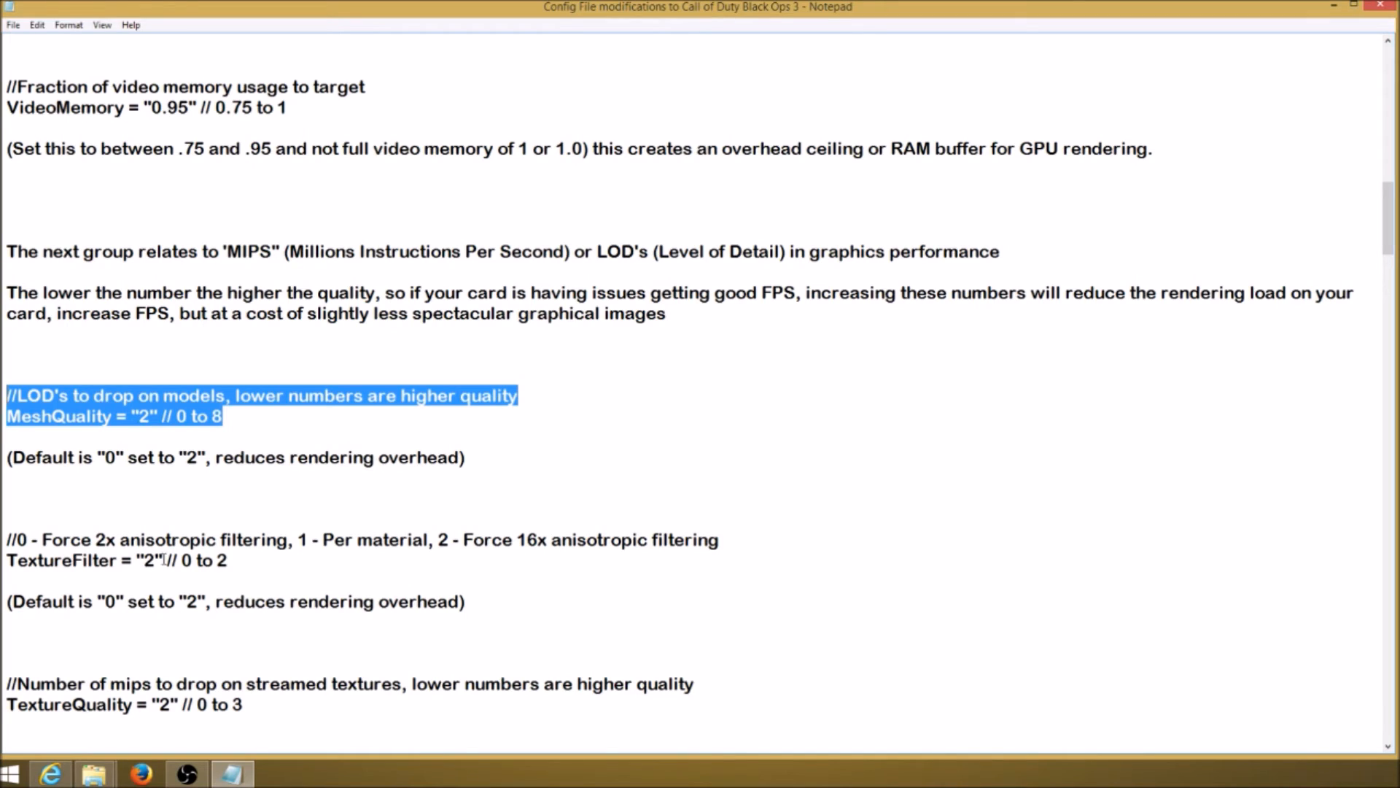
mouse_move(404, 581)
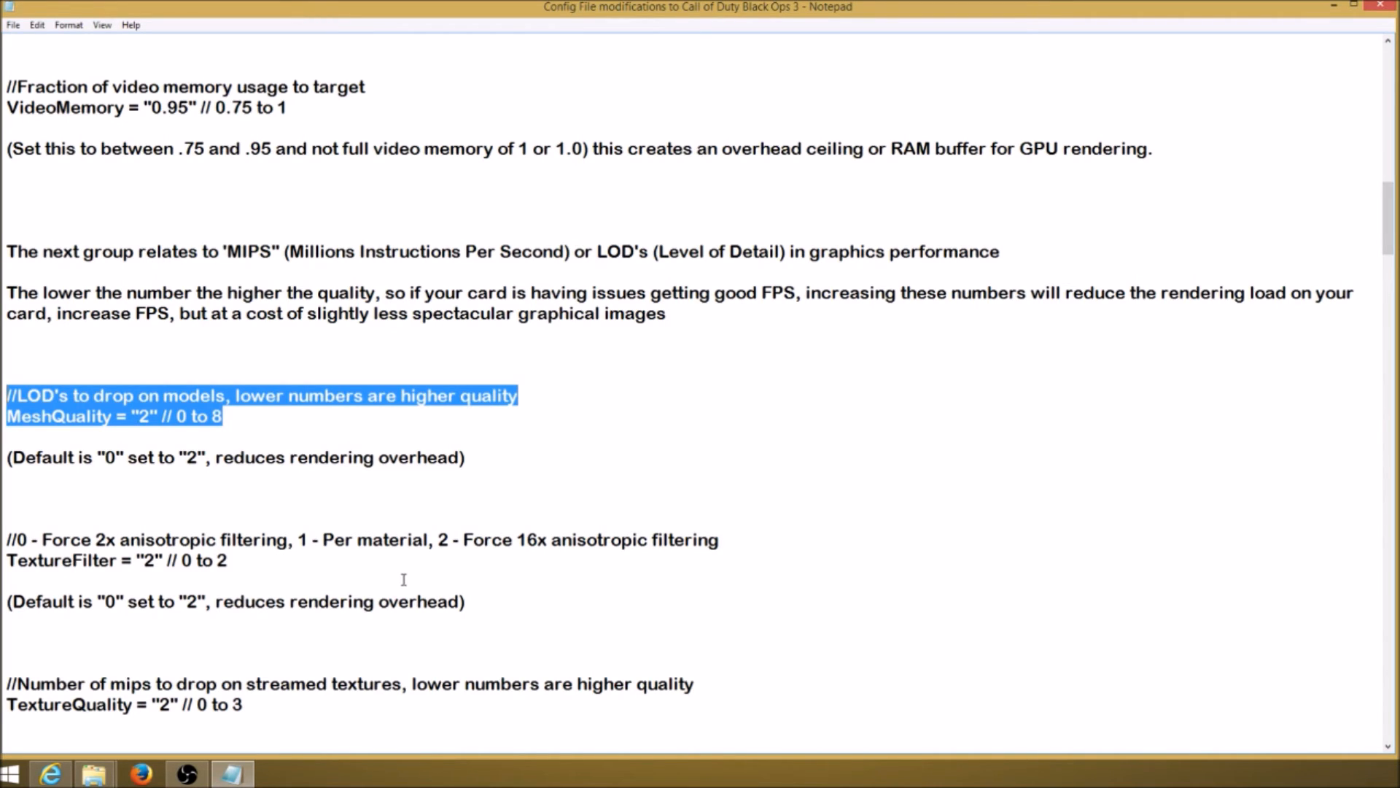
mouse_move(576, 578)
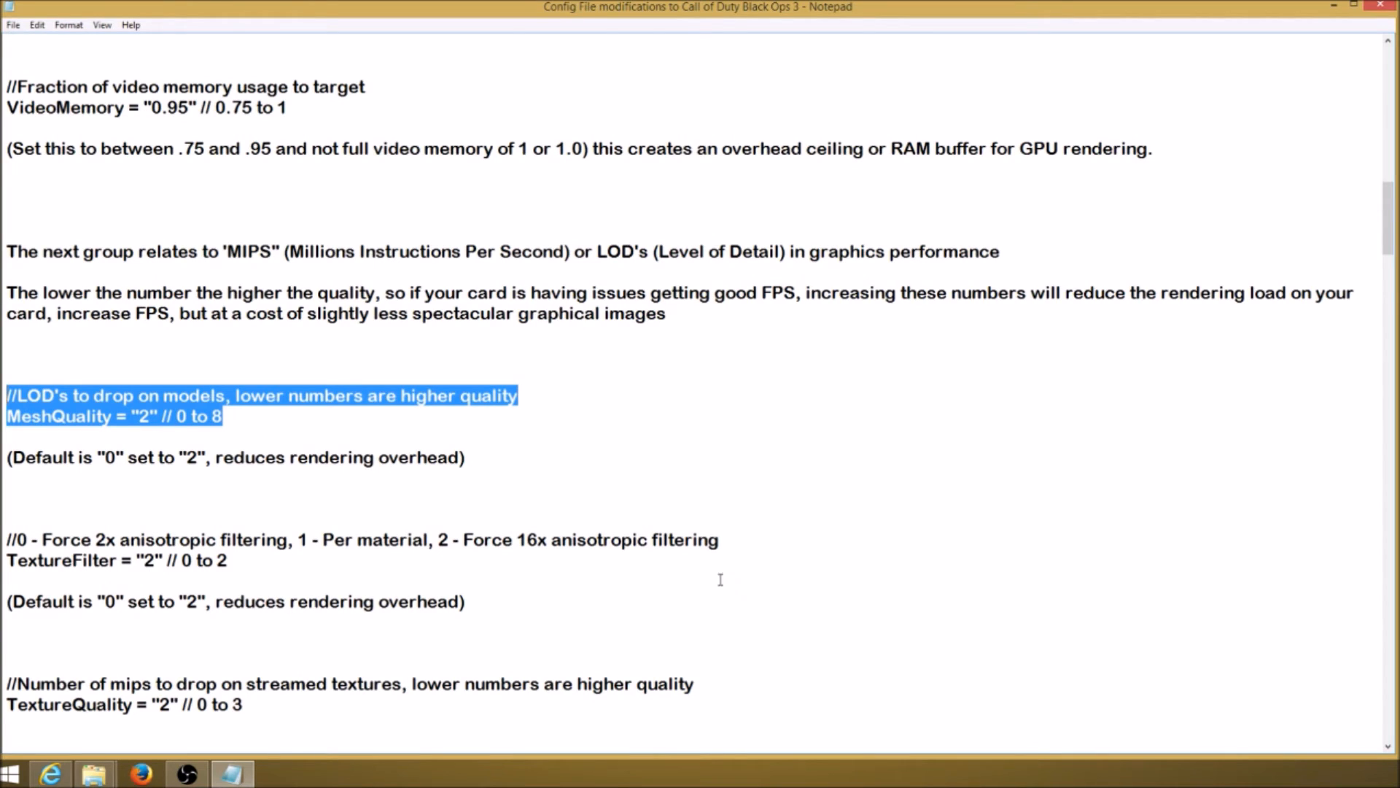
mouse_move(686, 607)
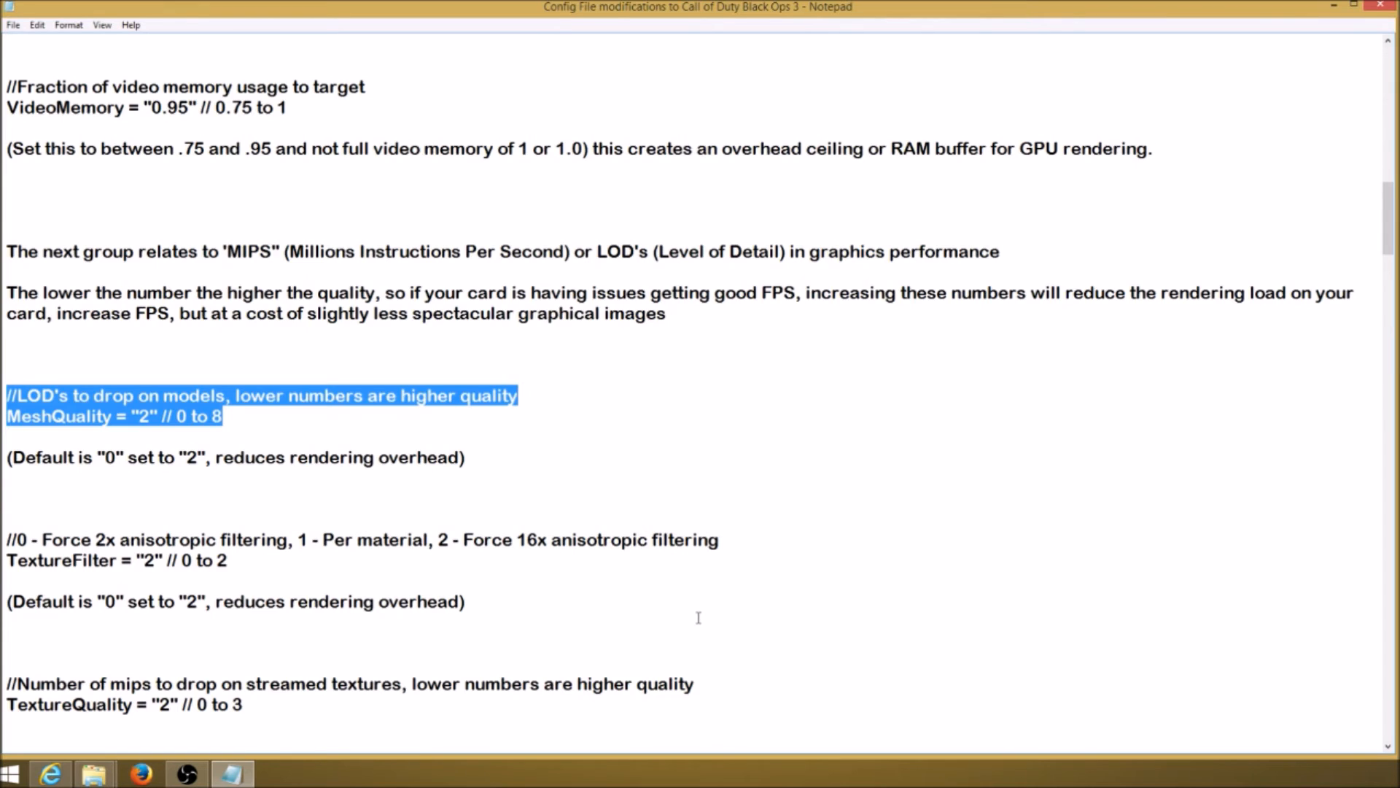
scroll(down, 3)
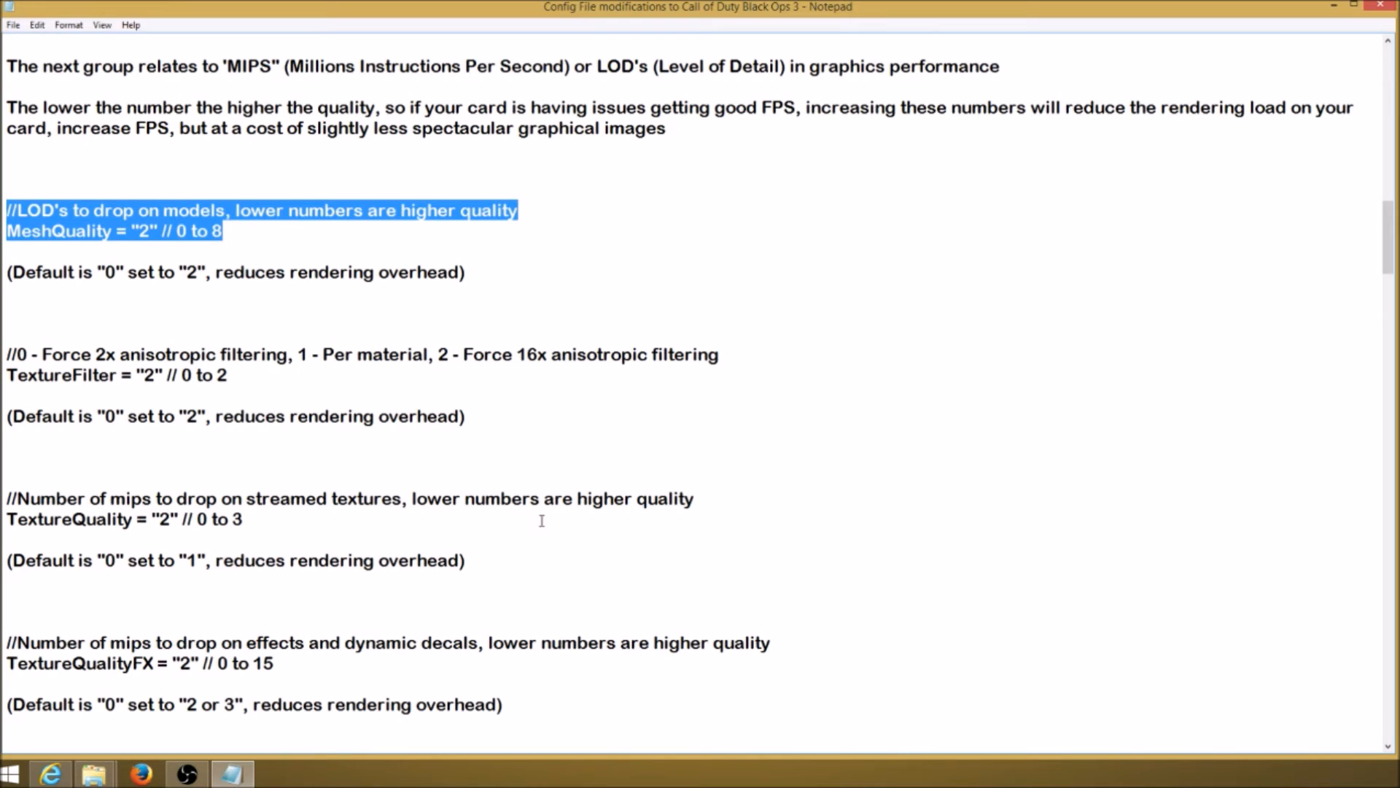
mouse_move(112, 560)
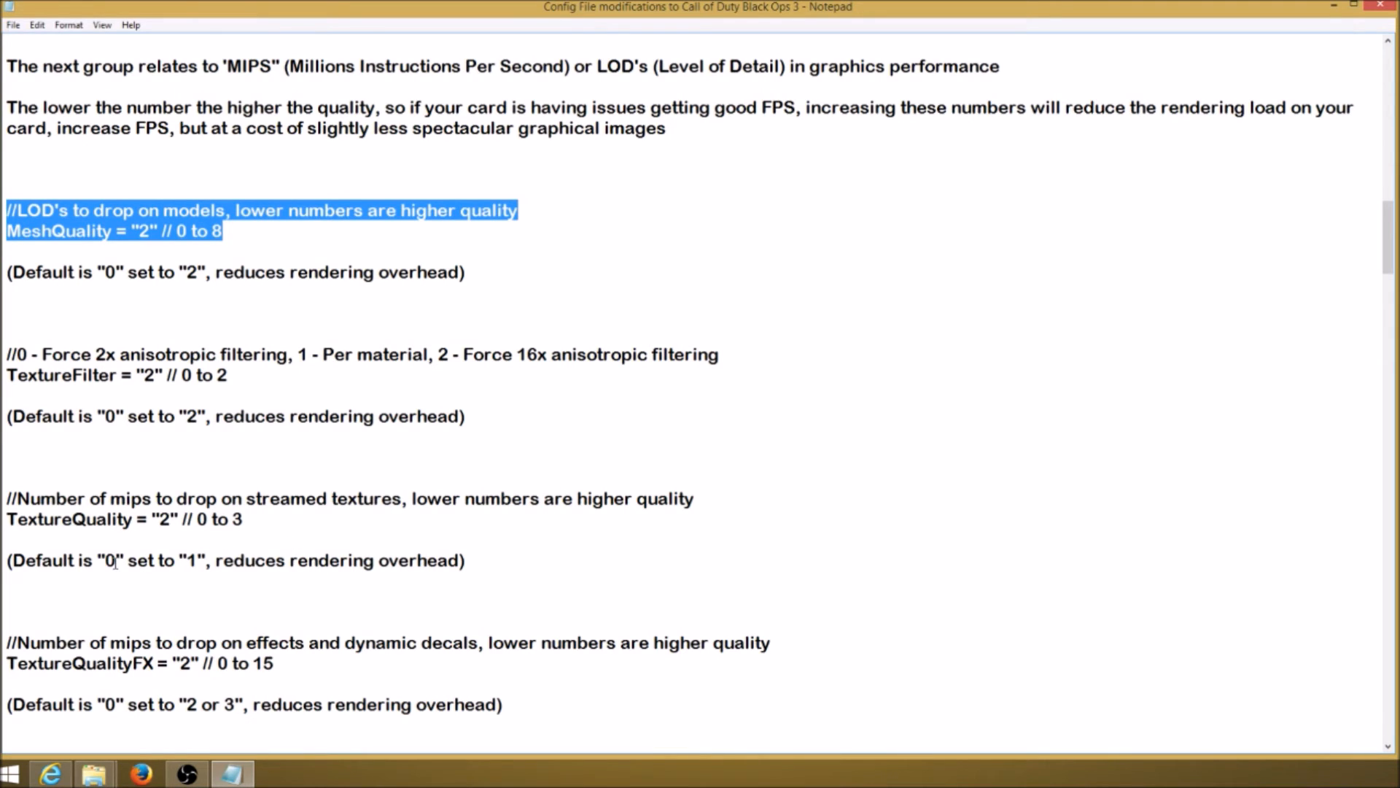
mouse_move(519, 592)
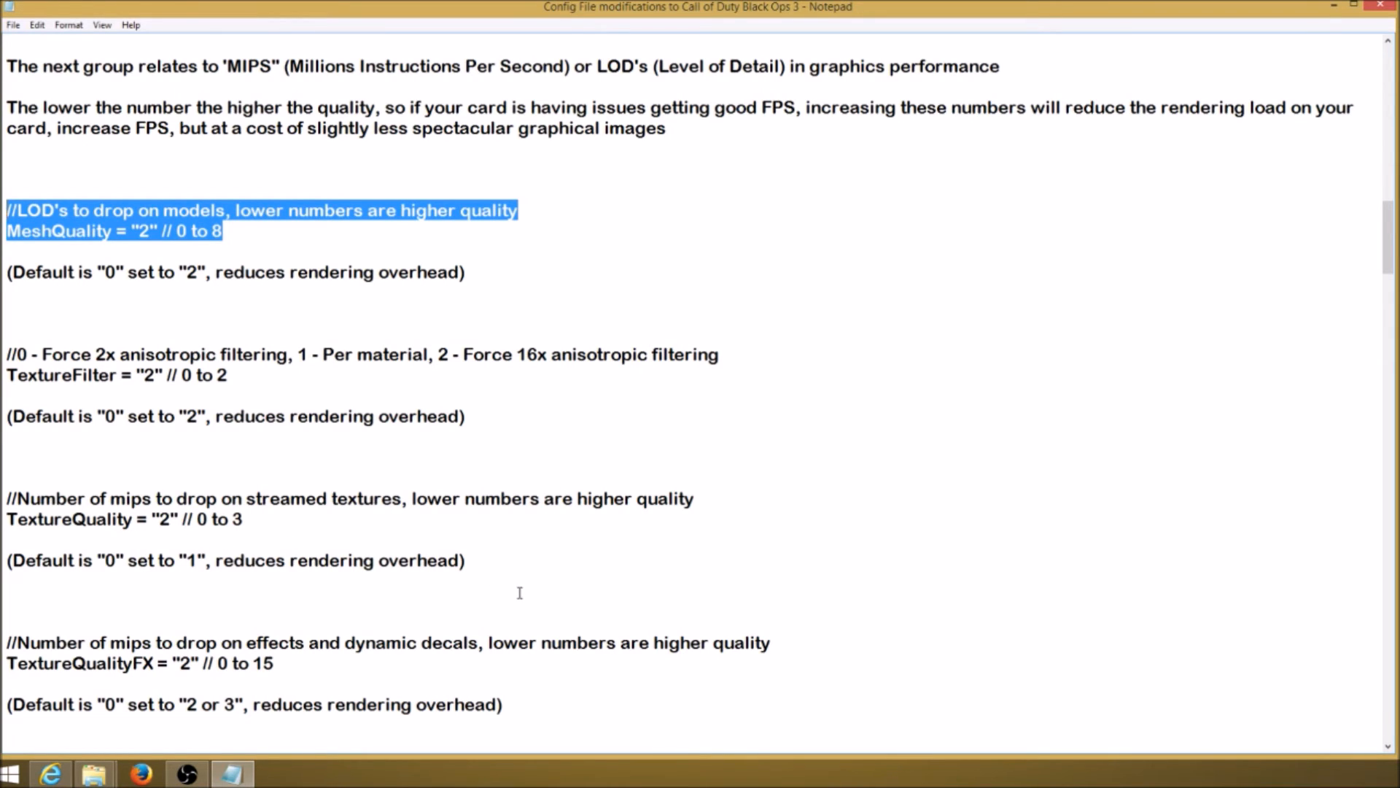
mouse_move(922, 615)
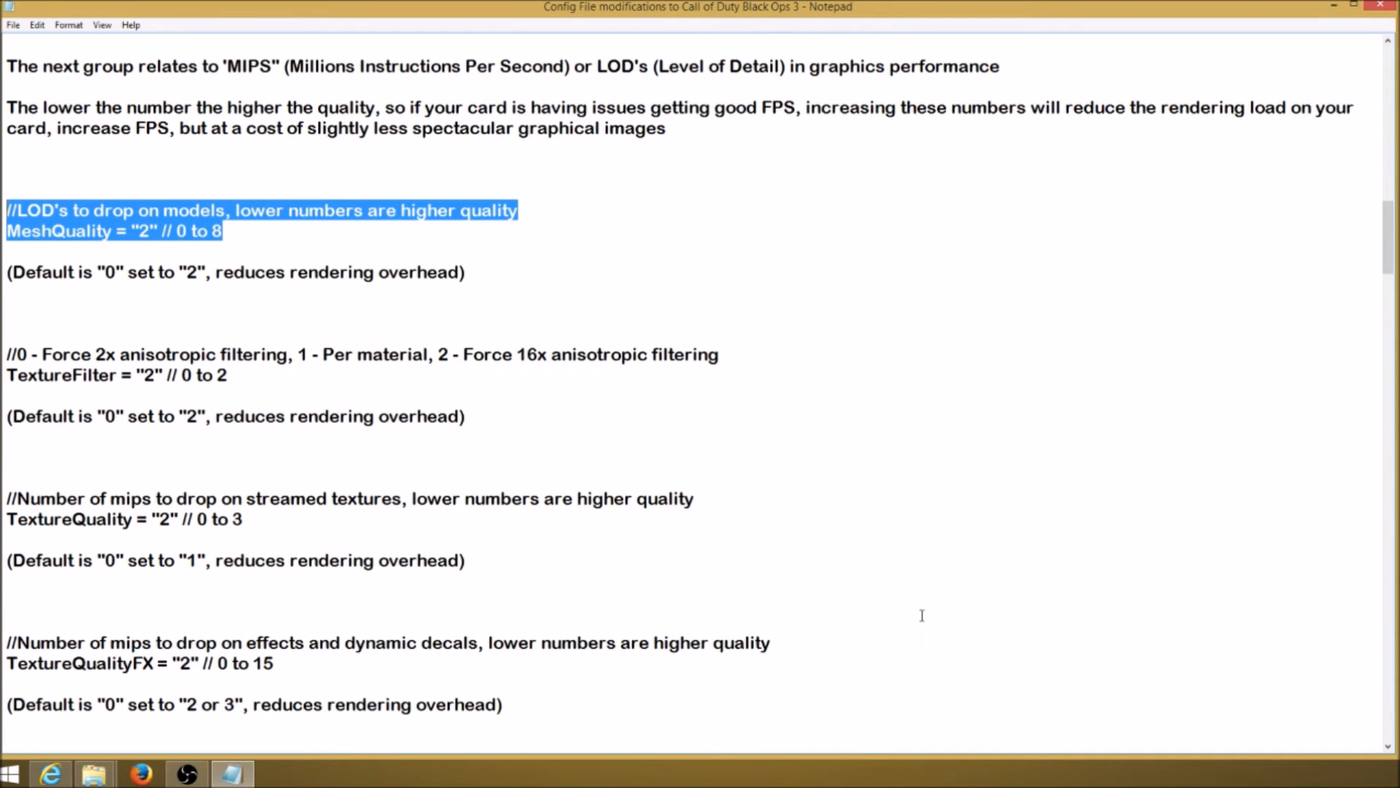
scroll(down, 3)
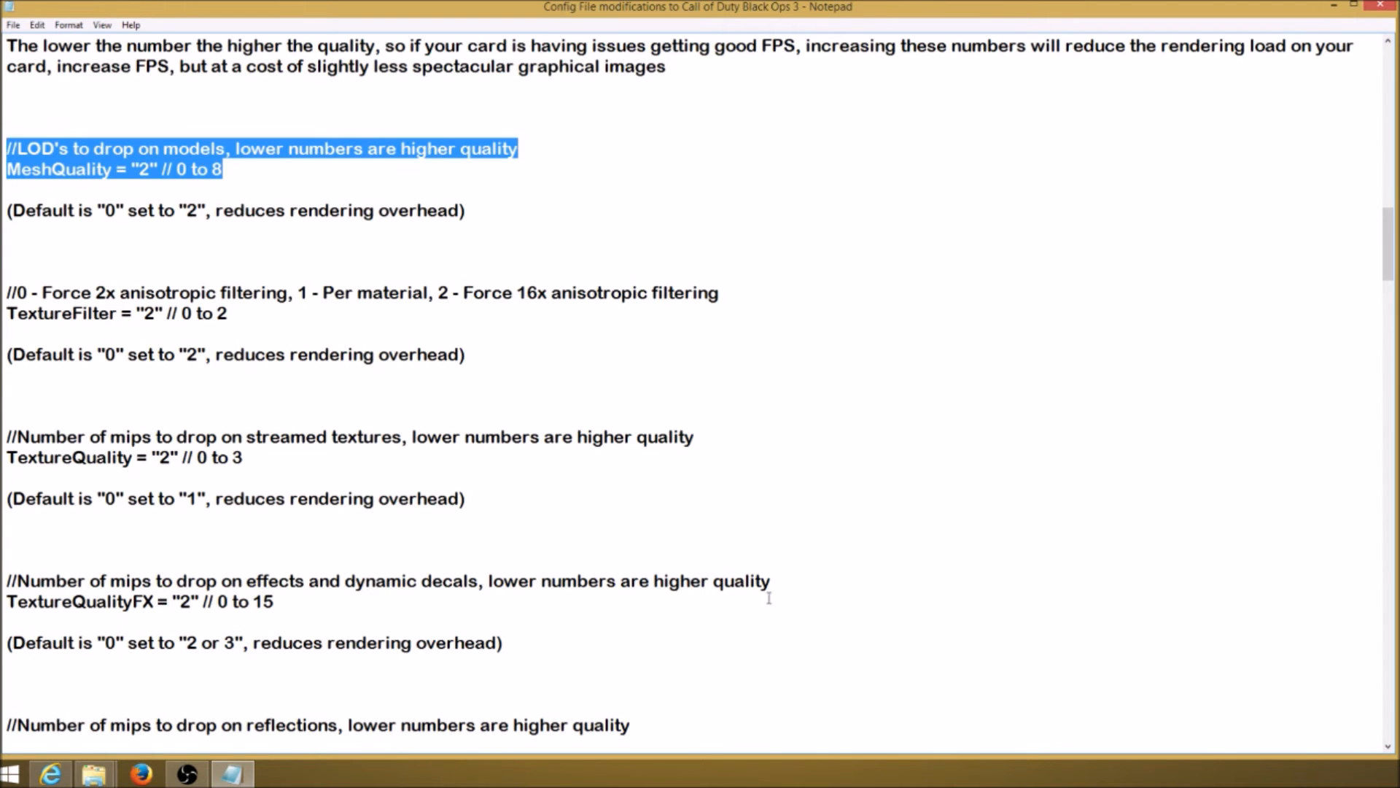
Scroll past TextureQualityProbes 4 and TextureQualityBakedSunShadows to TextureLowDetailResident and DisableDynamicLightShadows.
scroll(down, 3)
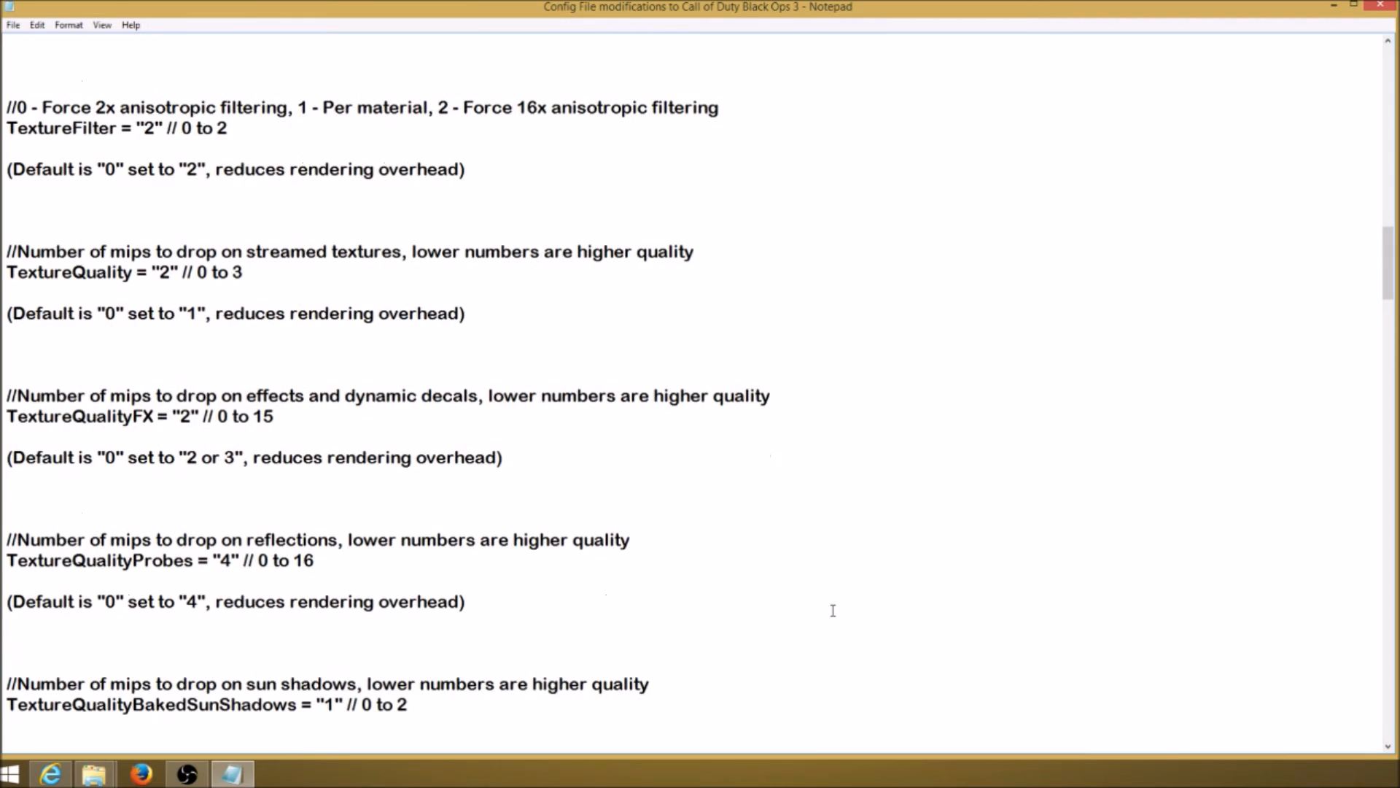
scroll(down, 3)
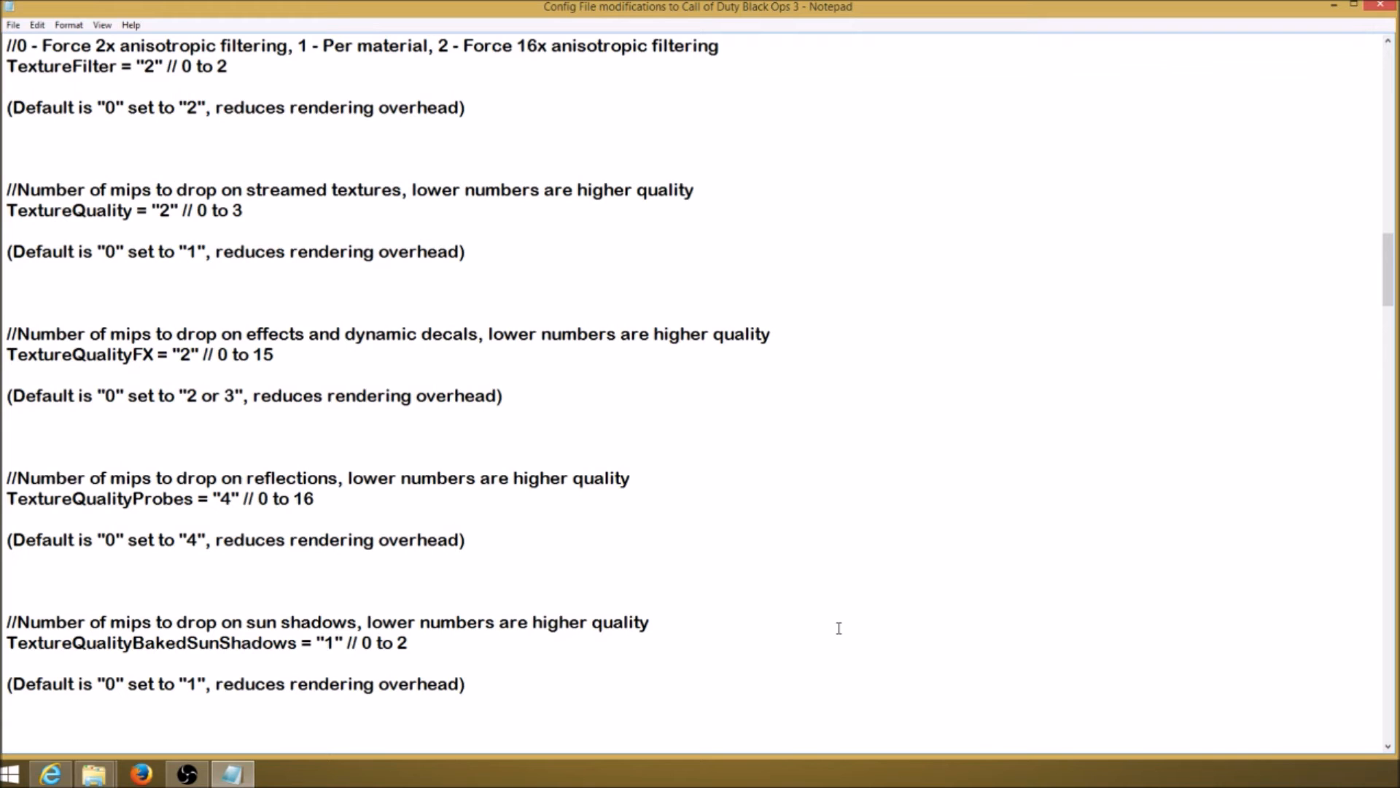
mouse_move(880, 567)
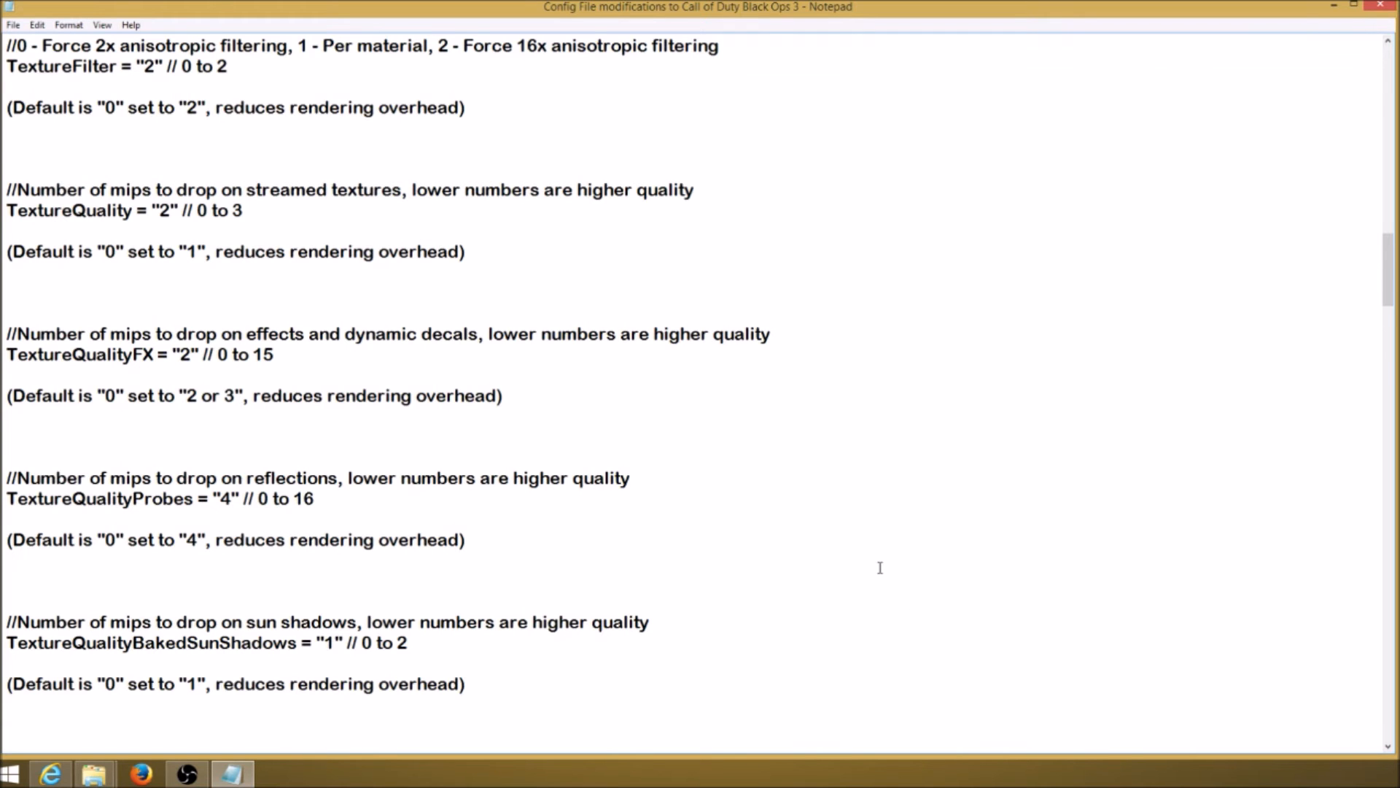
scroll(down, 3)
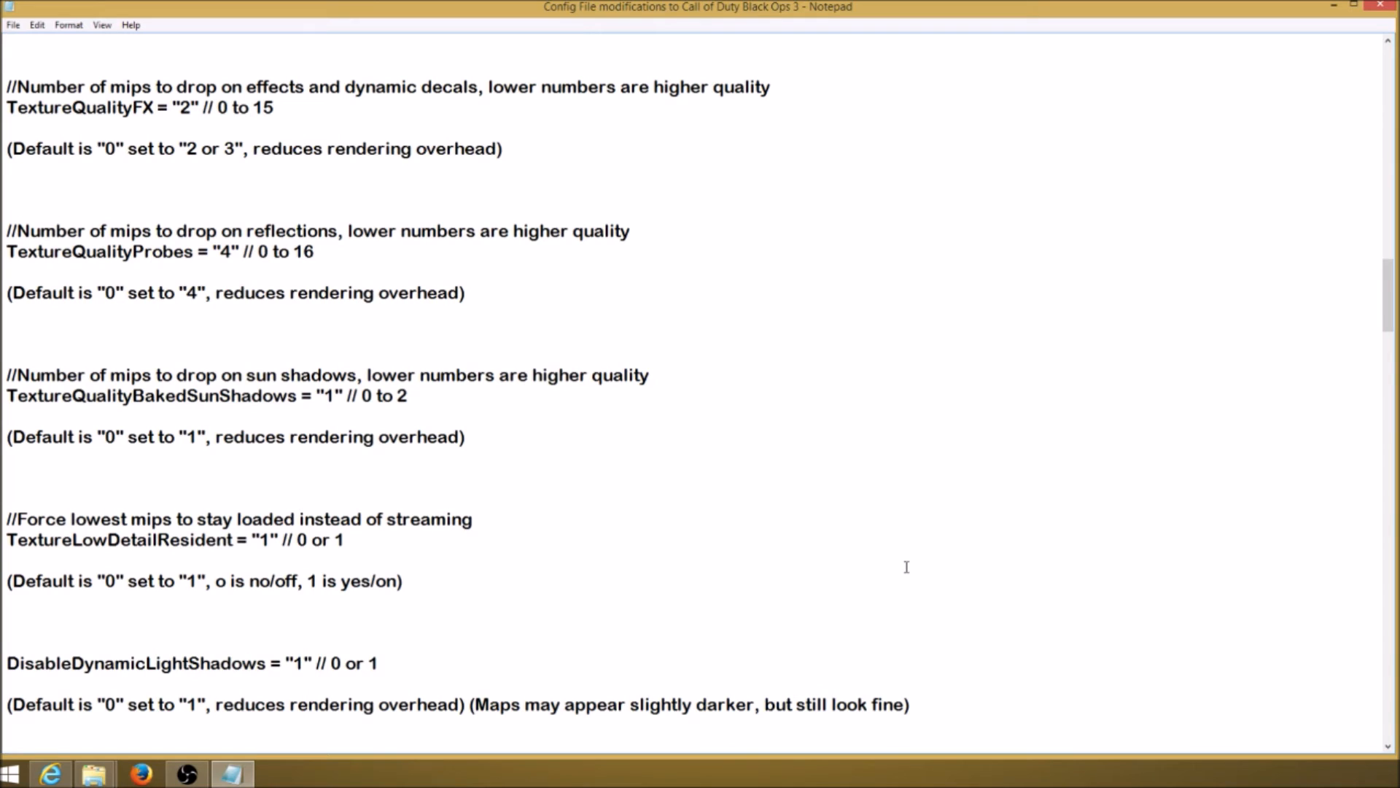
mouse_move(135, 519)
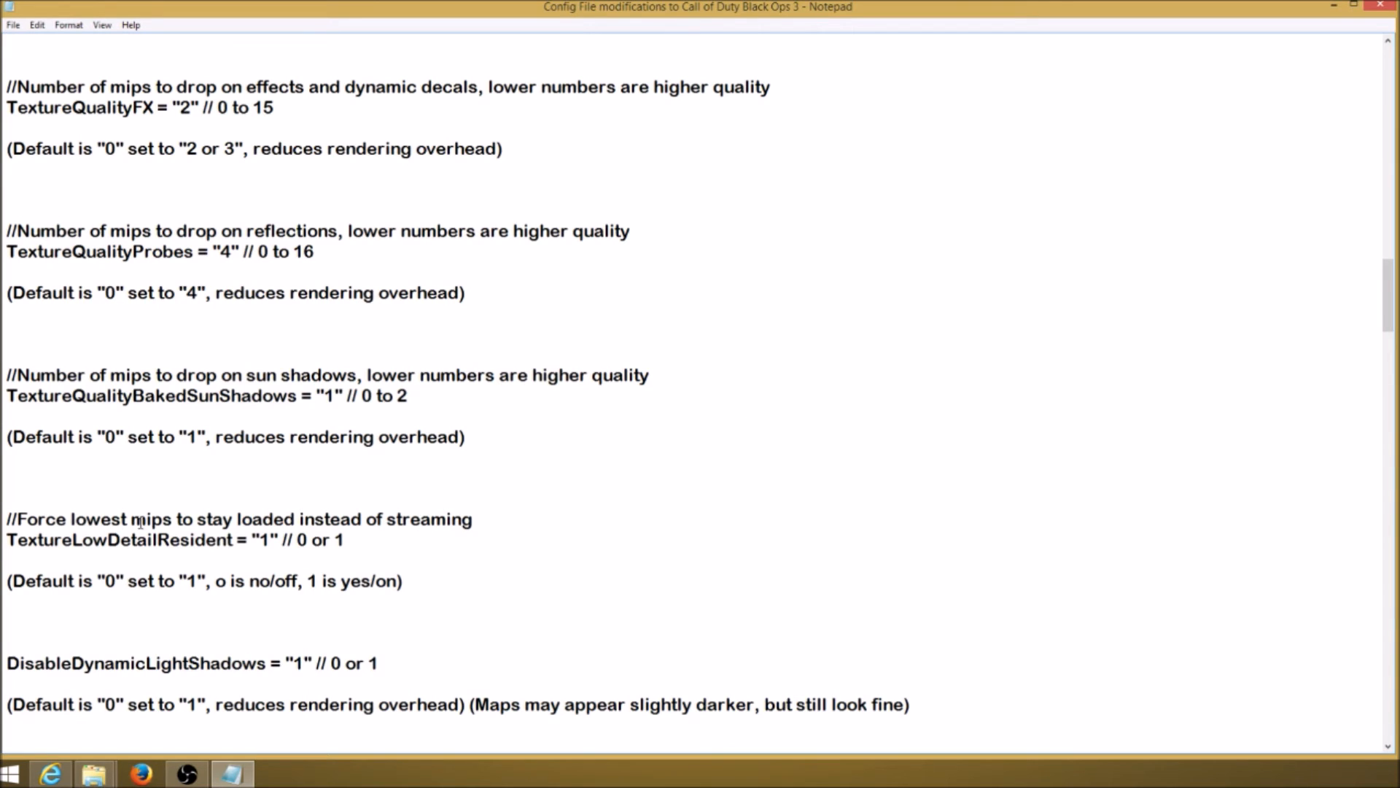
mouse_move(453, 520)
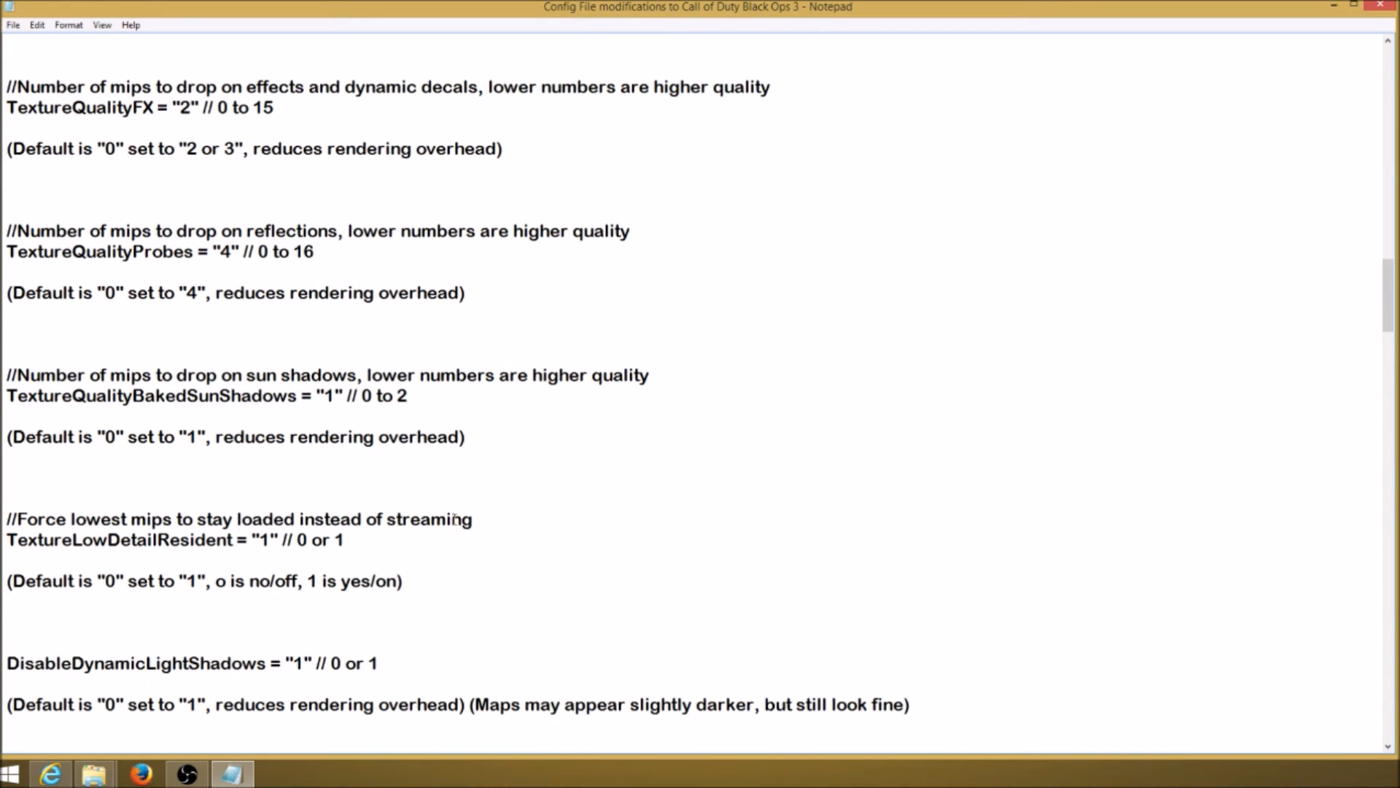
mouse_move(574, 548)
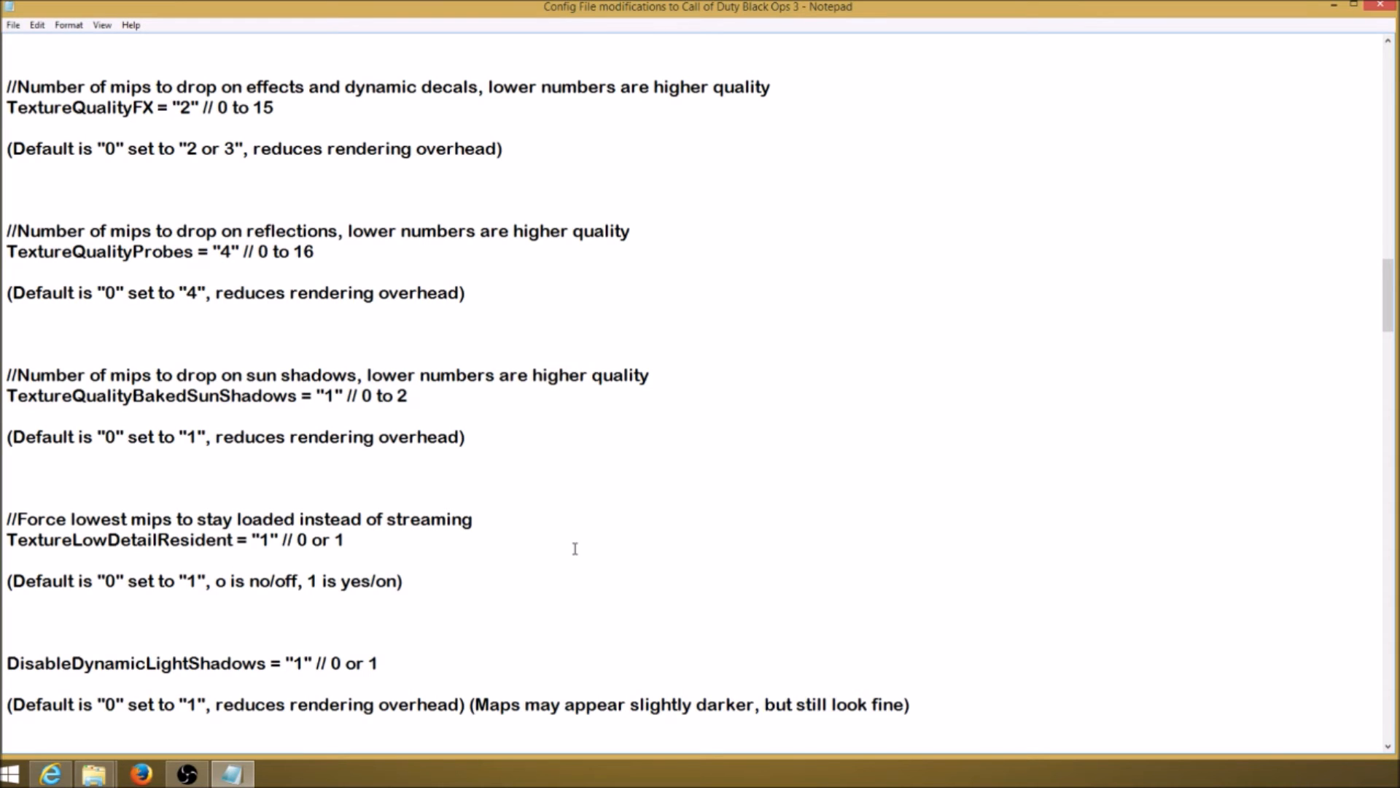
scroll(down, 3)
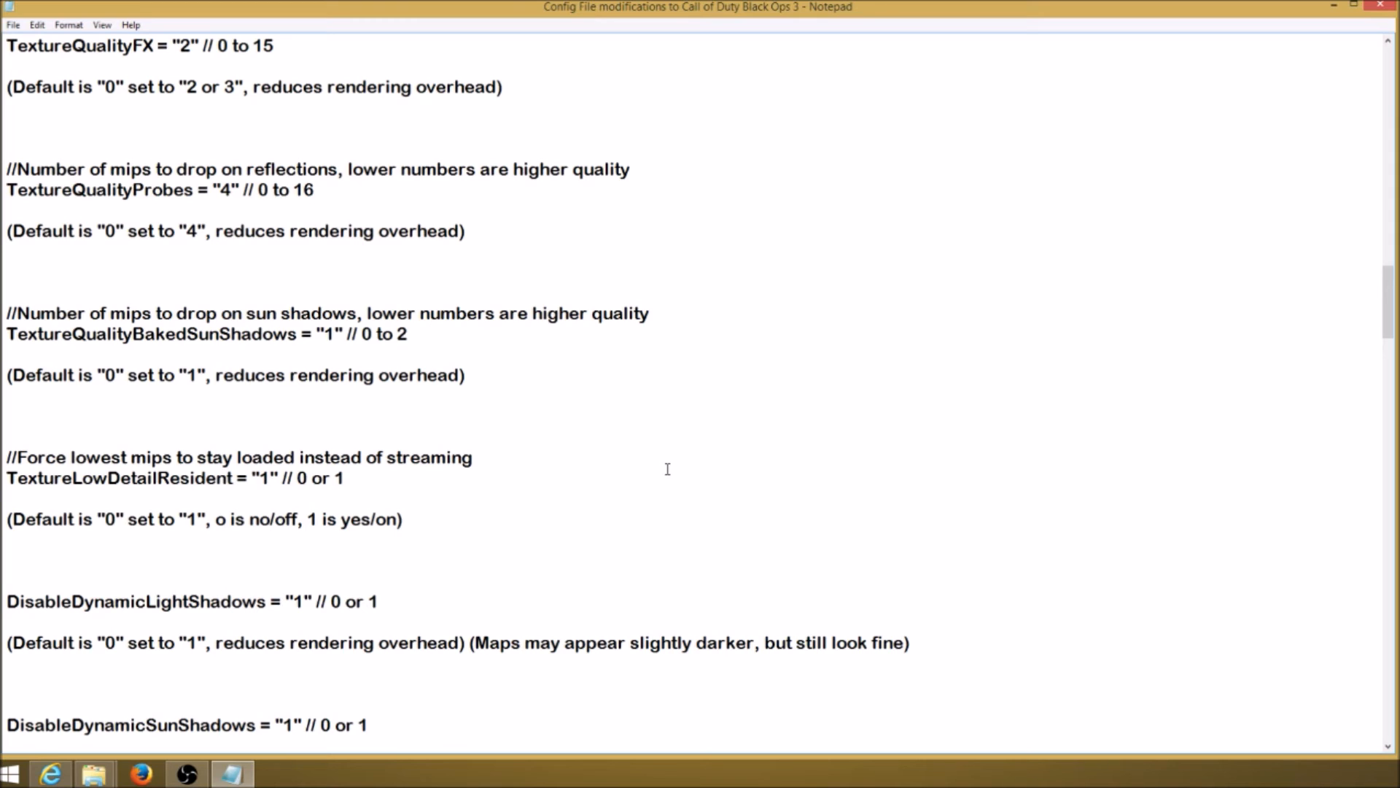
mouse_move(785, 482)
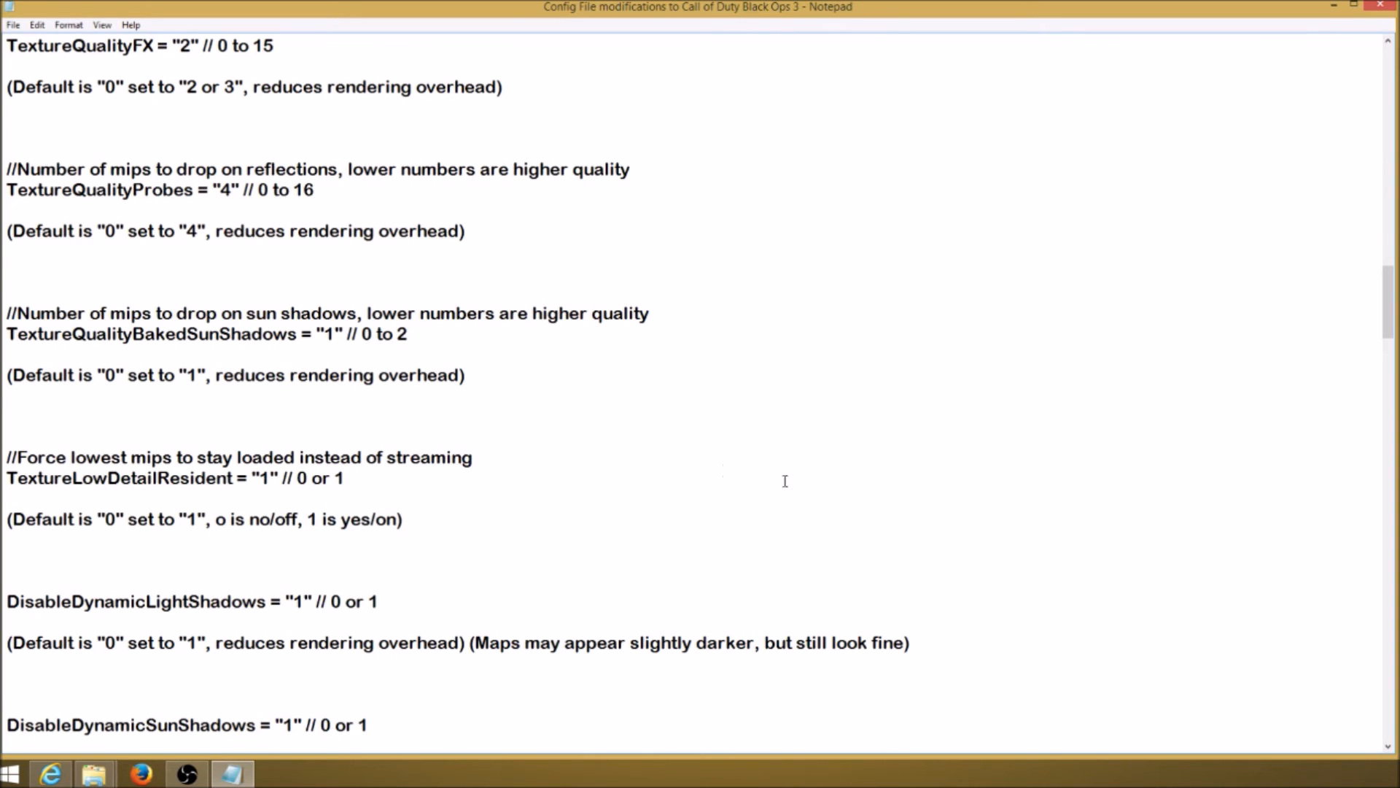
Highlight the ShadowFiltering multi-sampled soft shadows line and its comment.
scroll(down, 3)
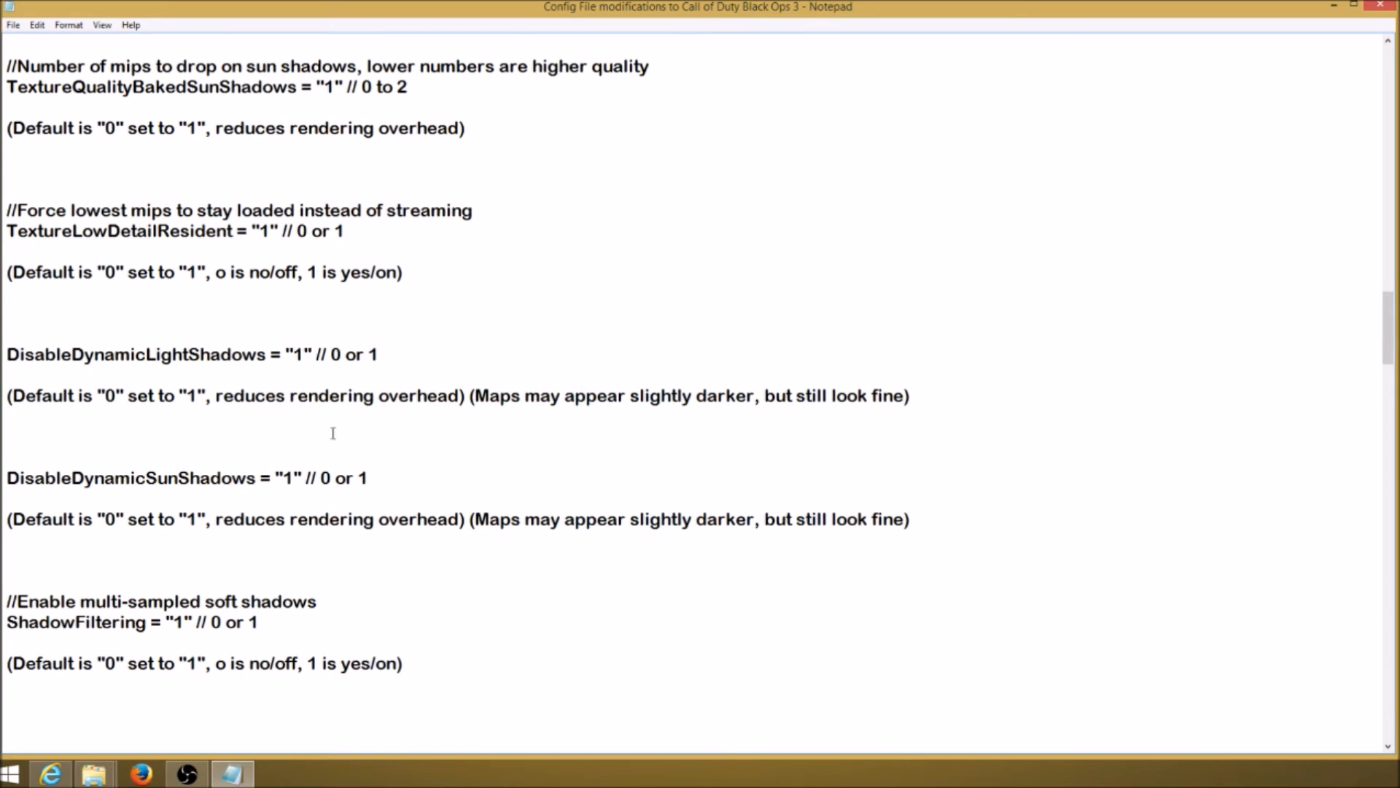
mouse_move(96, 387)
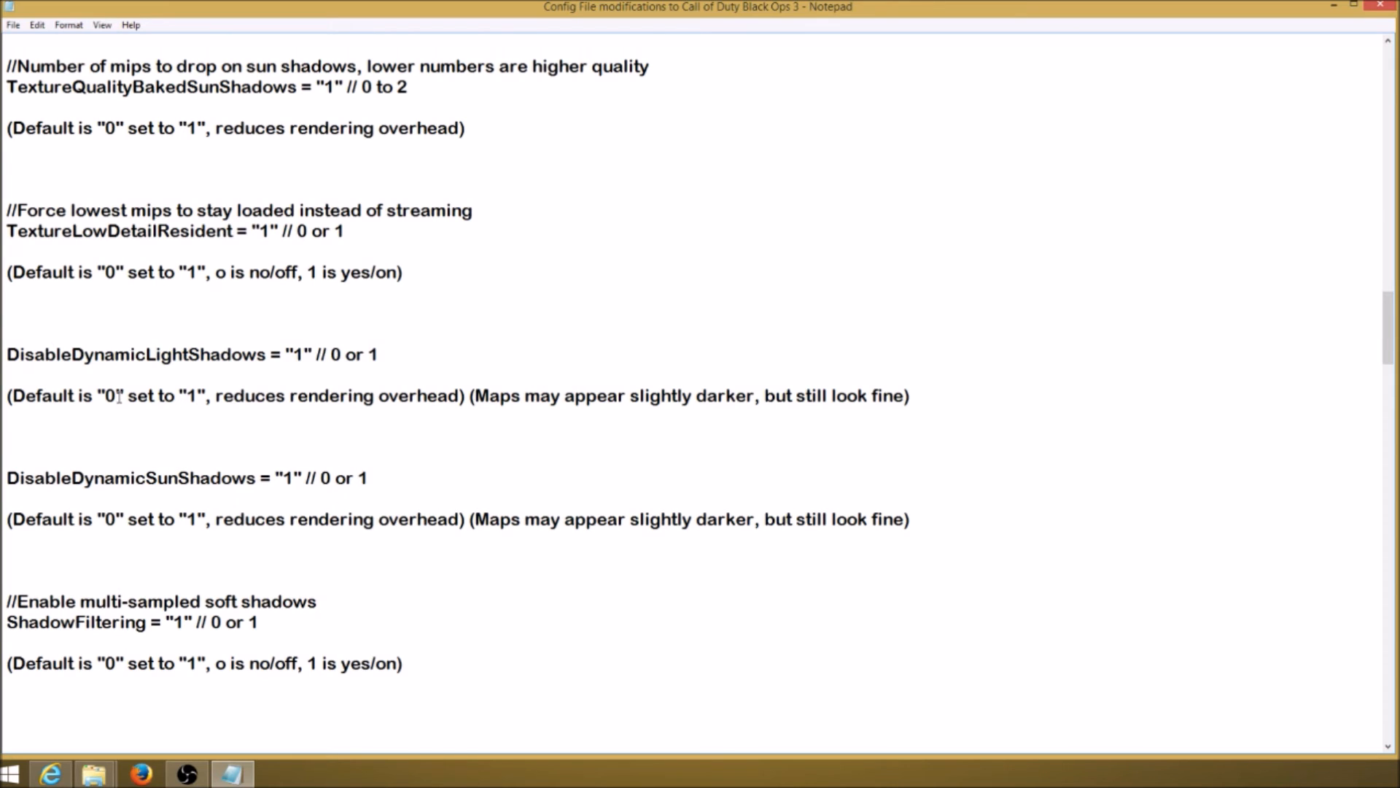
double_click(216, 407)
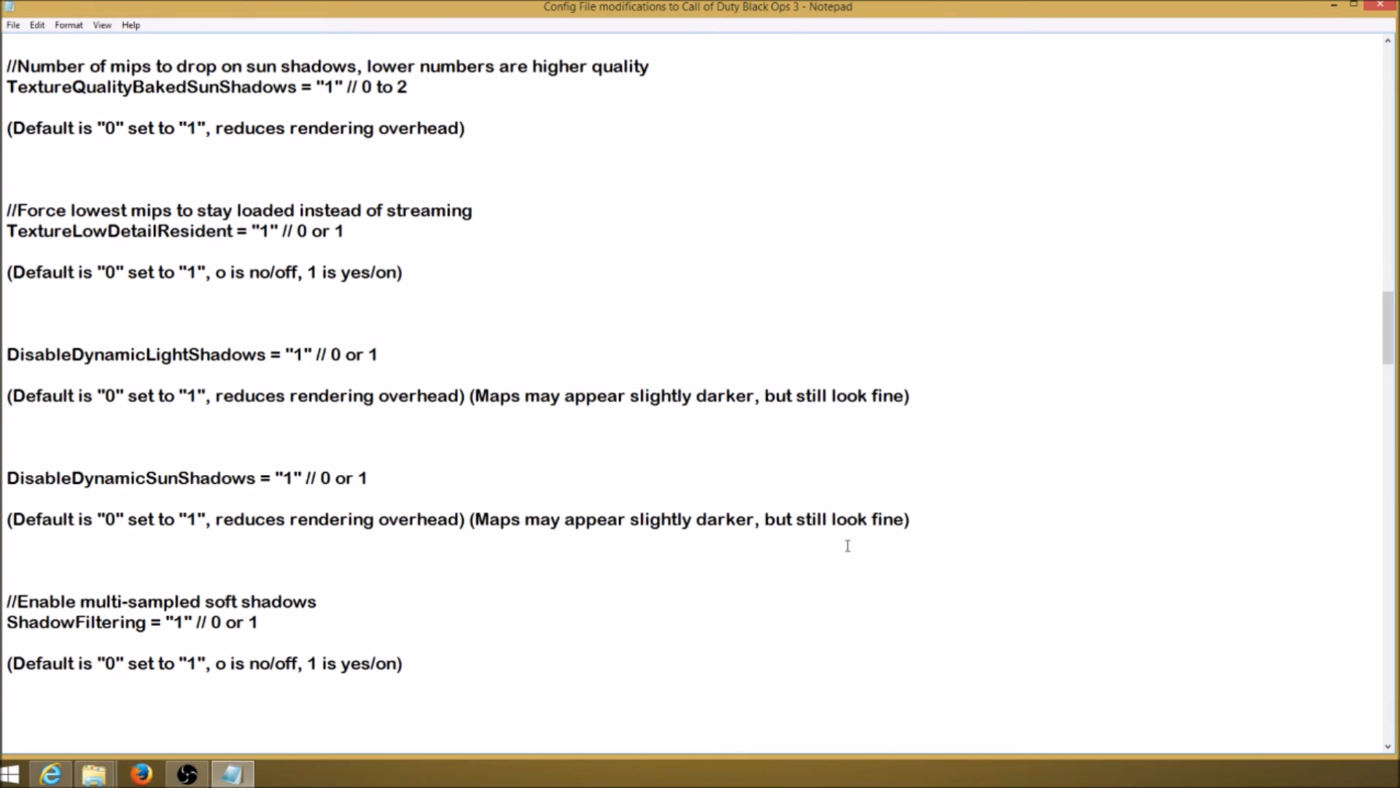
mouse_move(945, 539)
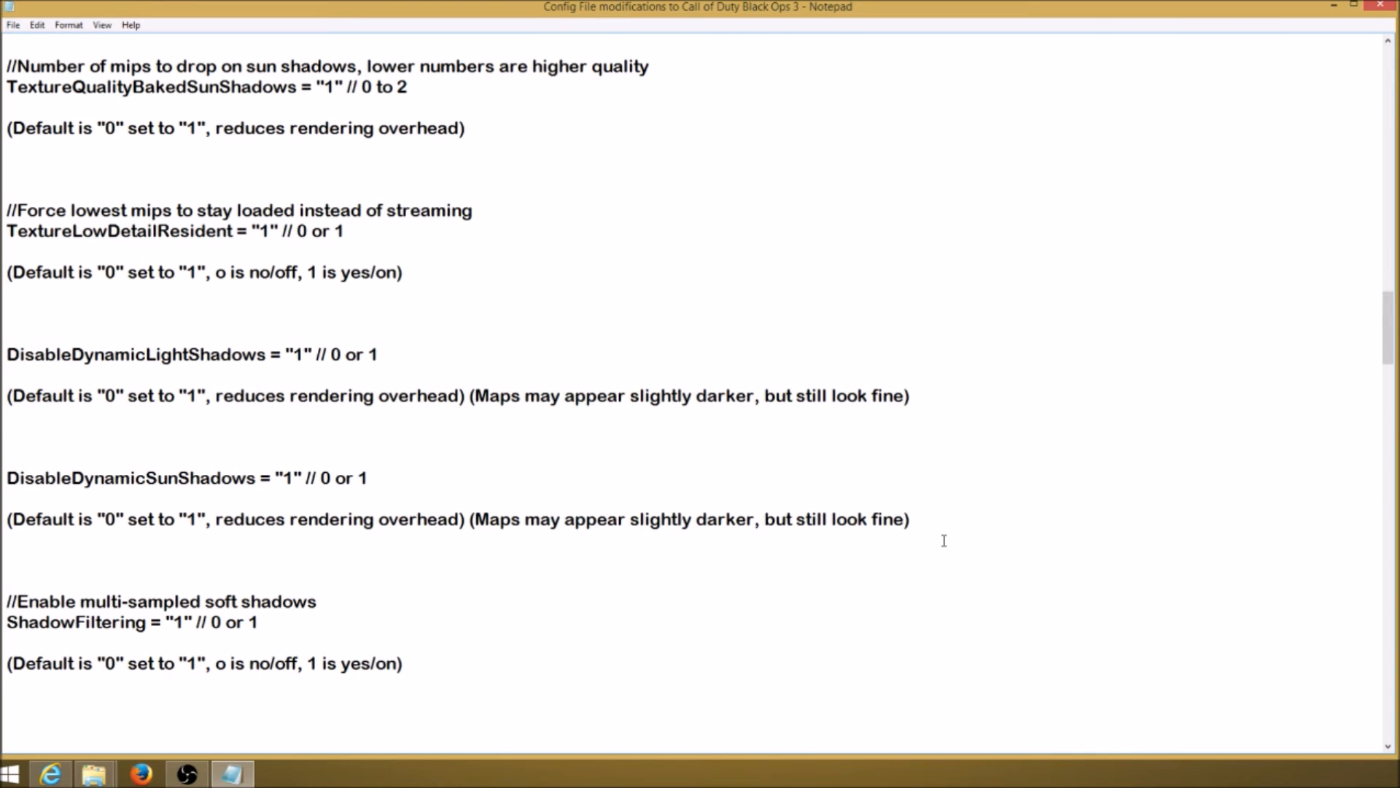
scroll(down, 3)
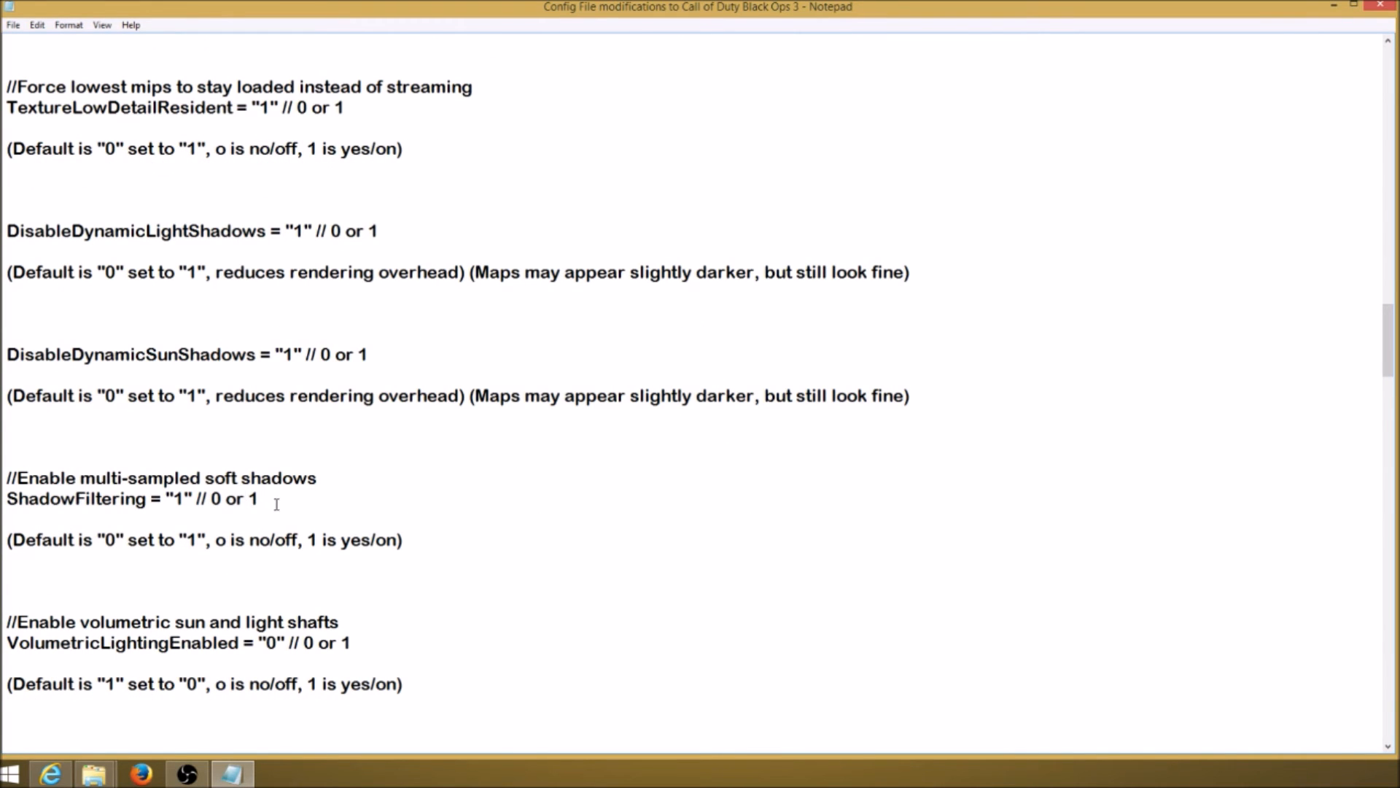
drag(6, 479, 260, 499)
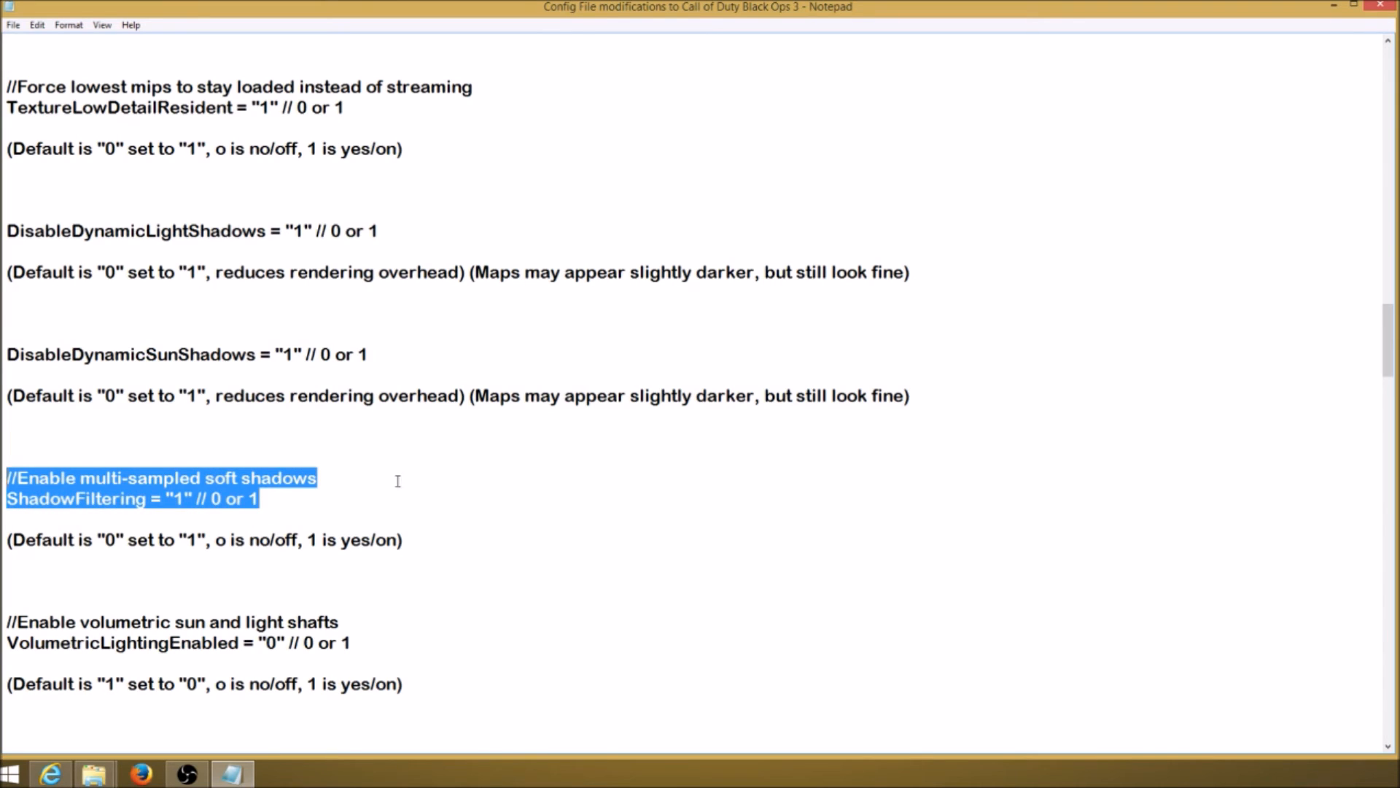
mouse_move(557, 506)
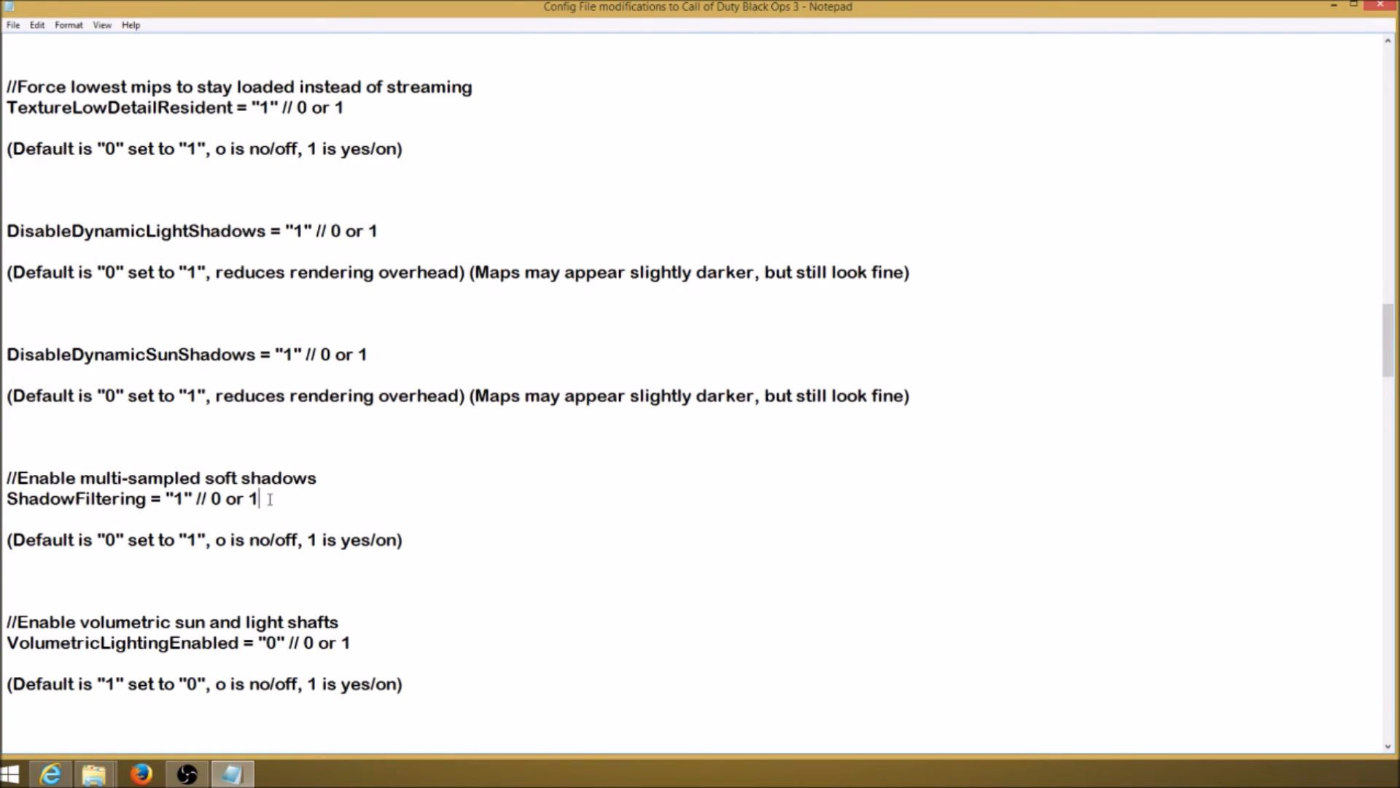
drag(6, 479, 259, 499)
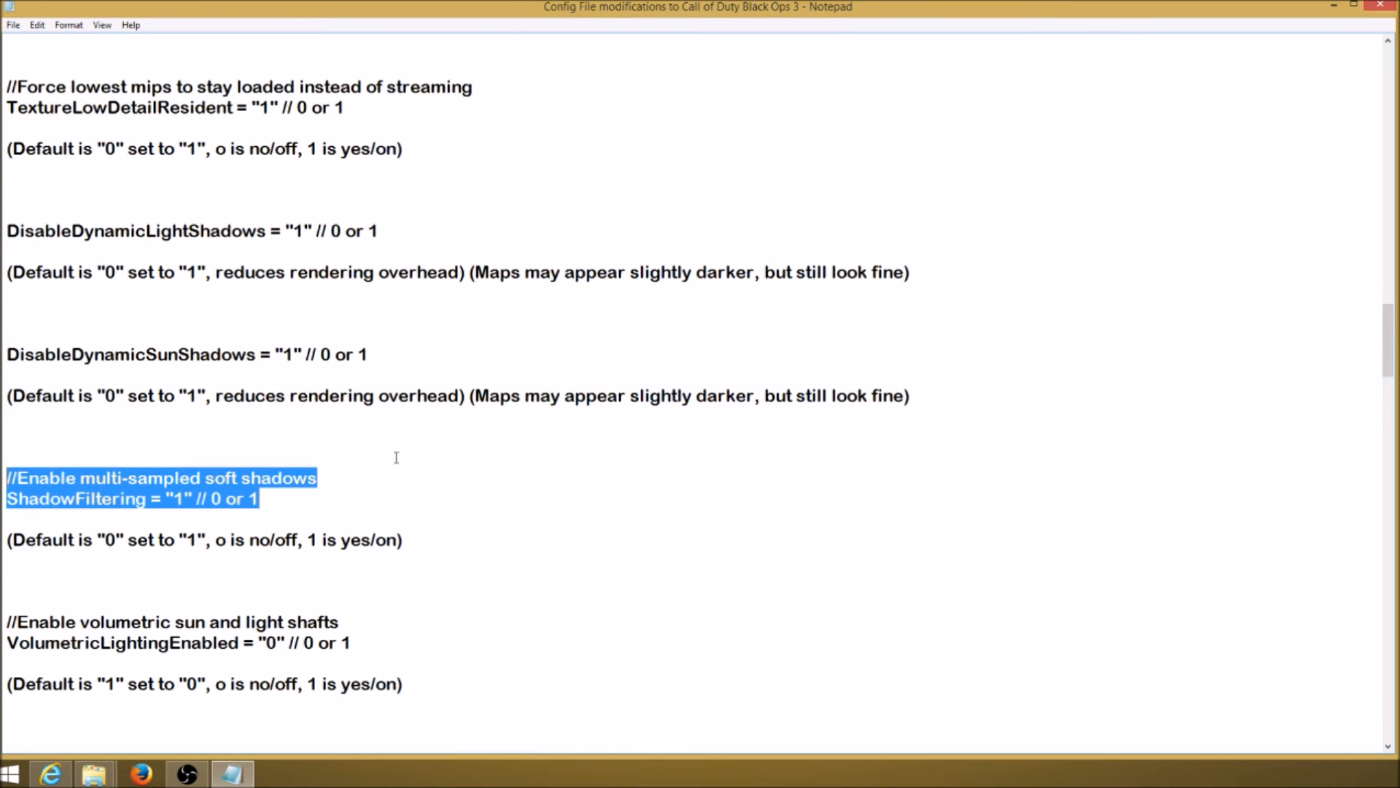
Scroll down to volumetric lighting 0, MotionBlur Off and MotionBlurQuality Medium.
scroll(down, 3)
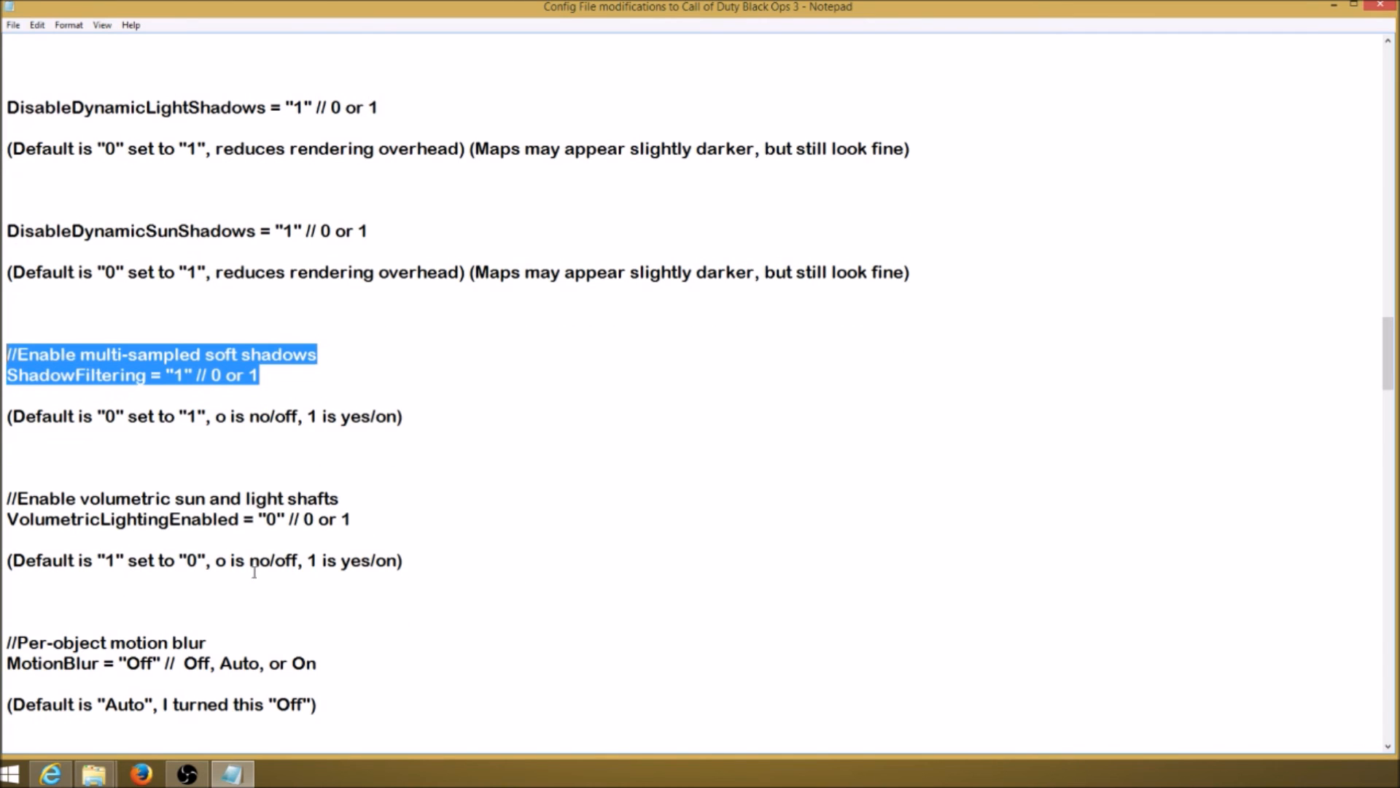
mouse_move(501, 598)
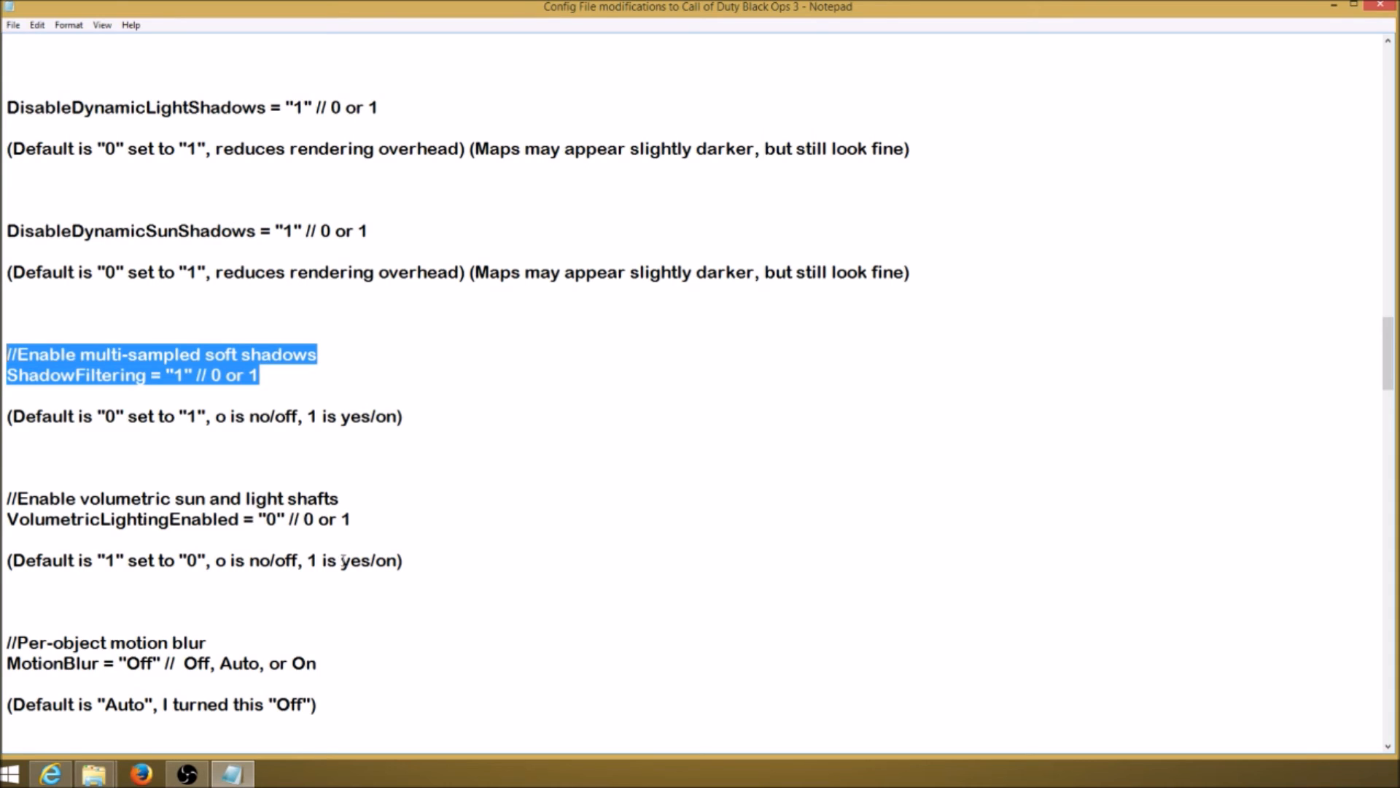
mouse_move(479, 624)
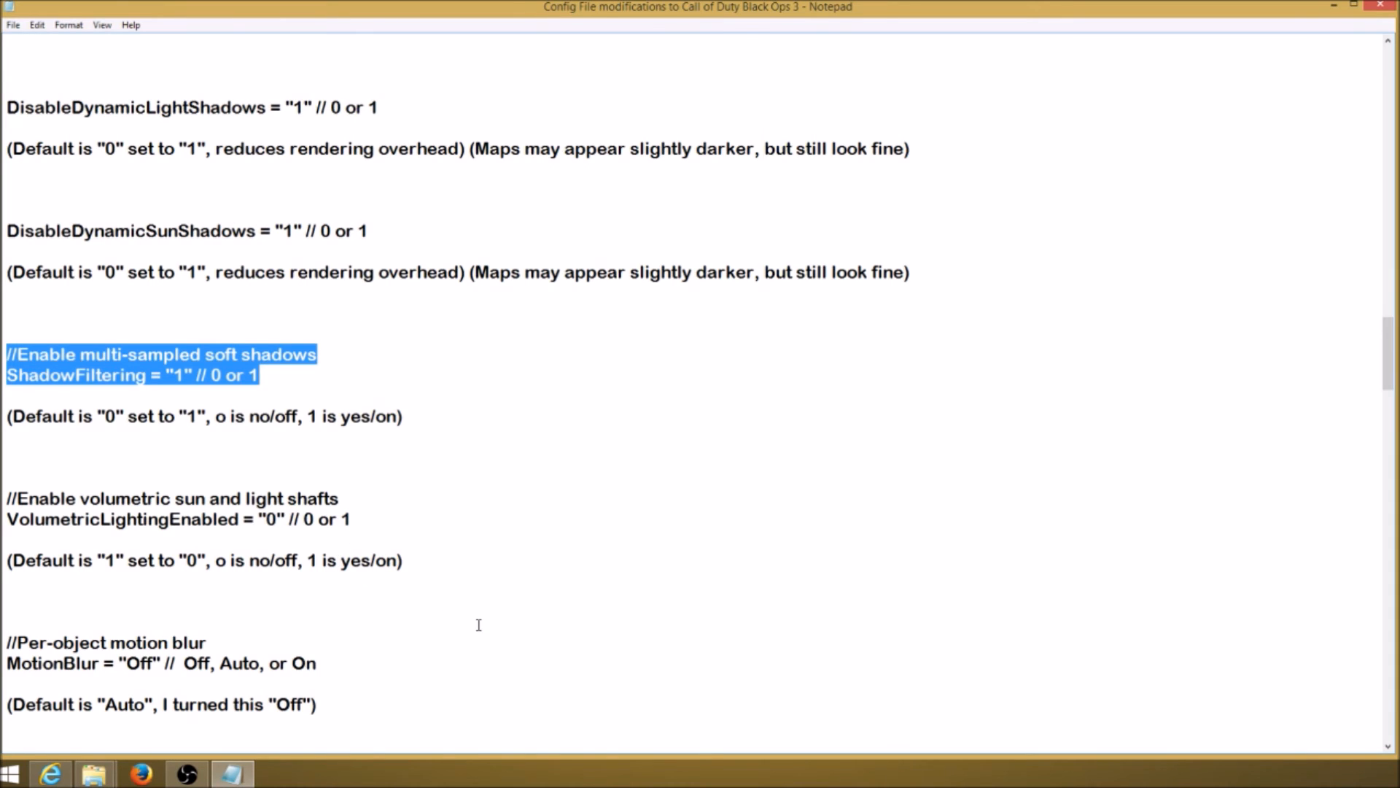
mouse_move(523, 624)
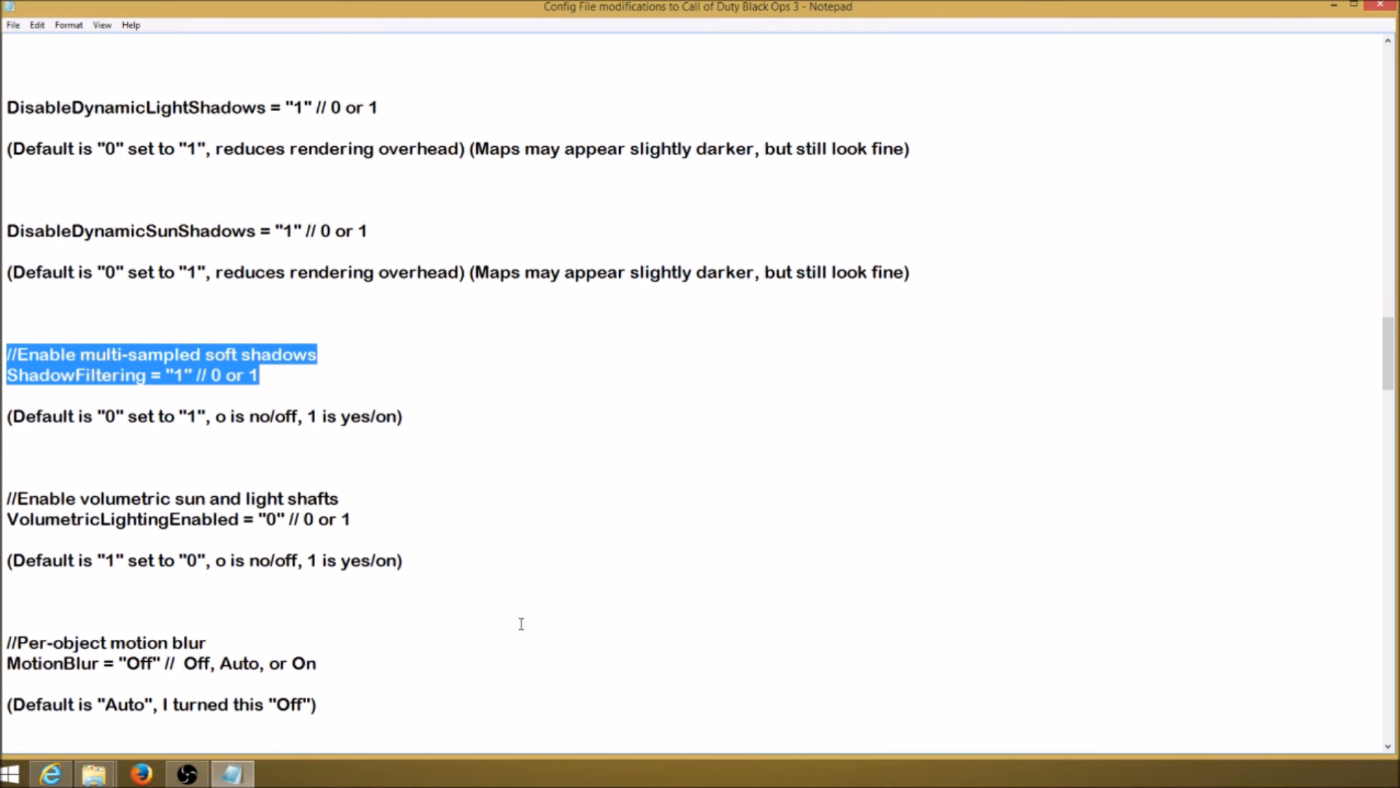
mouse_move(640, 609)
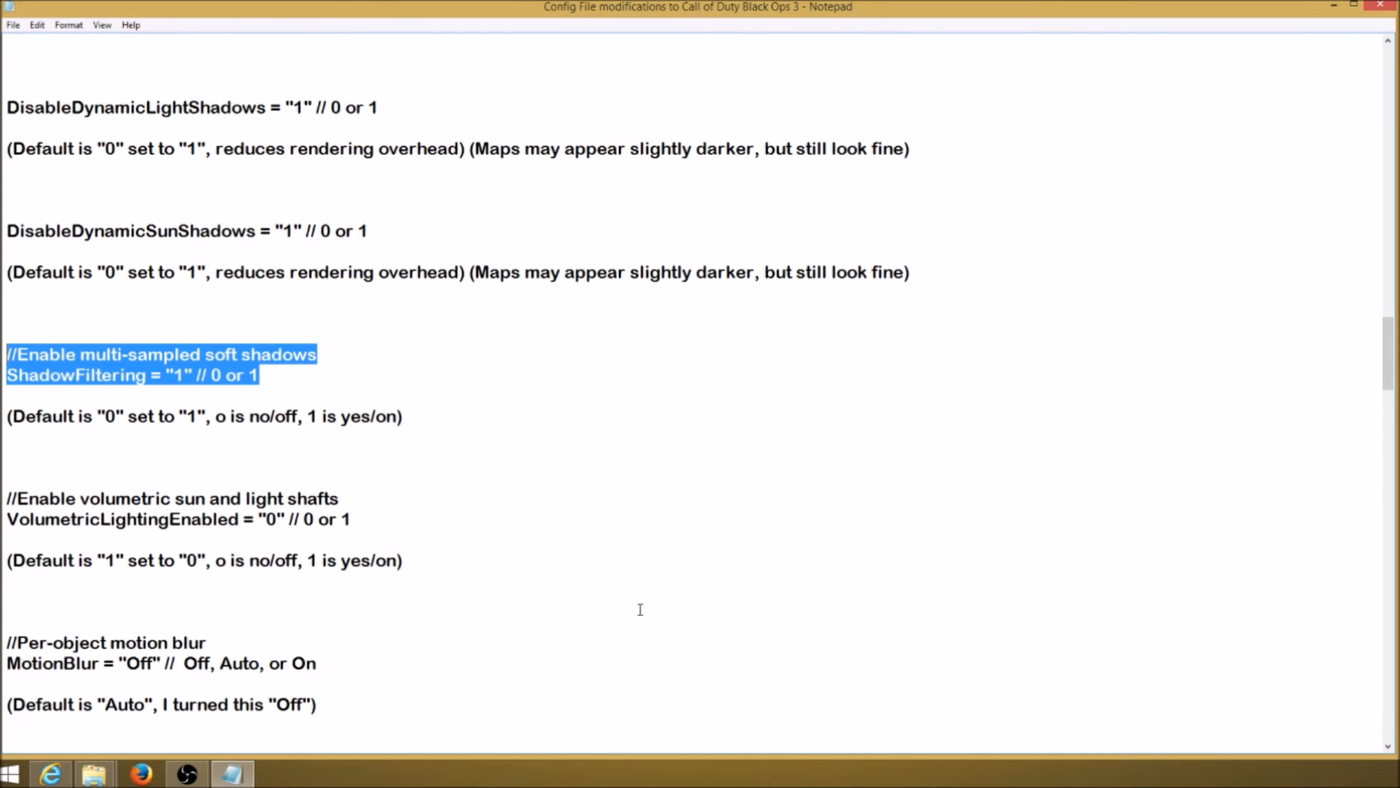
scroll(down, 3)
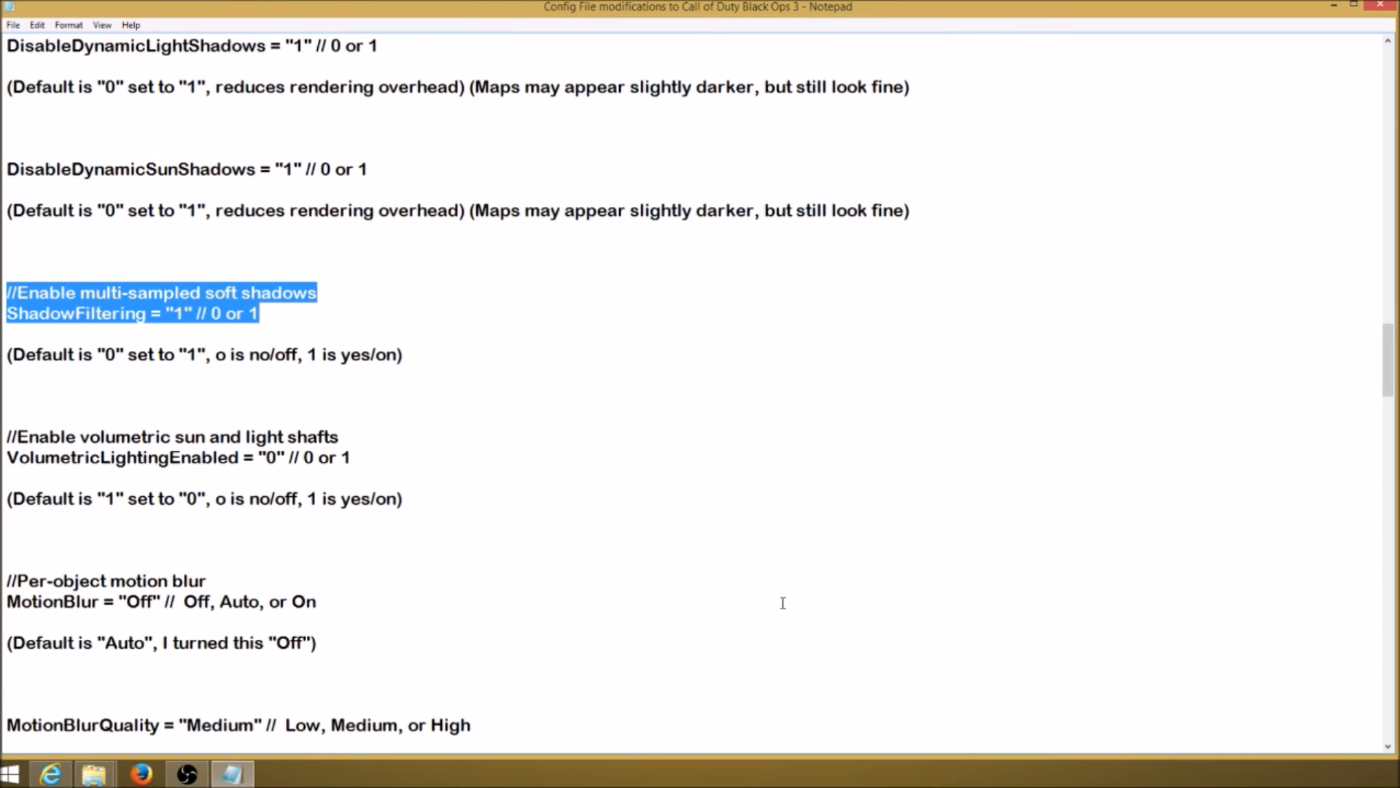
scroll(down, 3)
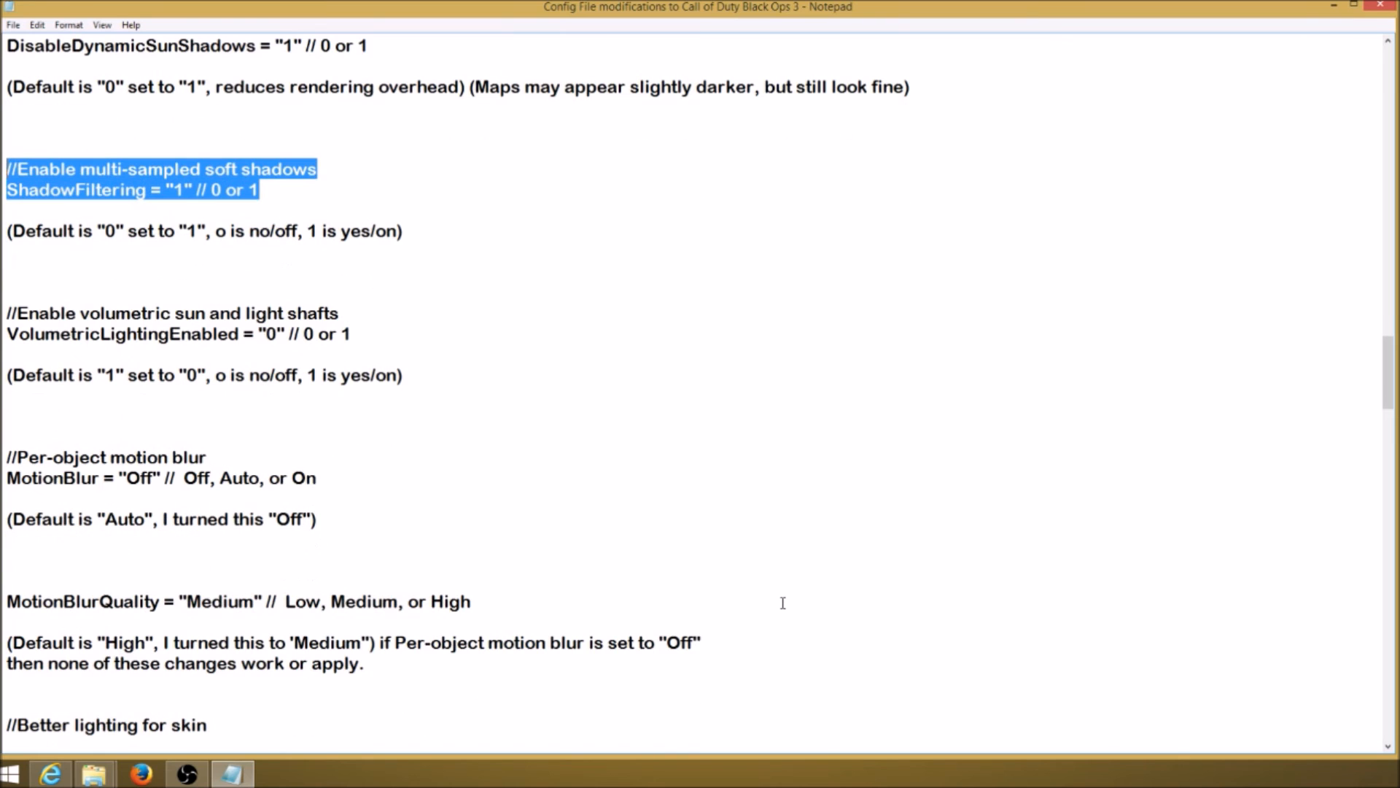
drag(31, 456, 206, 456)
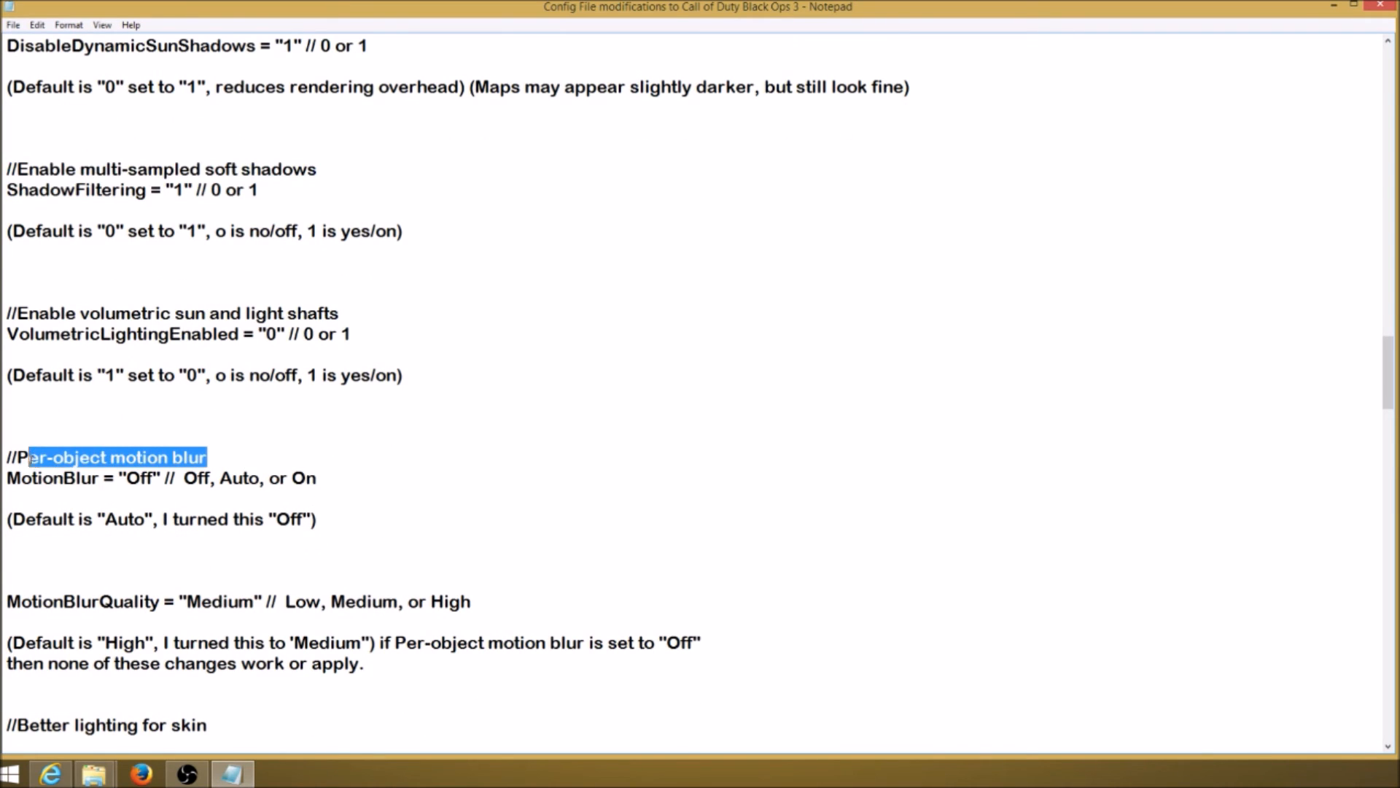
drag(34, 456, 6, 457)
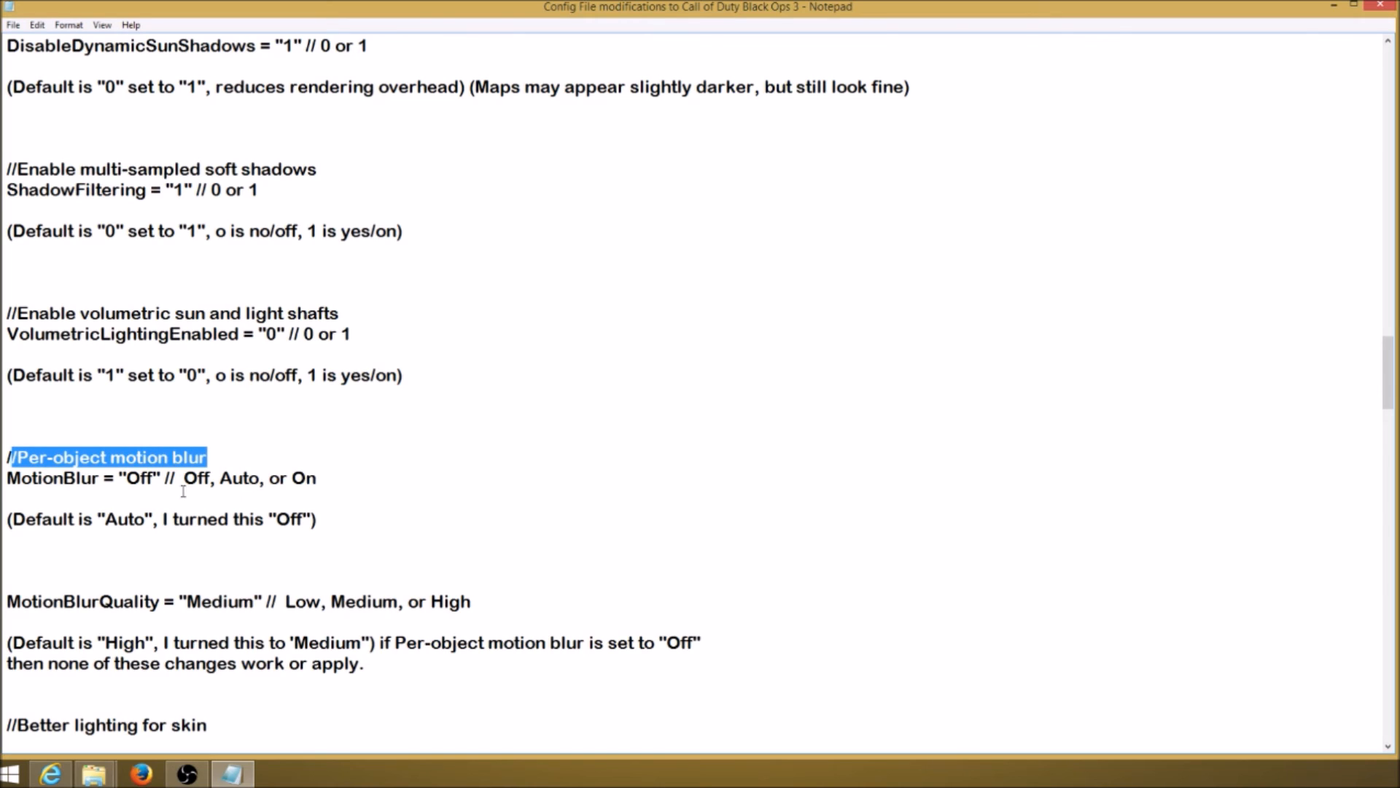
double_click(140, 478)
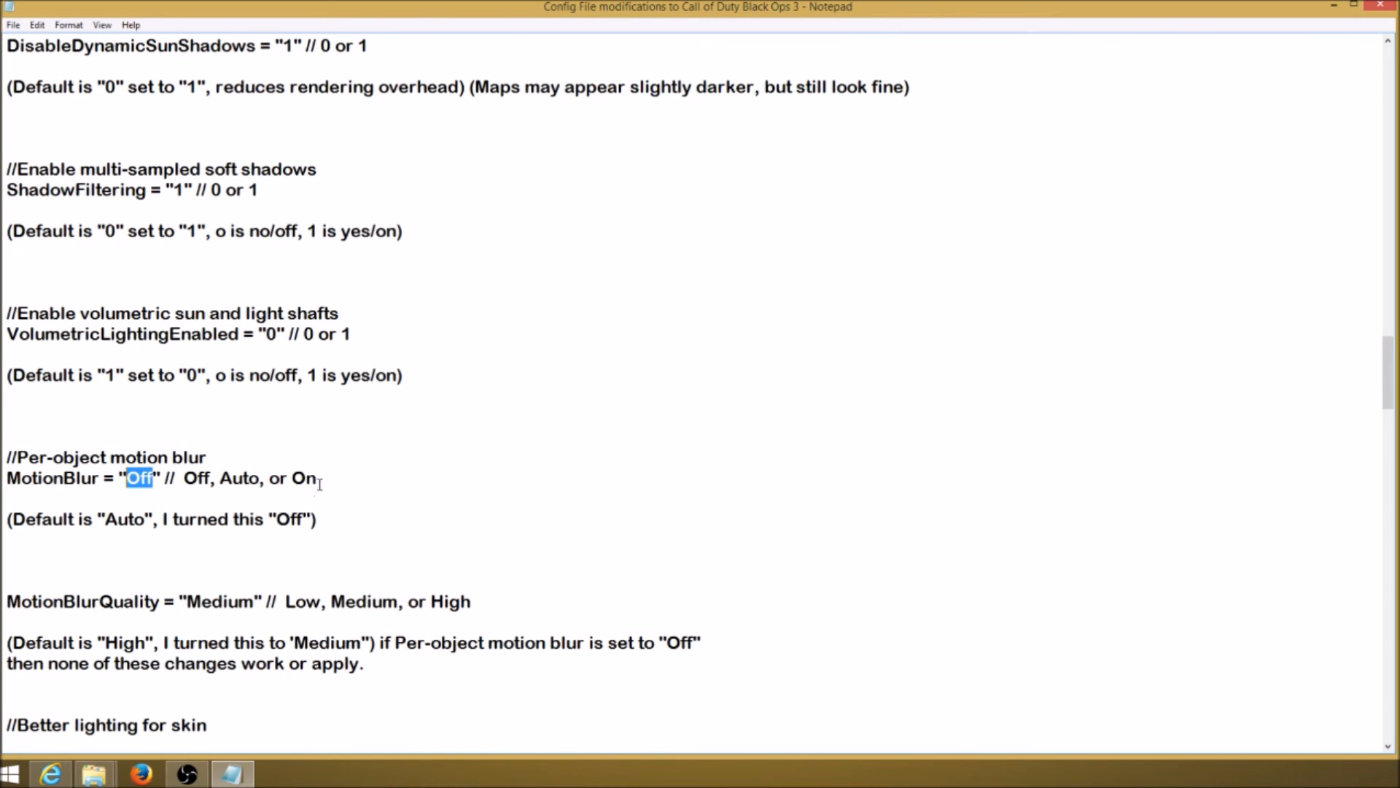
drag(186, 478, 315, 479)
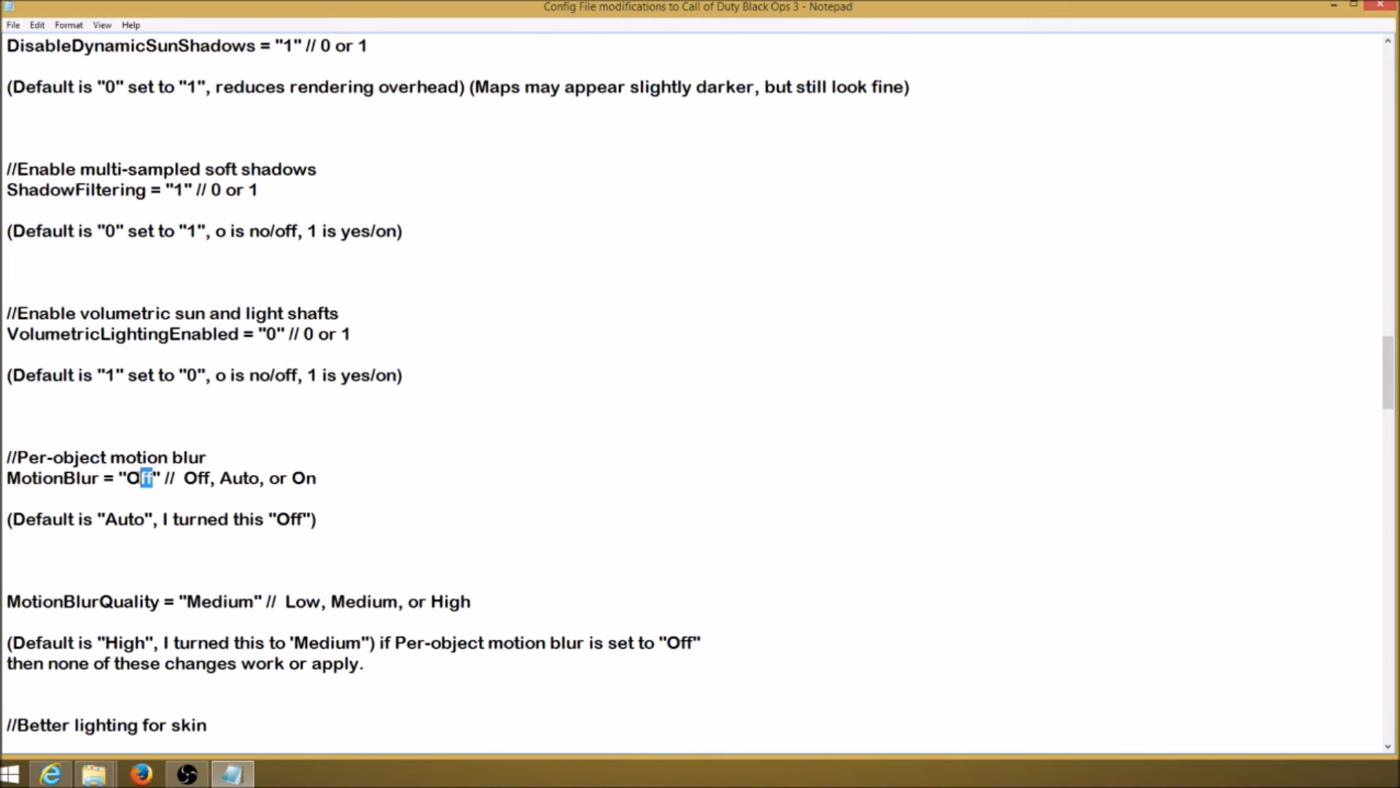
double_click(138, 479)
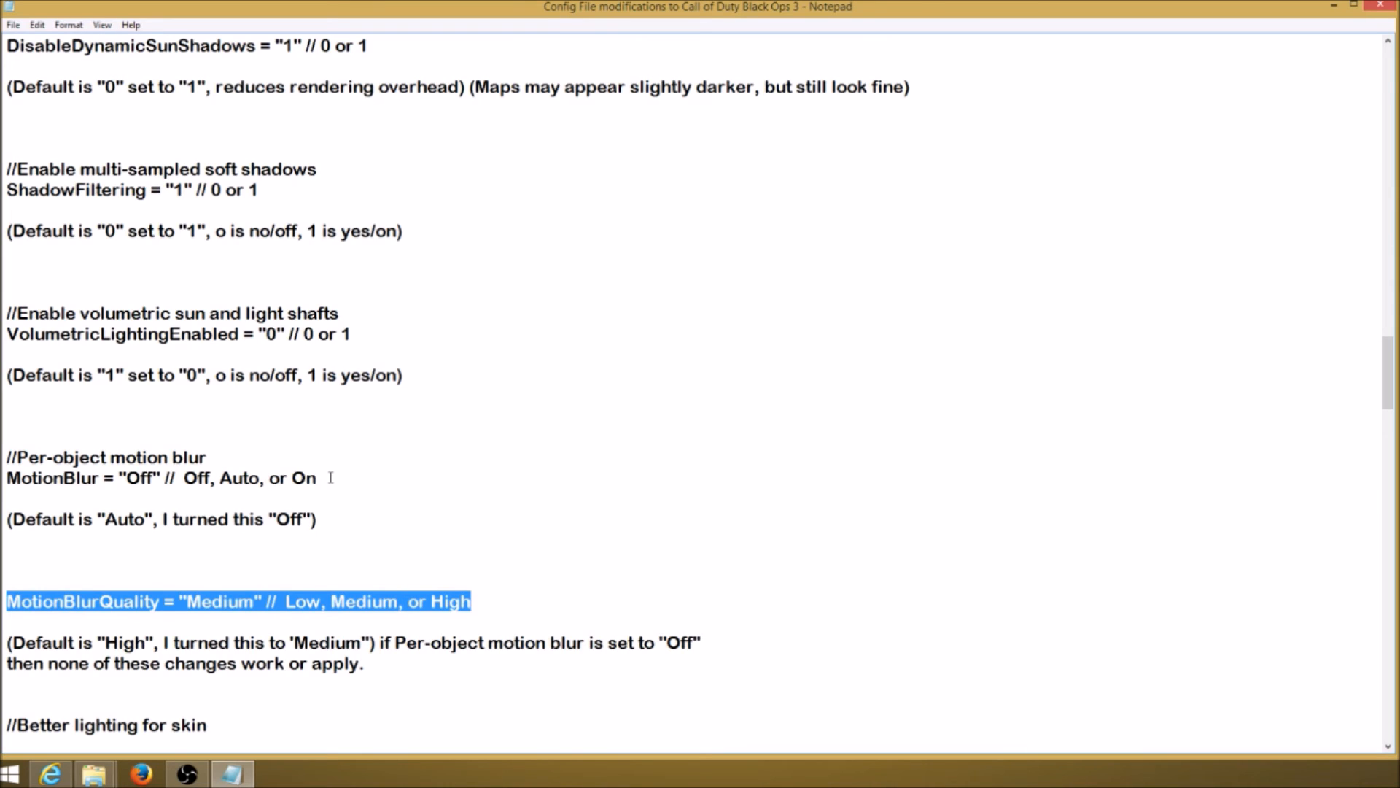
click(315, 477)
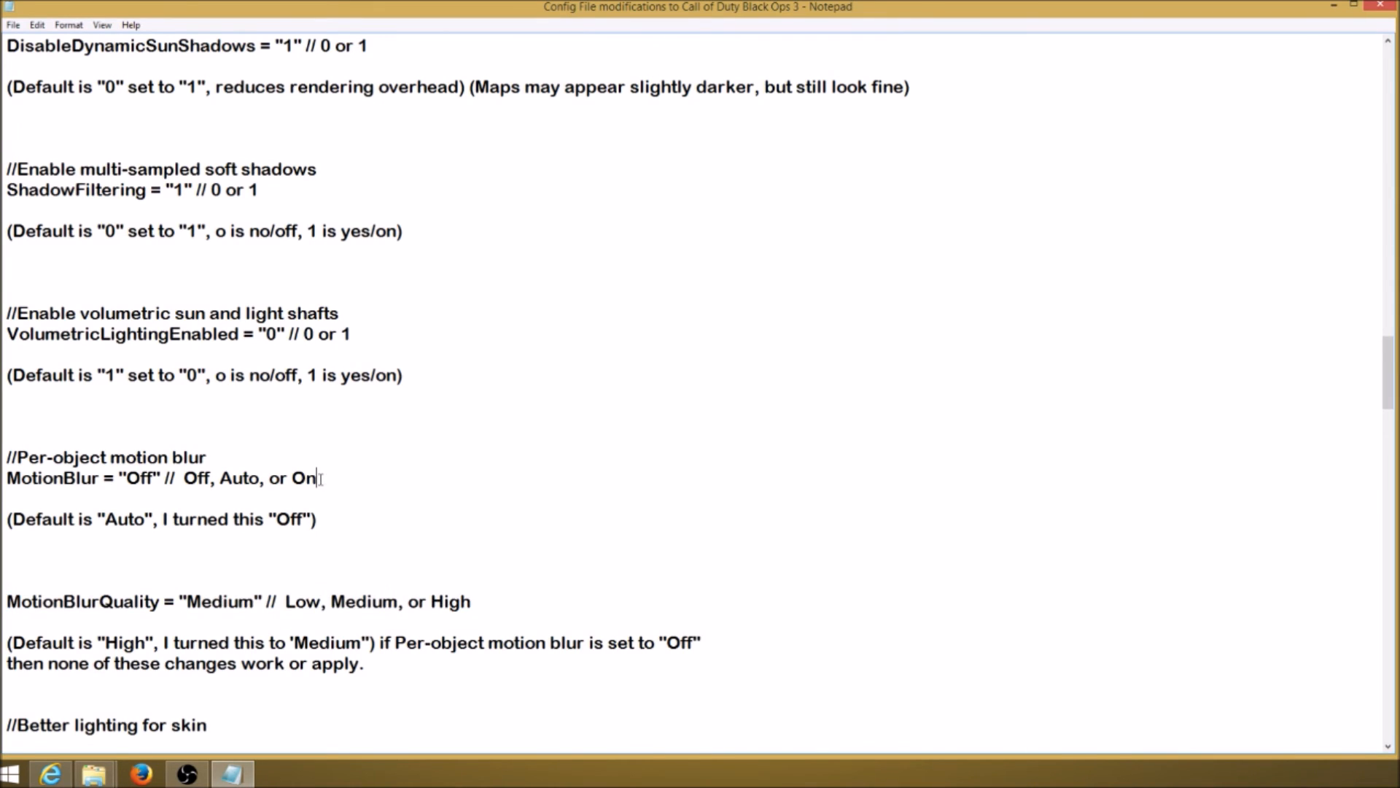
double_click(305, 477)
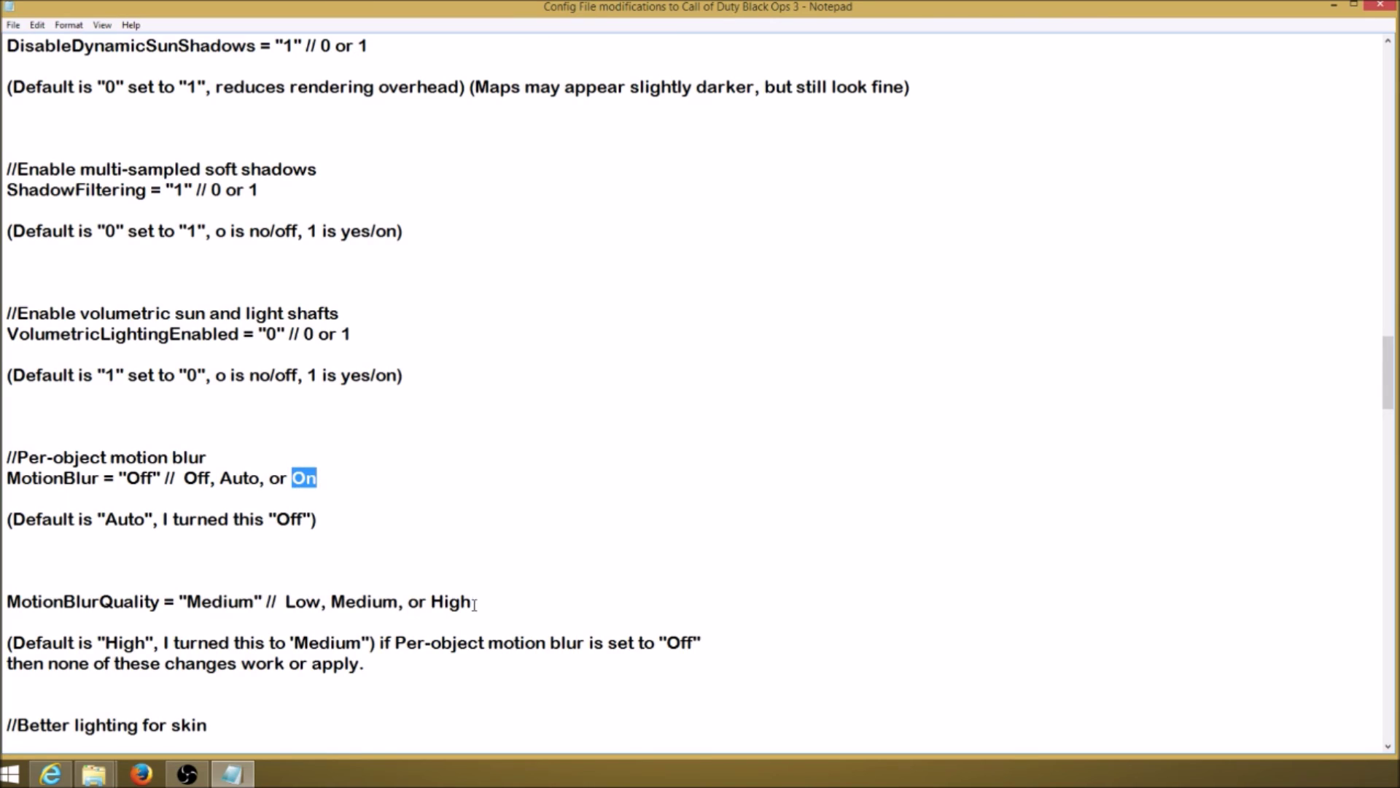
drag(286, 601, 470, 601)
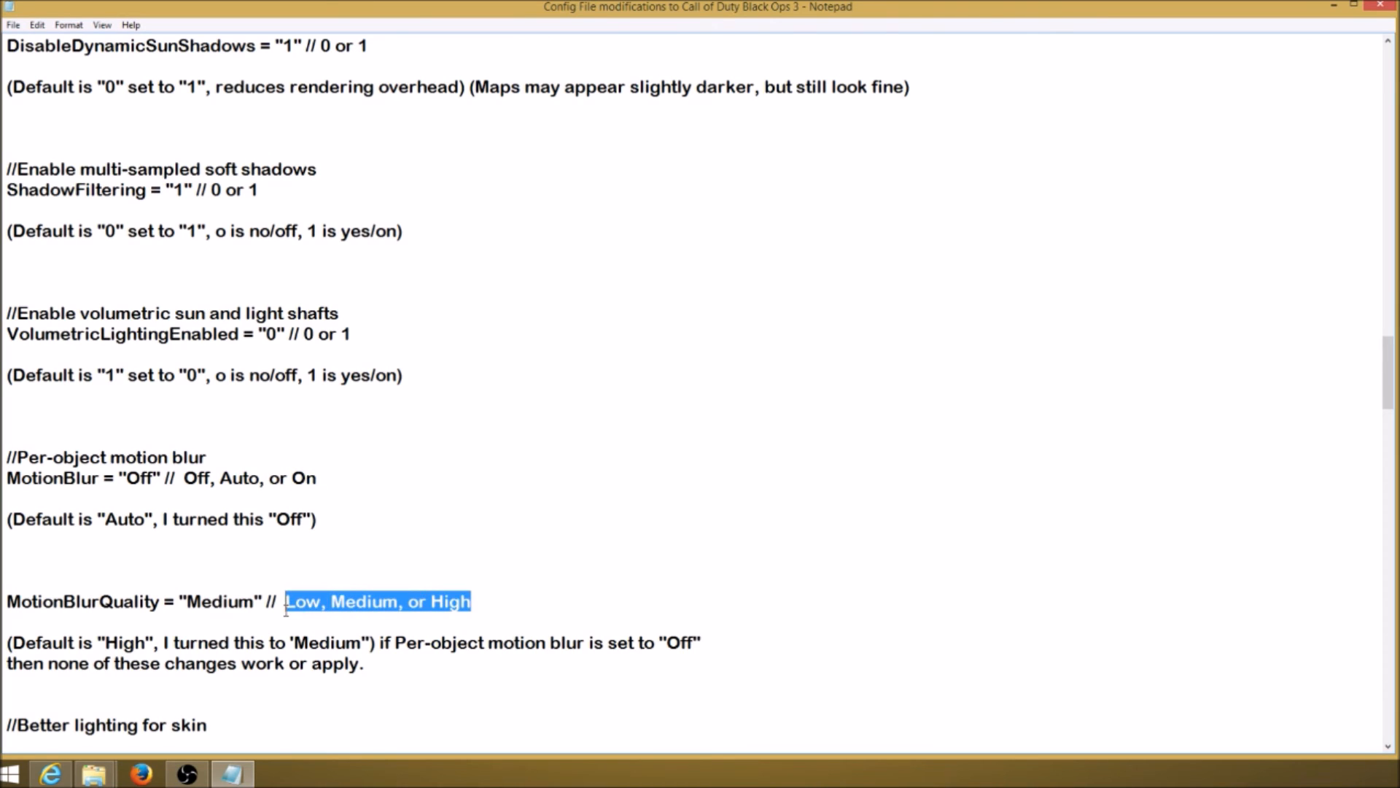
mouse_move(616, 476)
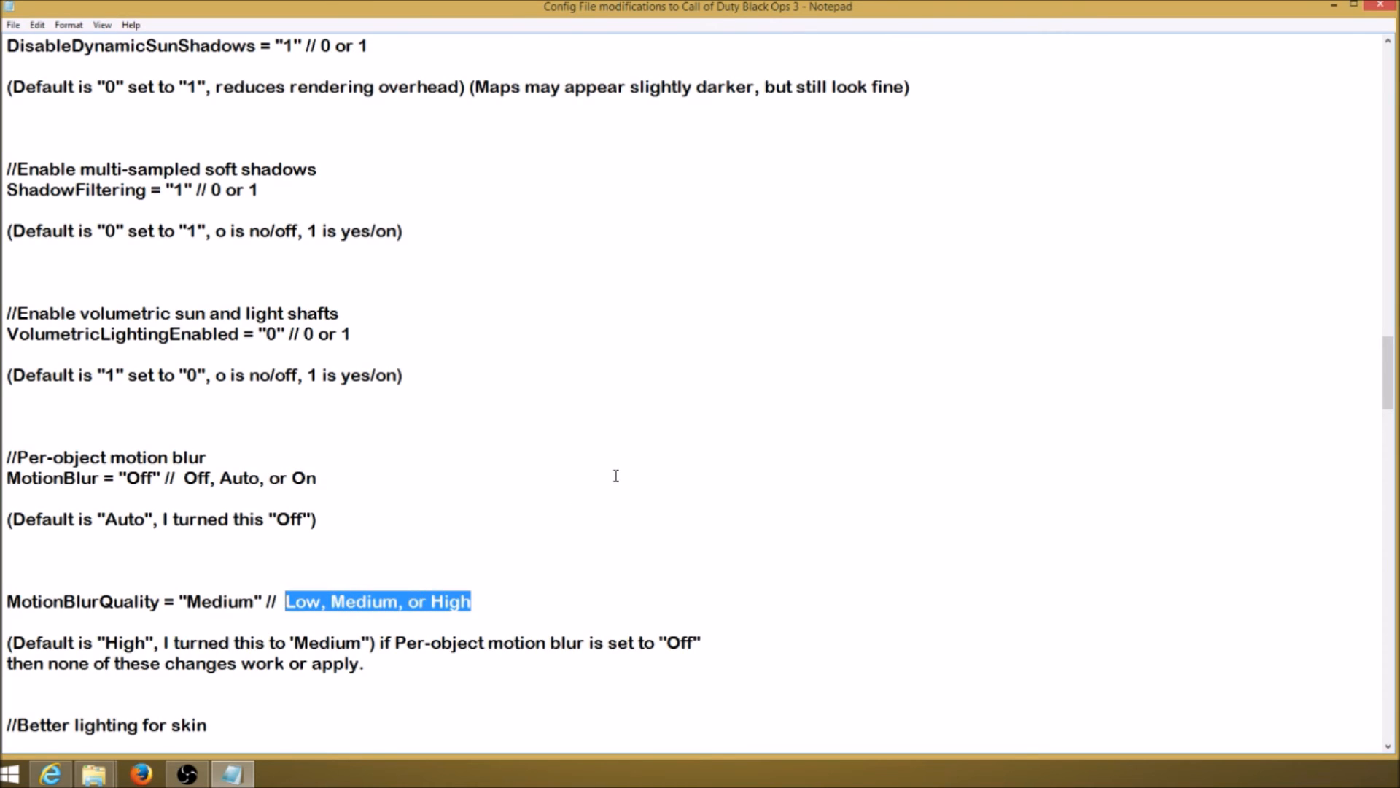
scroll(down, 3)
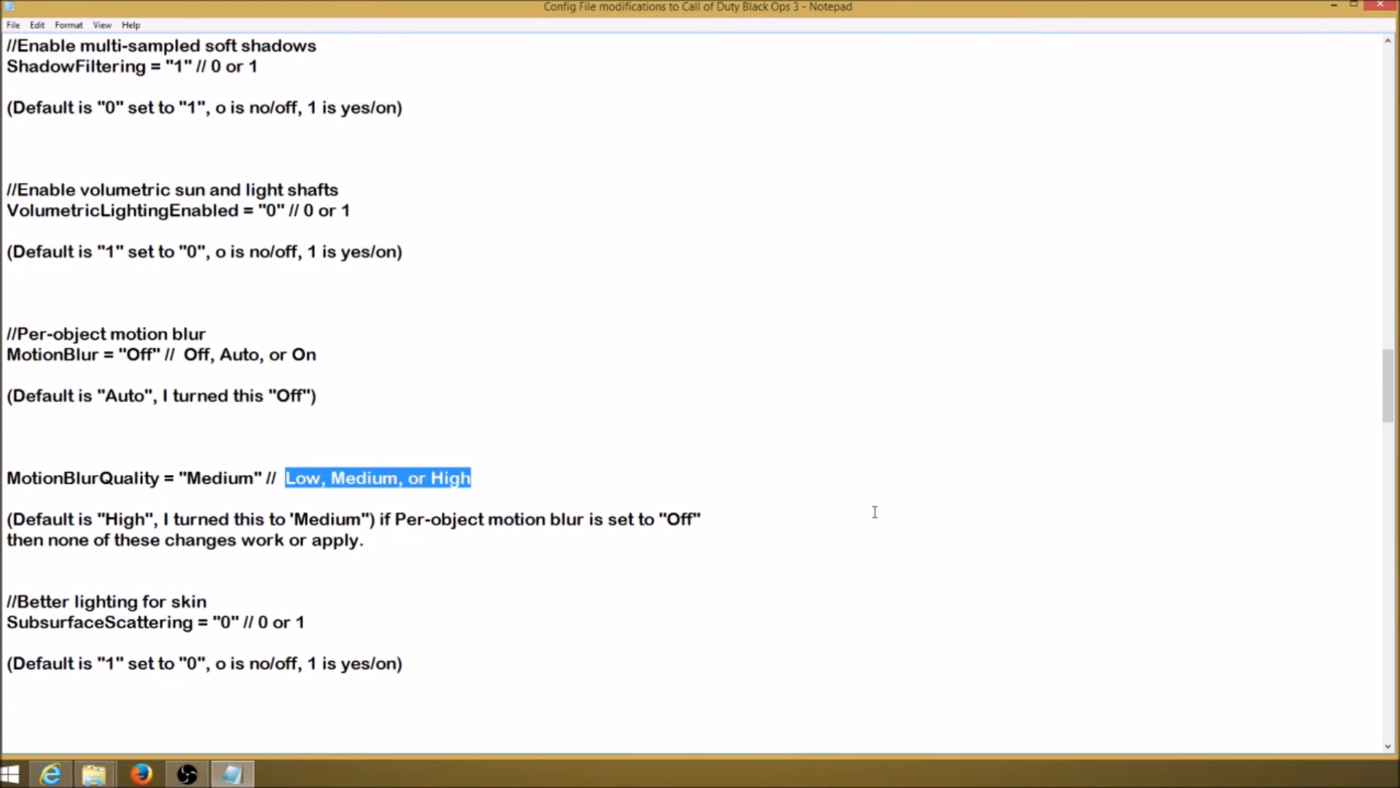
scroll(down, 3)
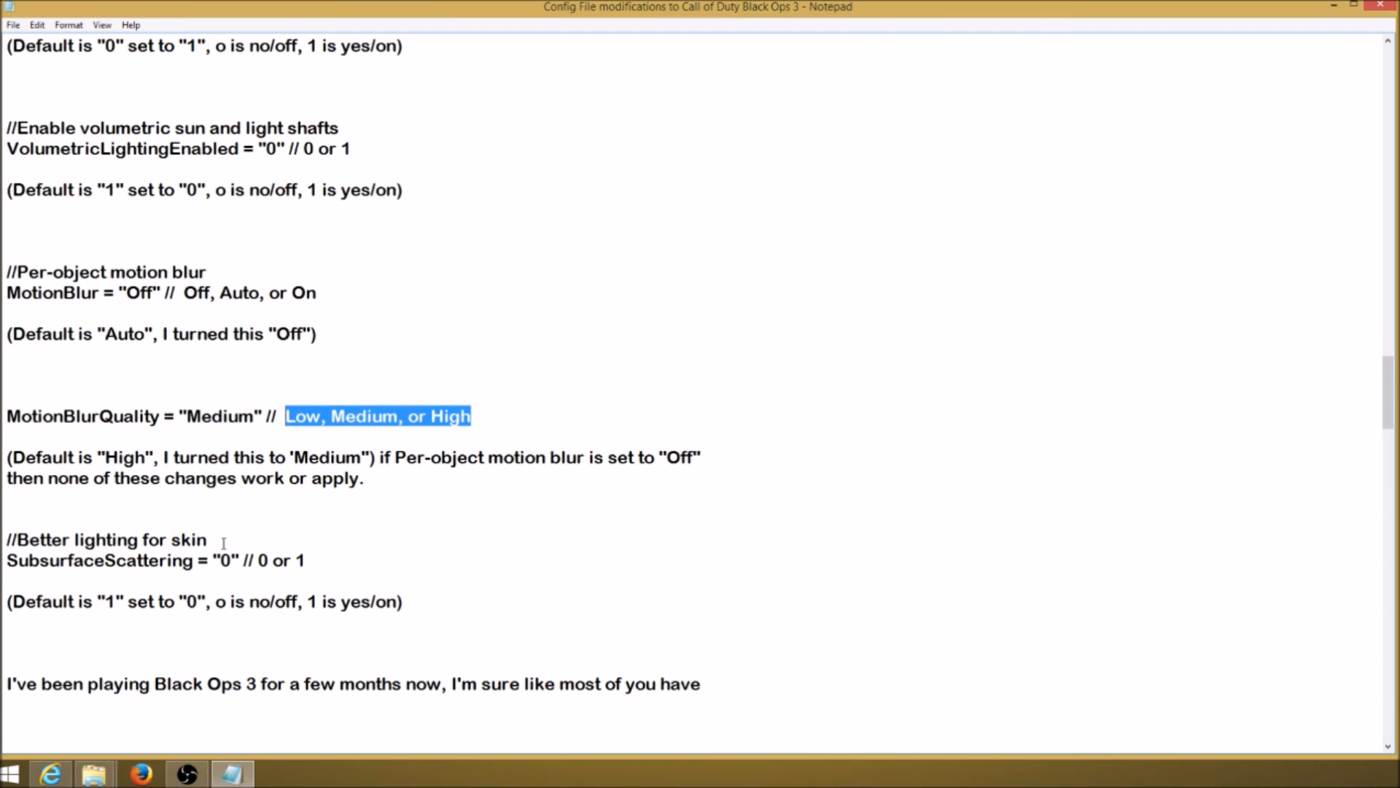
mouse_move(175, 595)
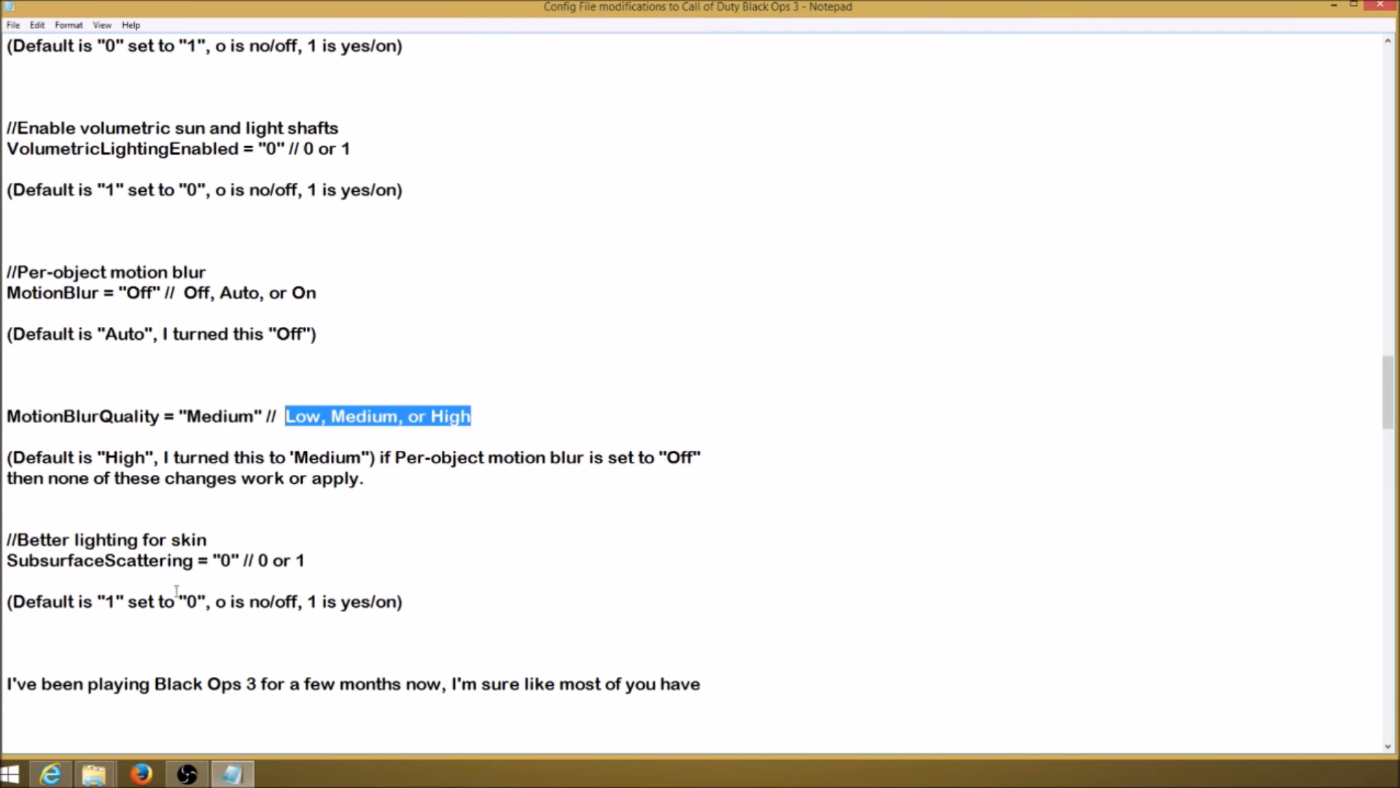
mouse_move(218, 632)
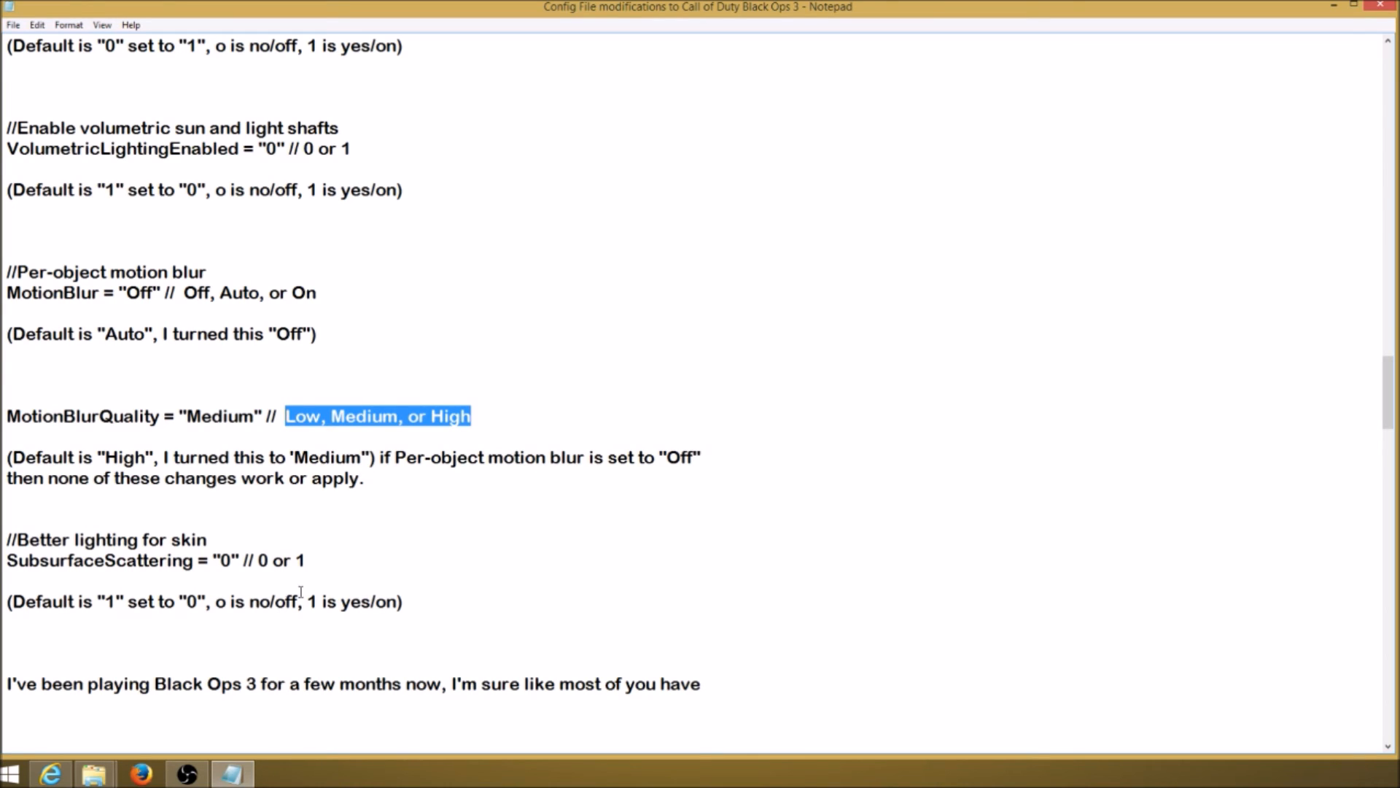
mouse_move(315, 601)
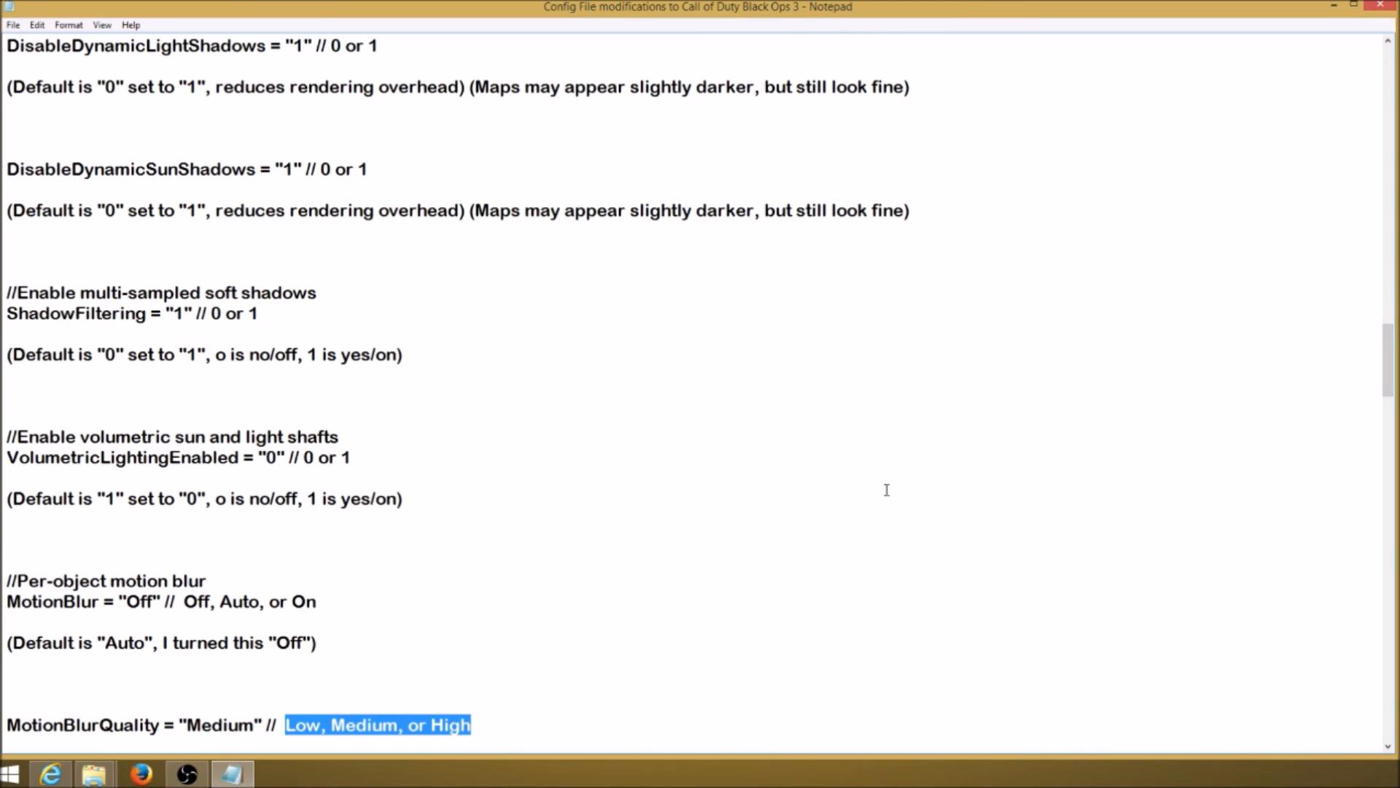
mouse_move(853, 470)
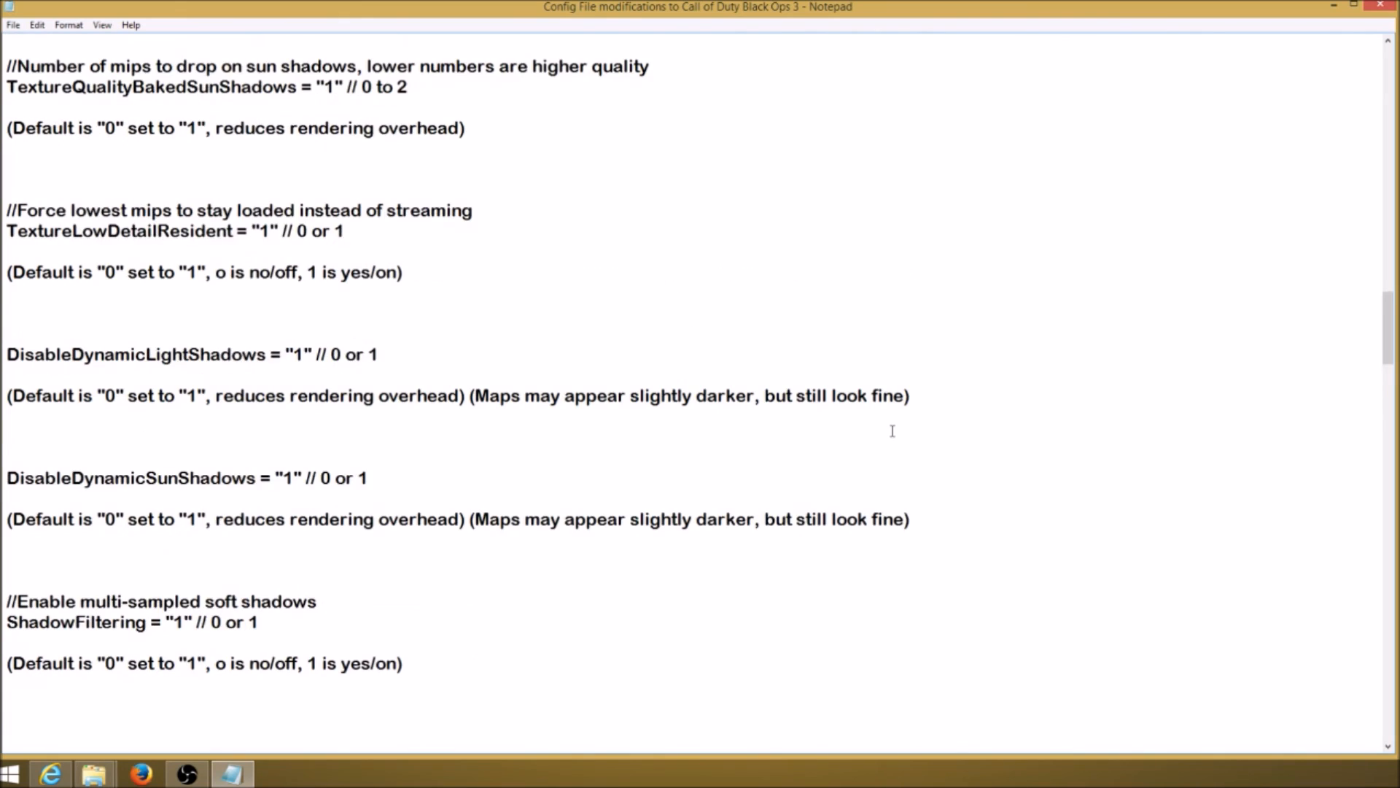
scroll(down, 3)
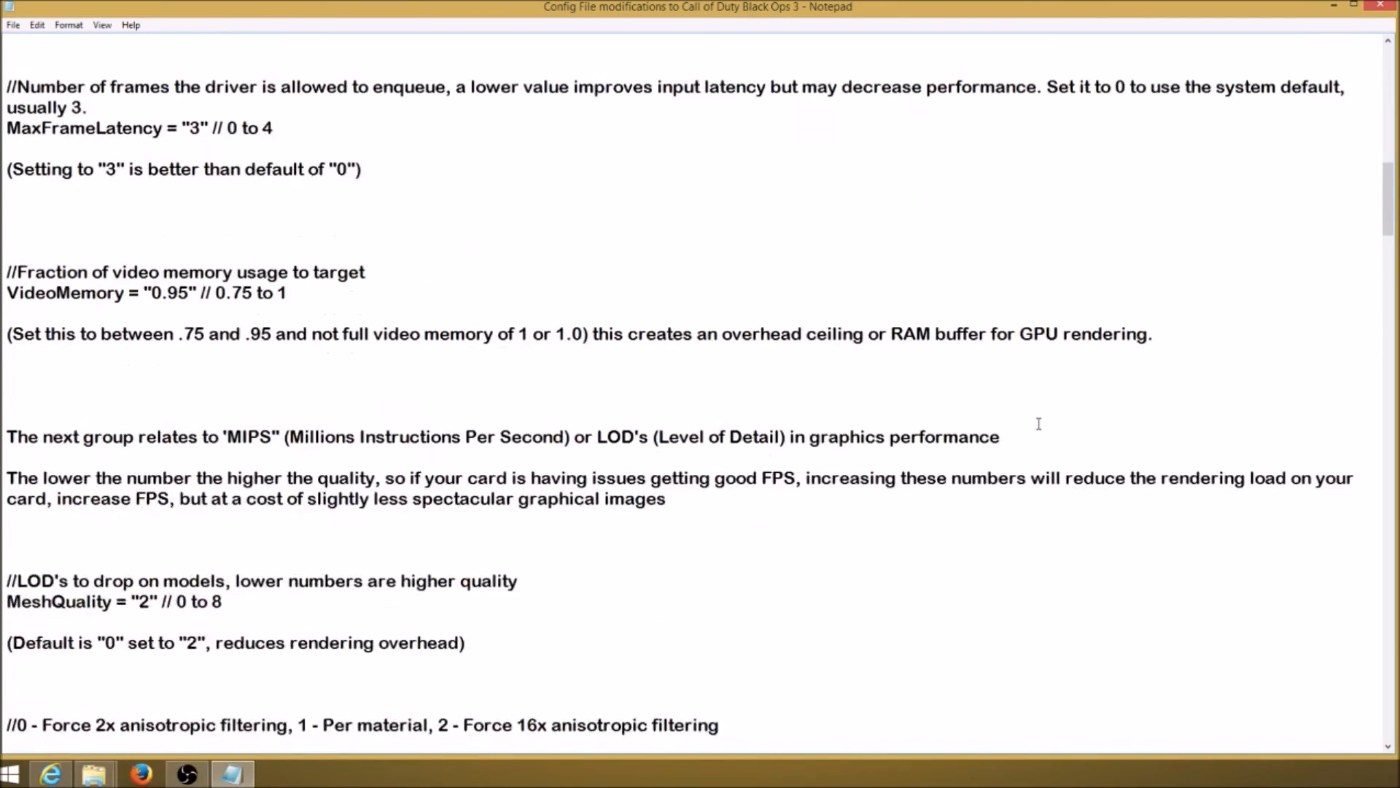
scroll(down, 3)
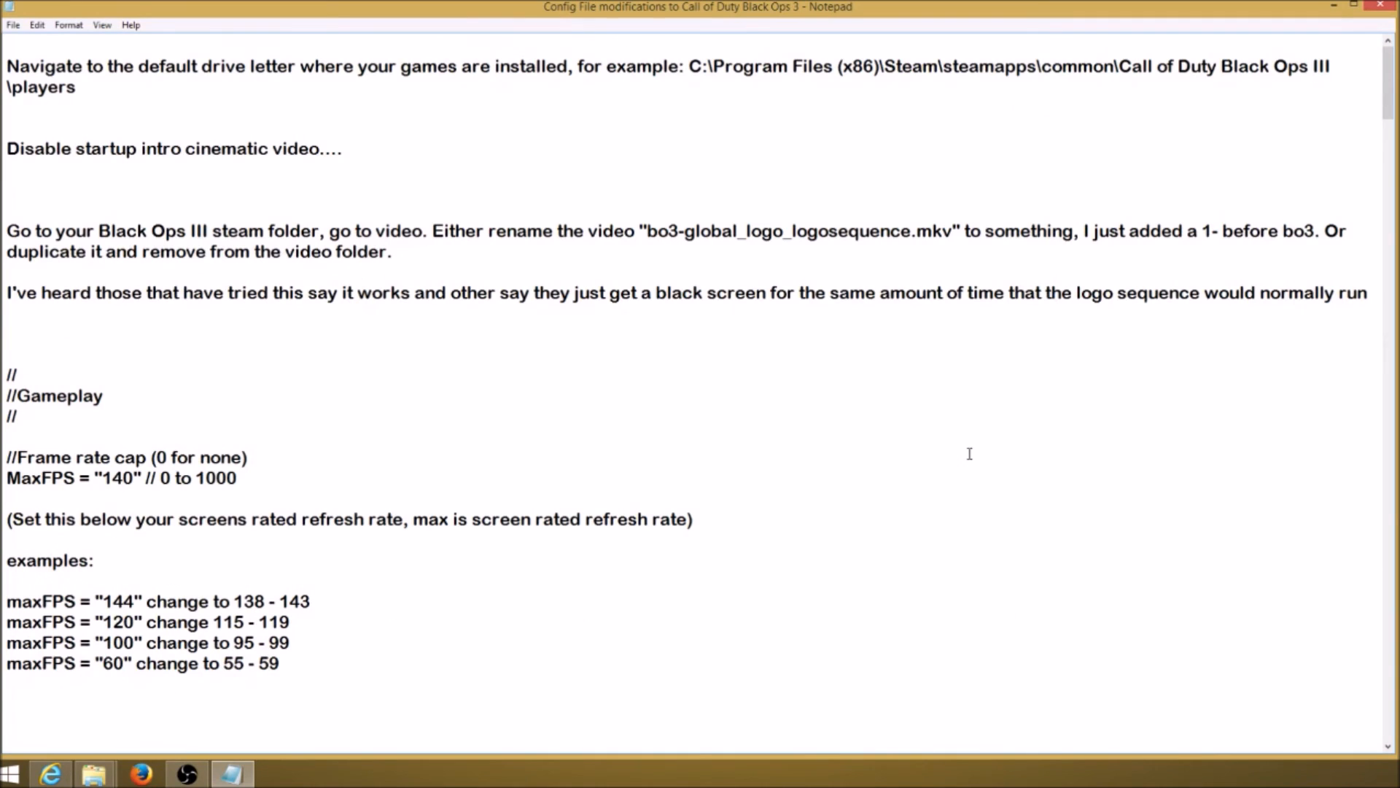
scroll(down, 3)
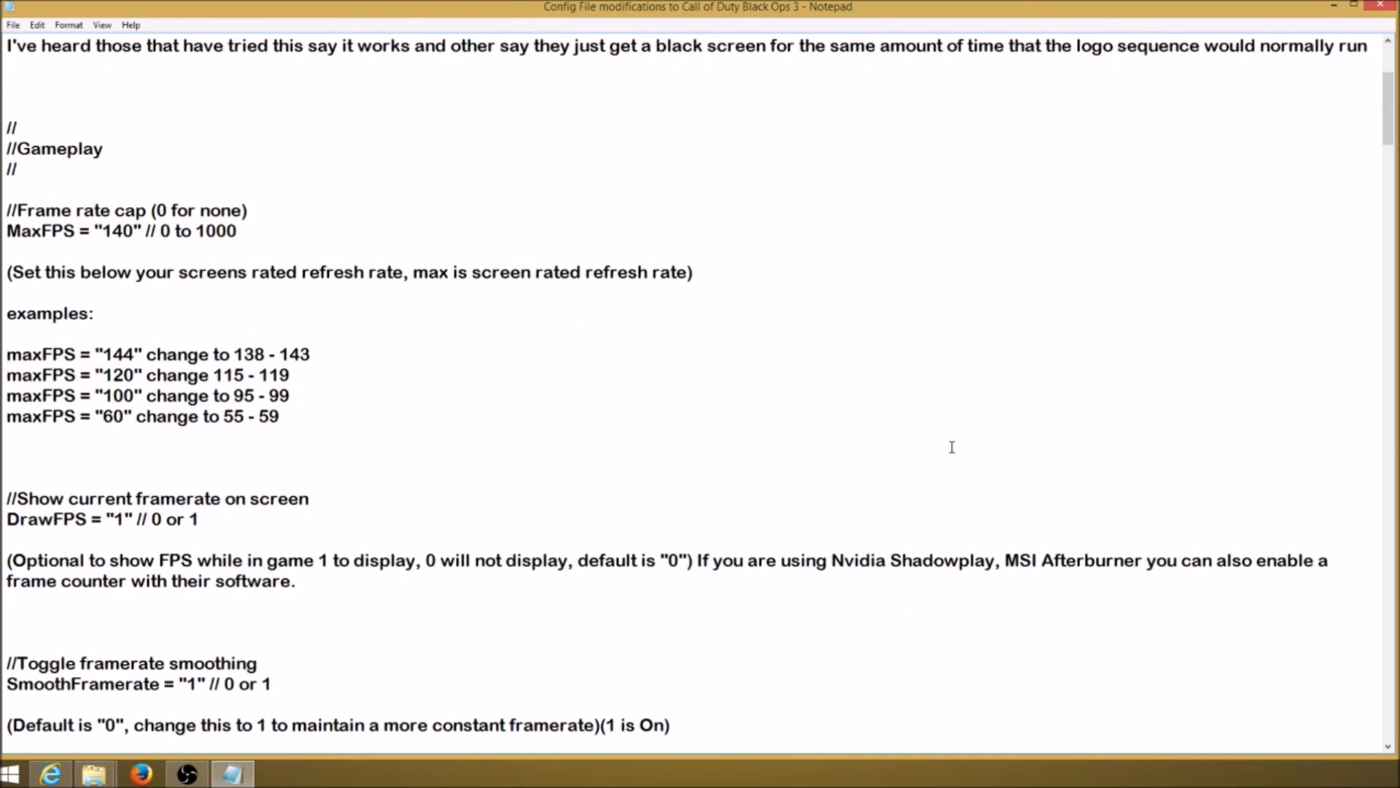
scroll(down, 3)
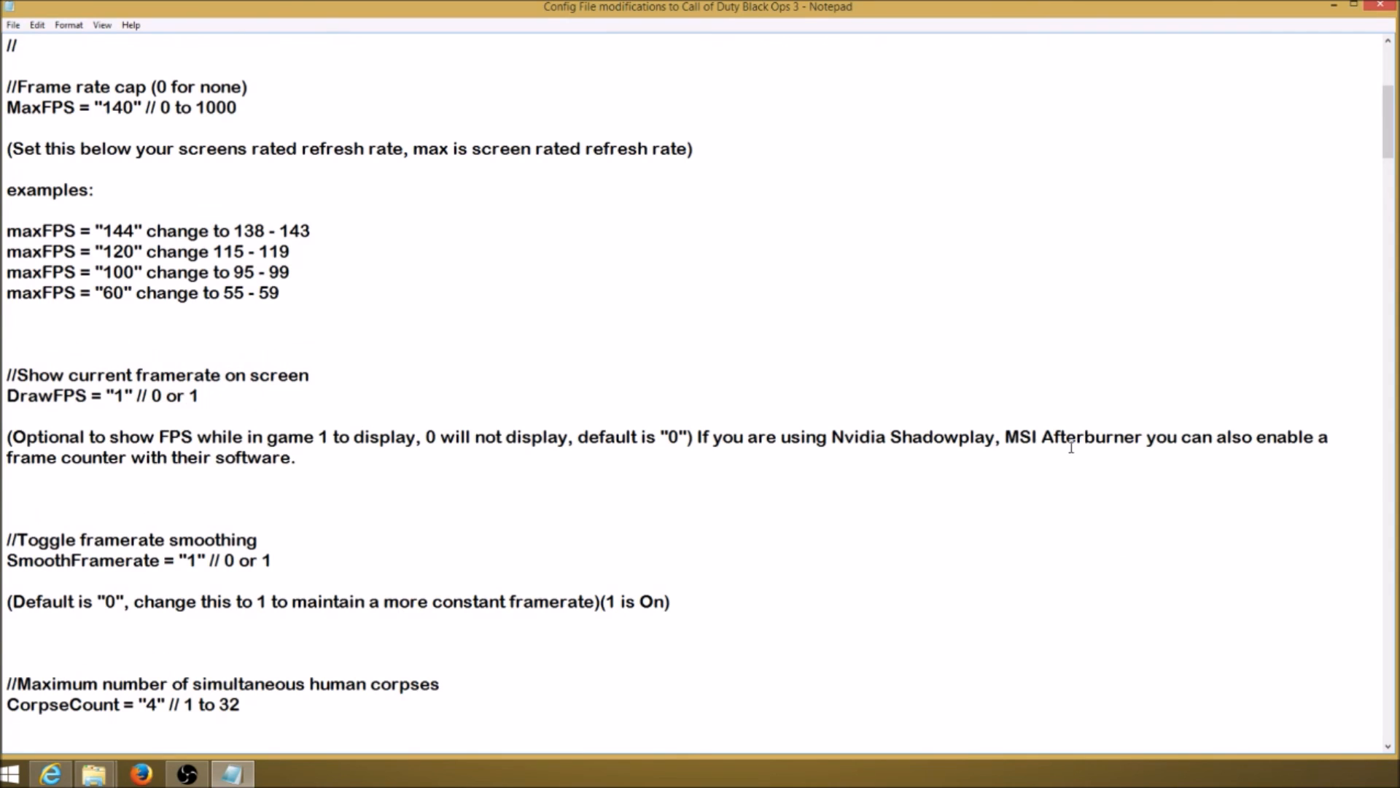
scroll(down, 3)
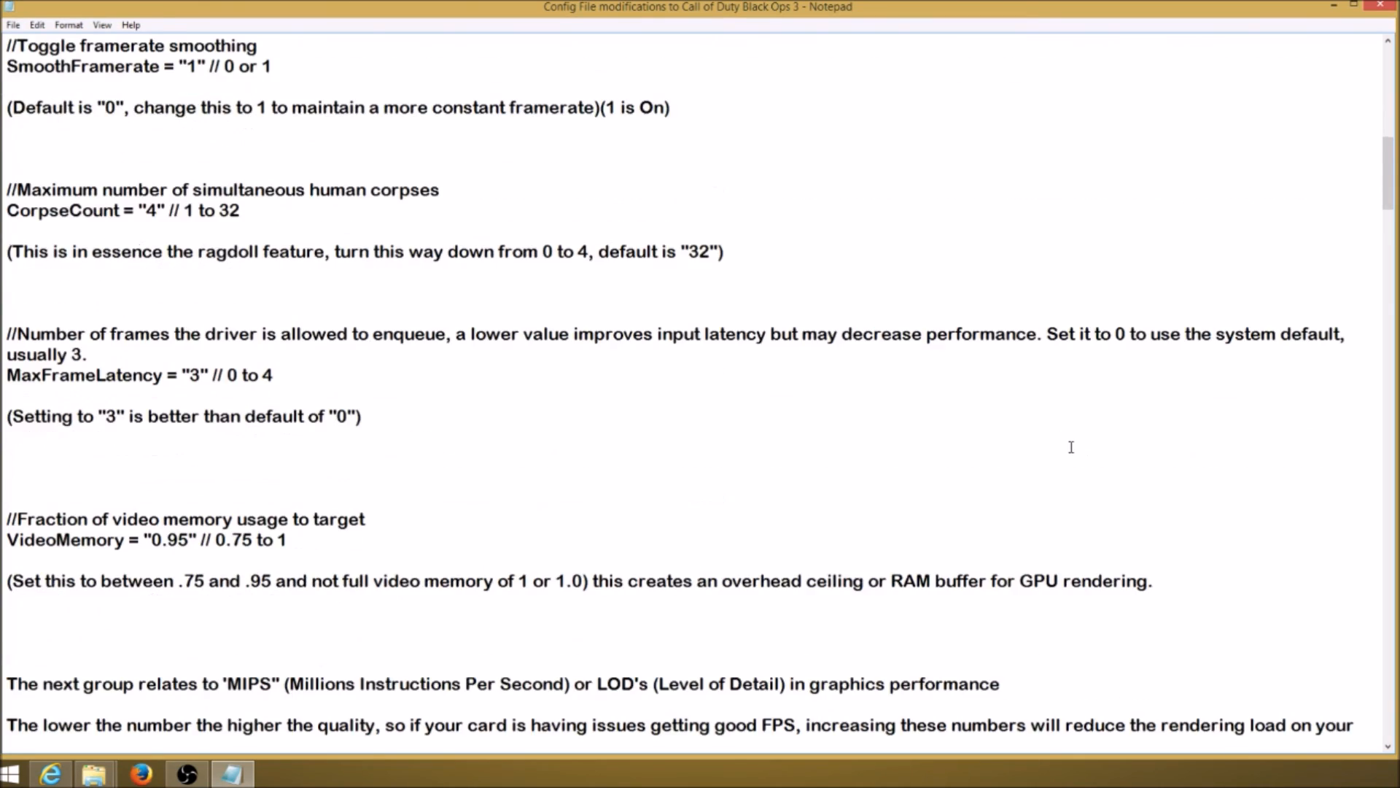
scroll(down, 3)
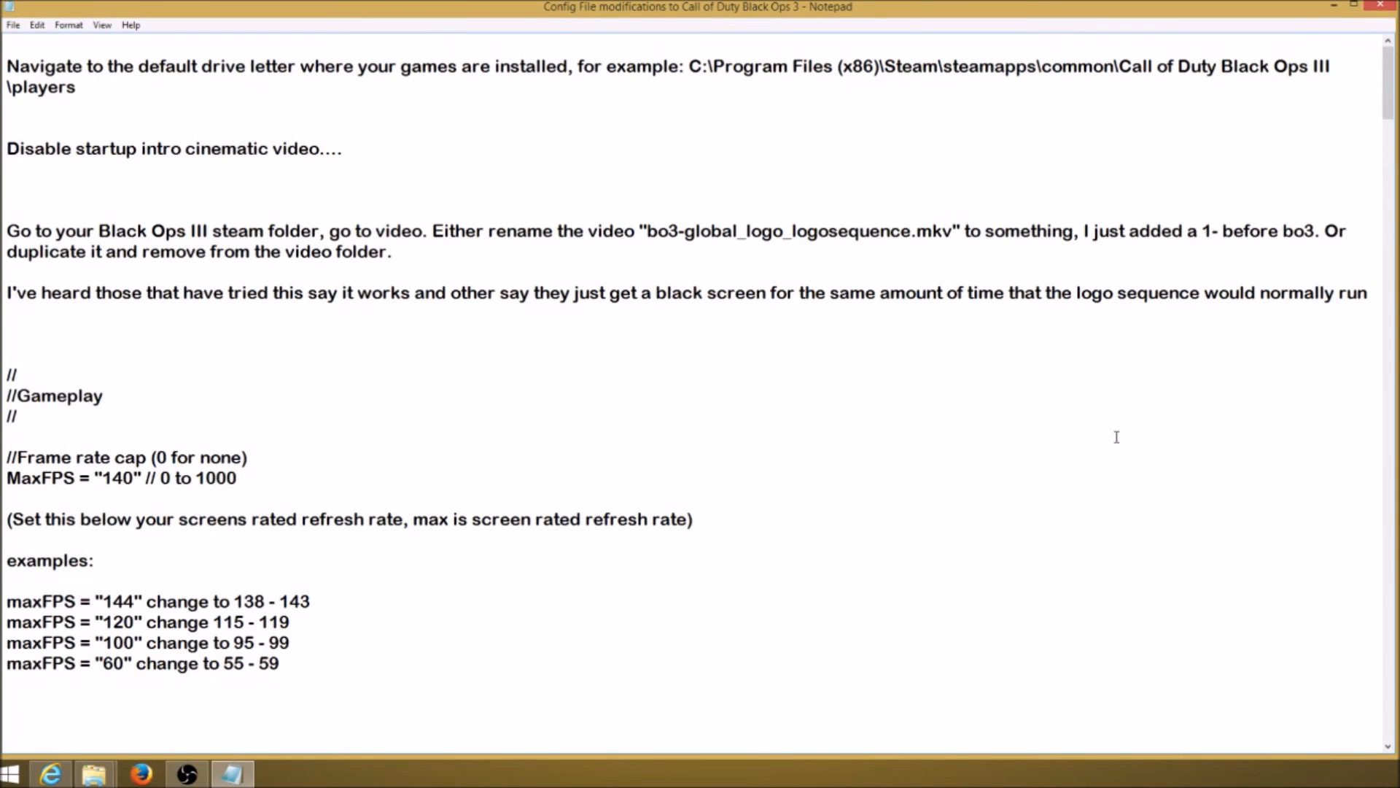
mouse_move(1106, 434)
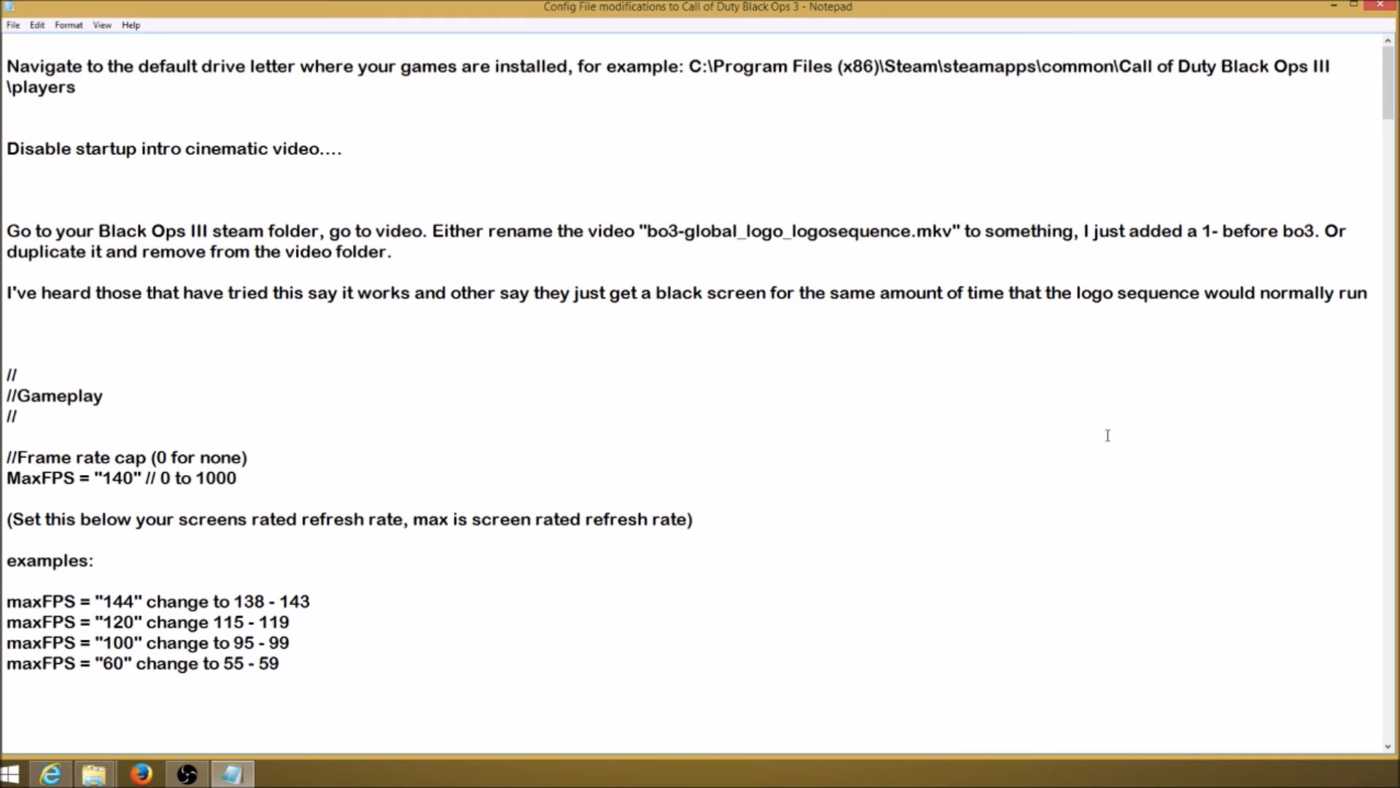
mouse_move(1078, 426)
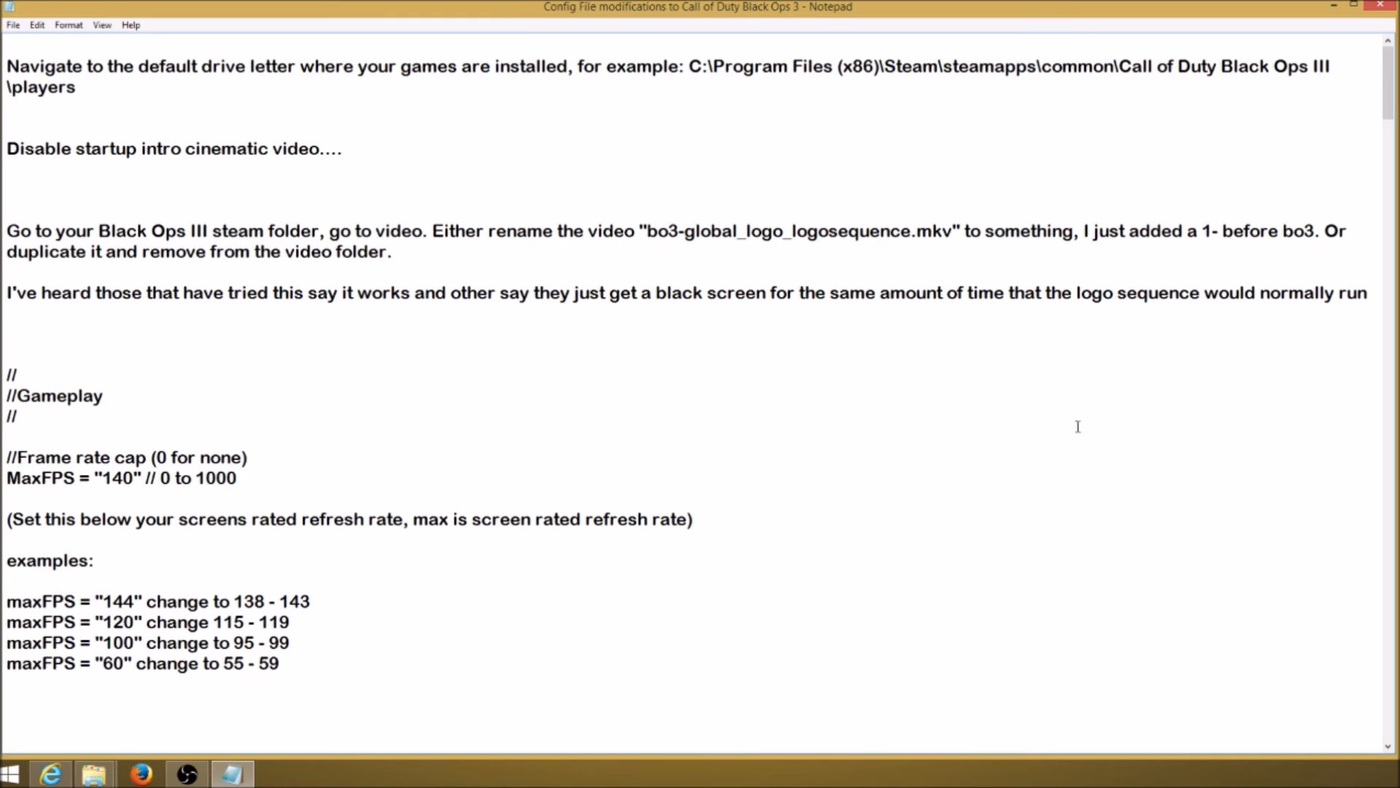
mouse_move(975, 514)
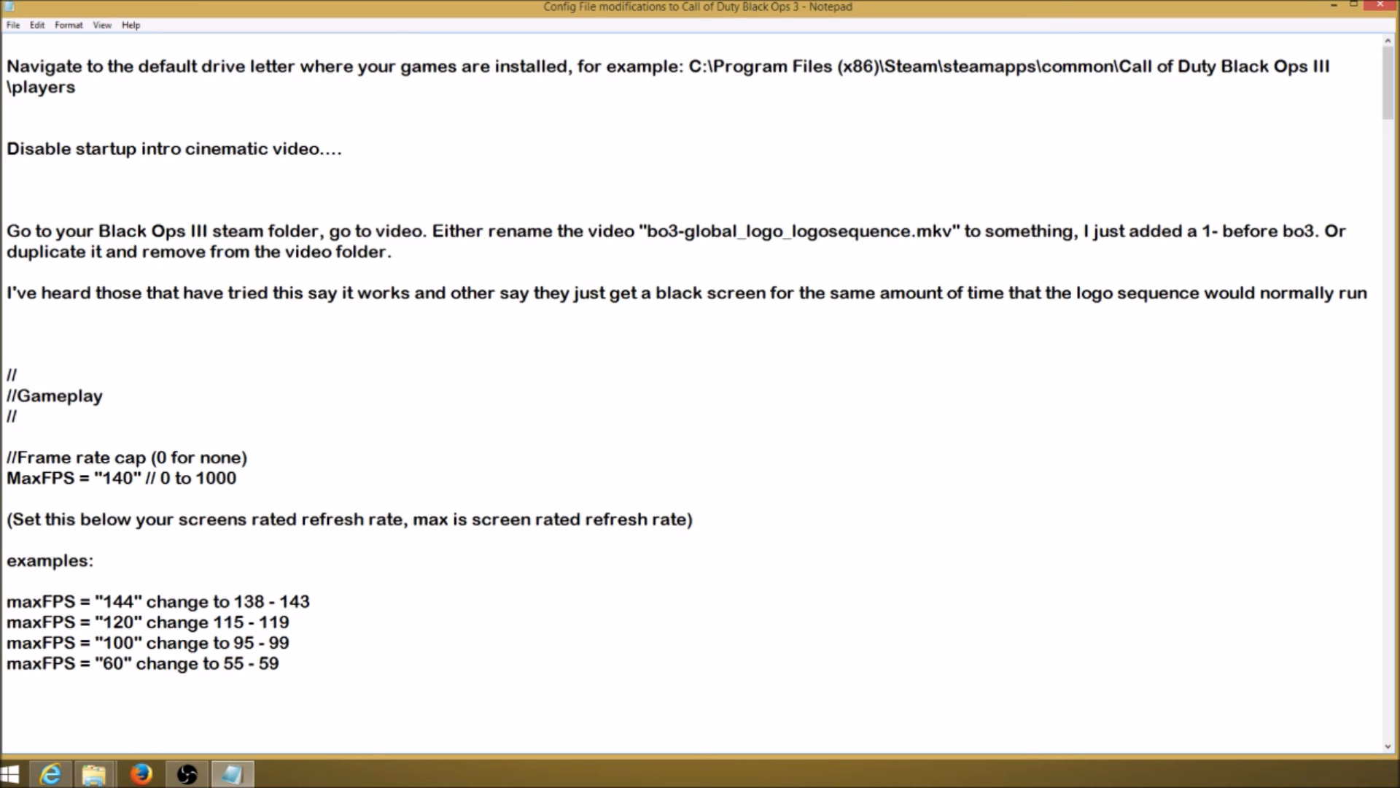
mouse_move(1299, 137)
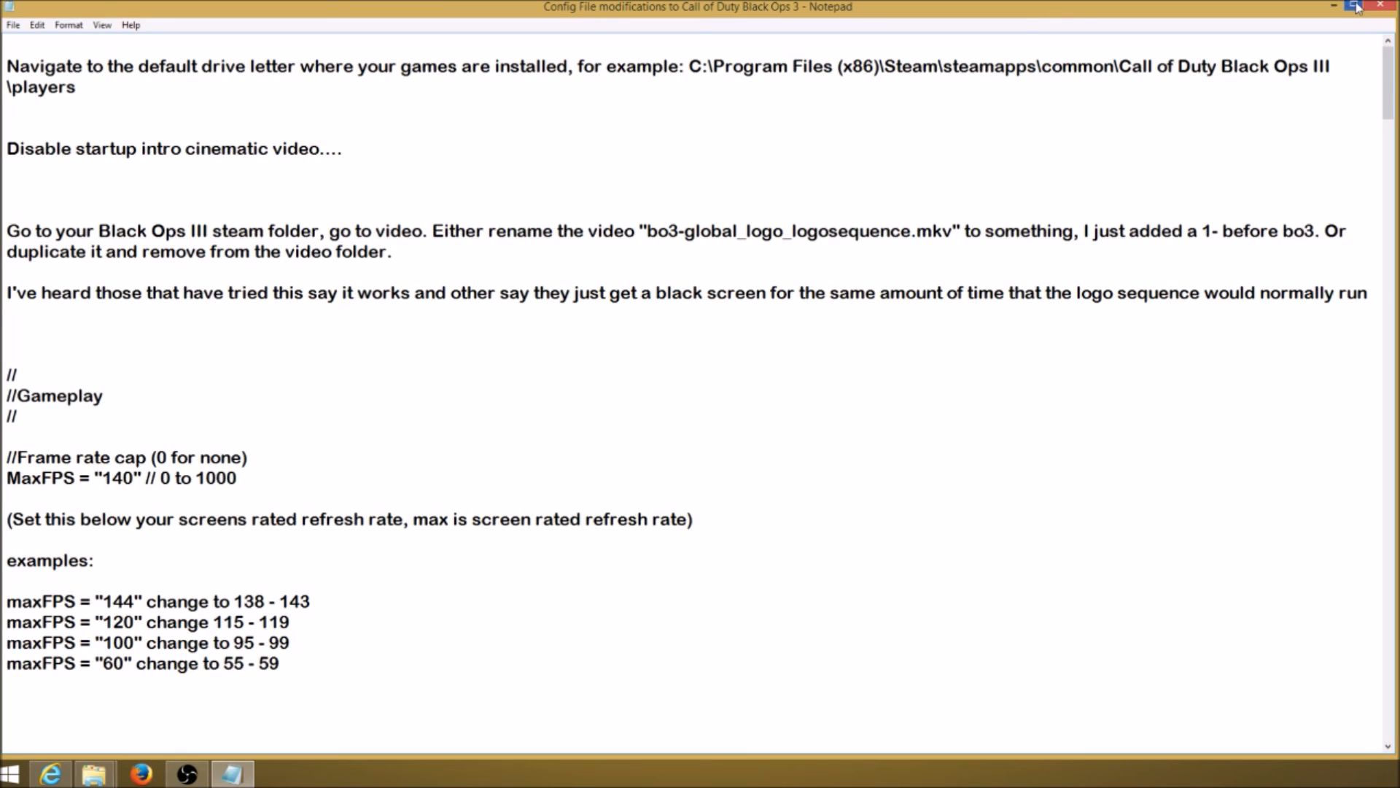
Minimize Notepad to reveal thetrademarkclan.com's Community page in Internet Explorer.
click(1353, 6)
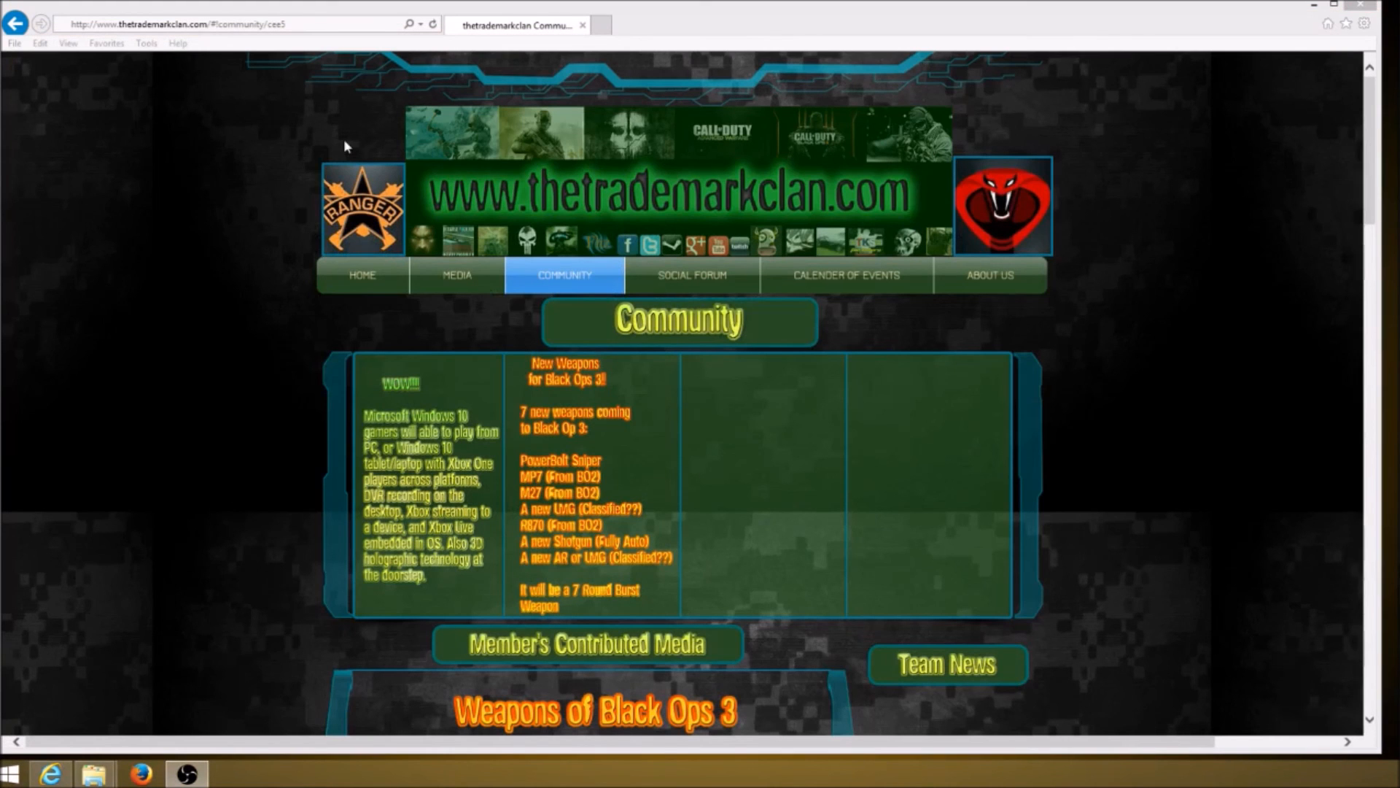
click(182, 21)
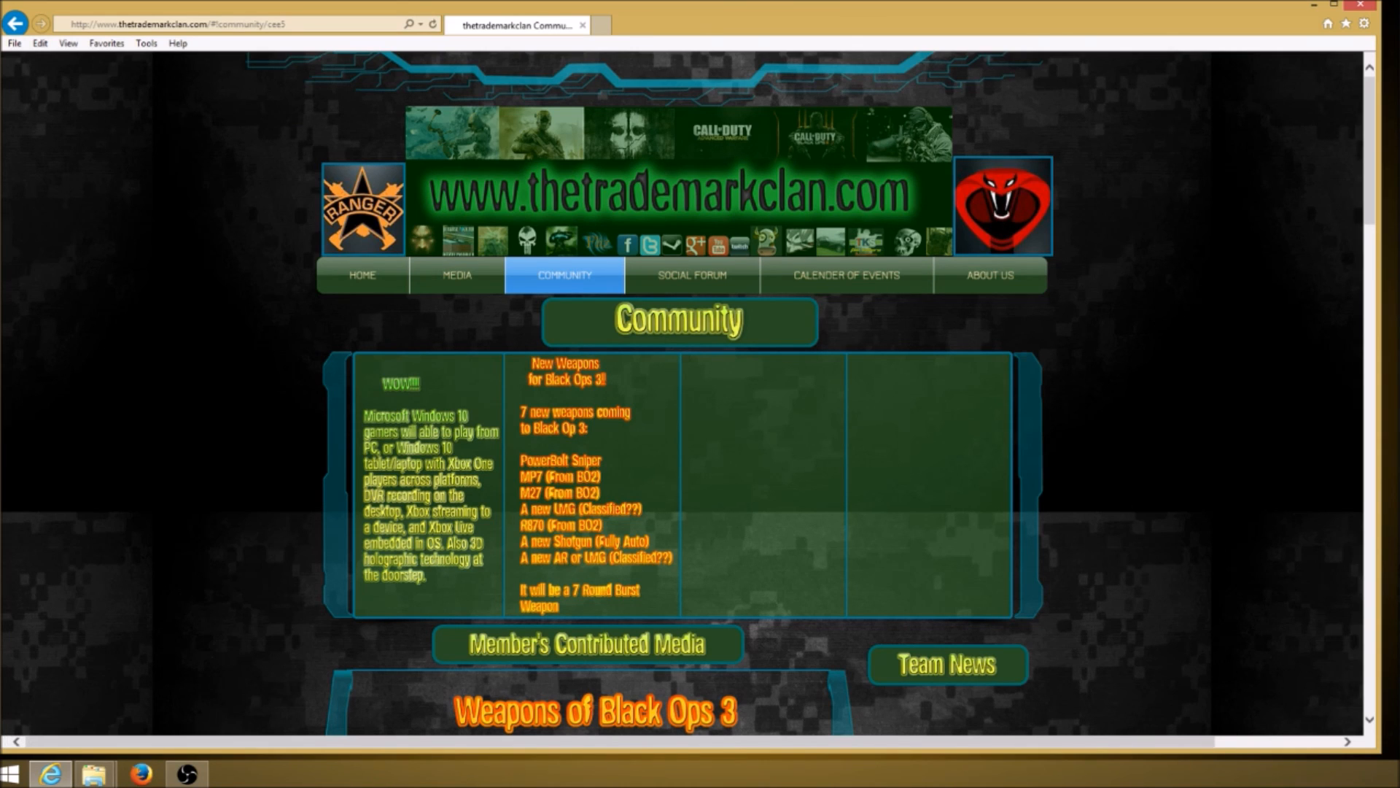
mouse_move(1251, 247)
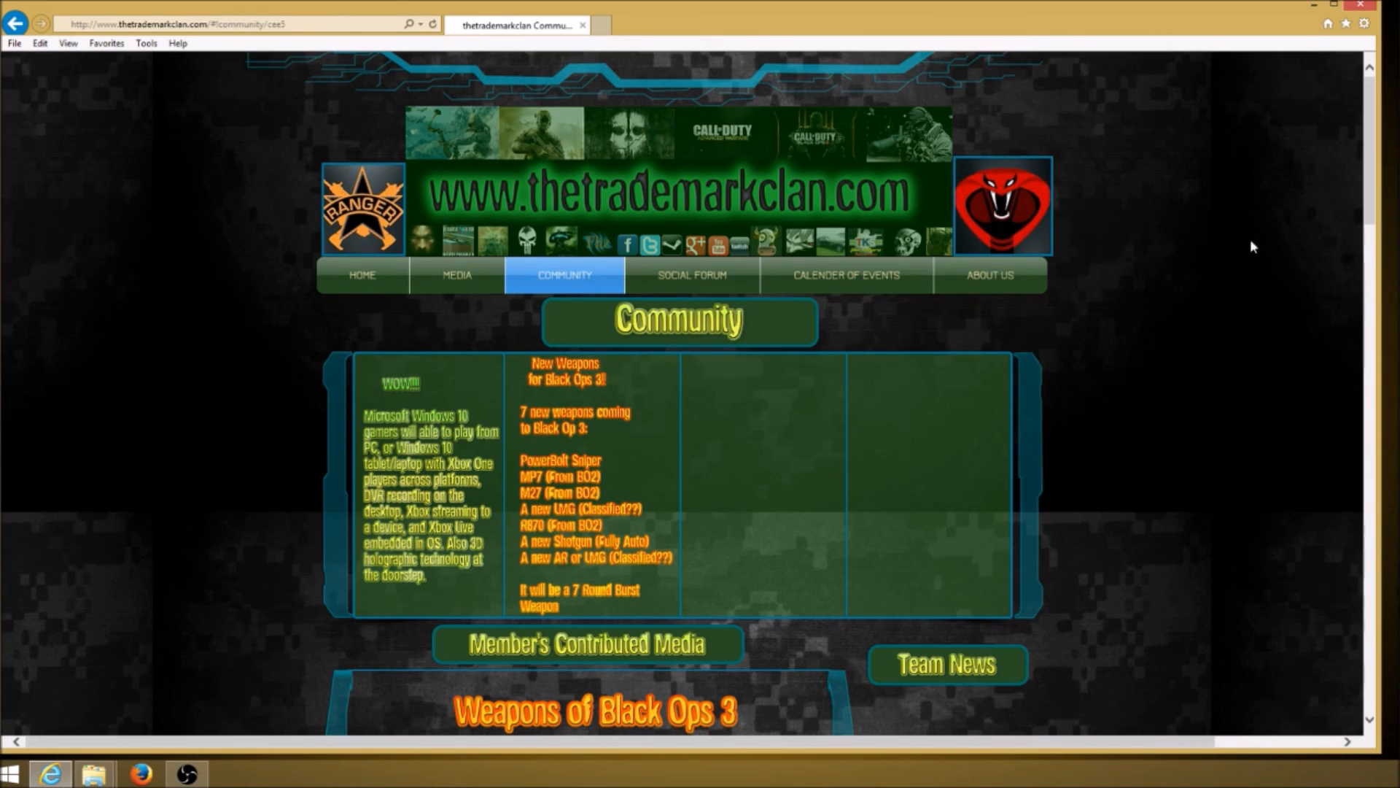